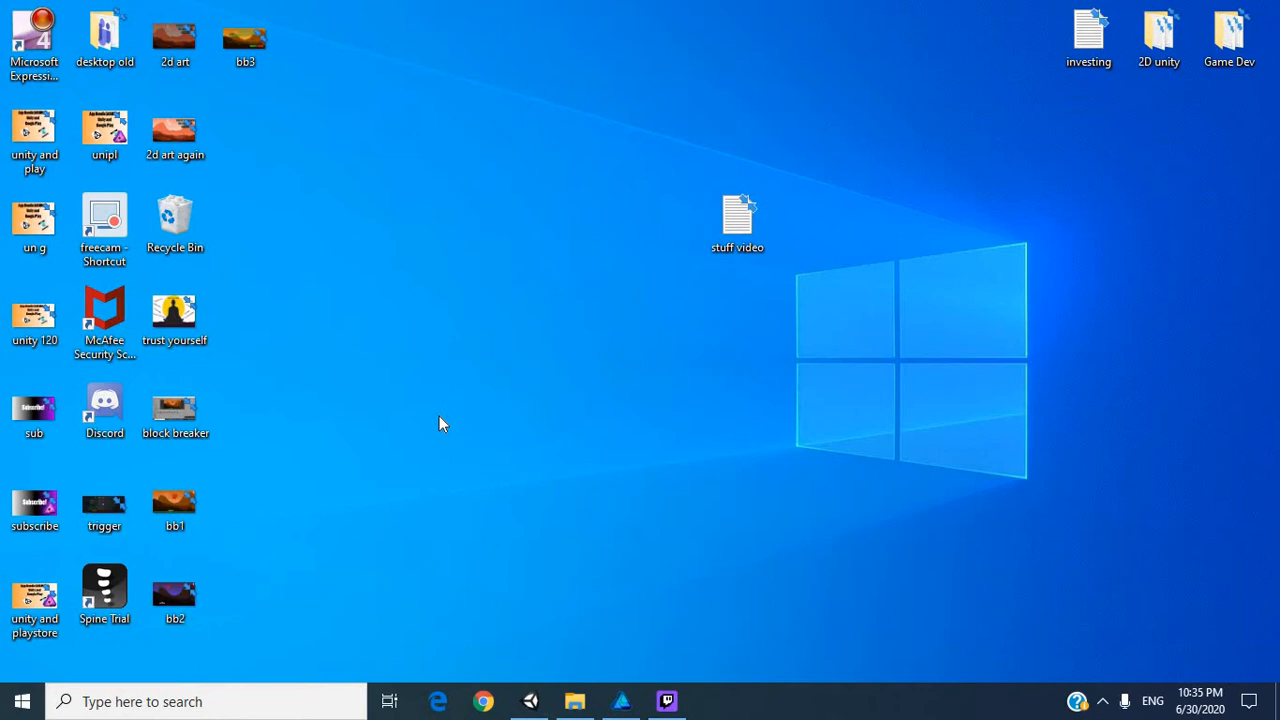
mouse_move(562, 400)
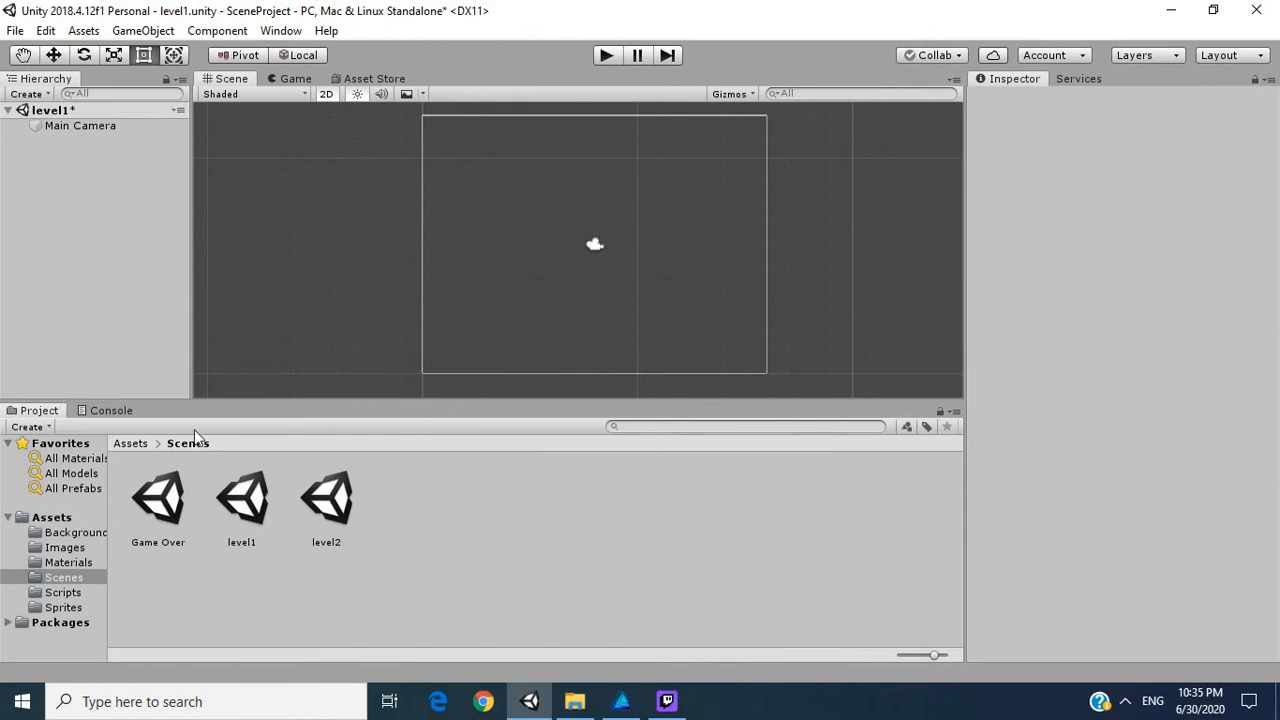
mouse_move(168, 574)
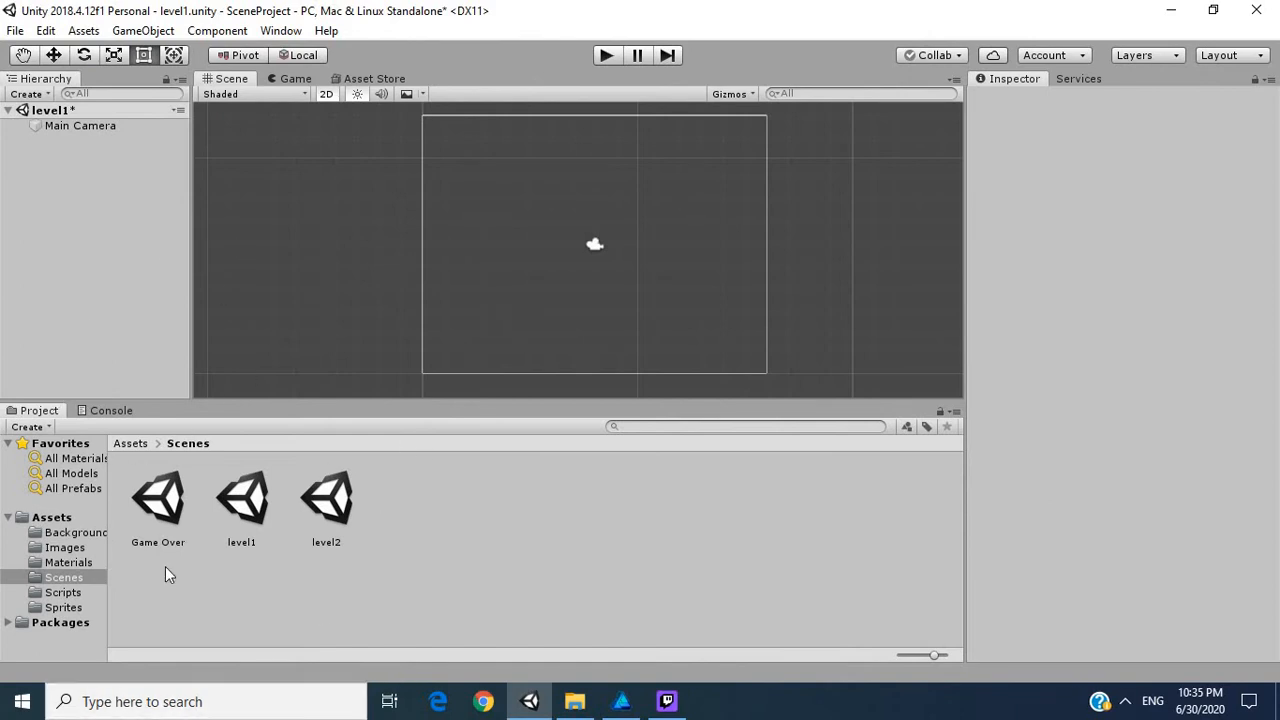
Show the Sprites folder with the Ball, Block_1, Block_Broken and Paddle sprites
click(64, 592)
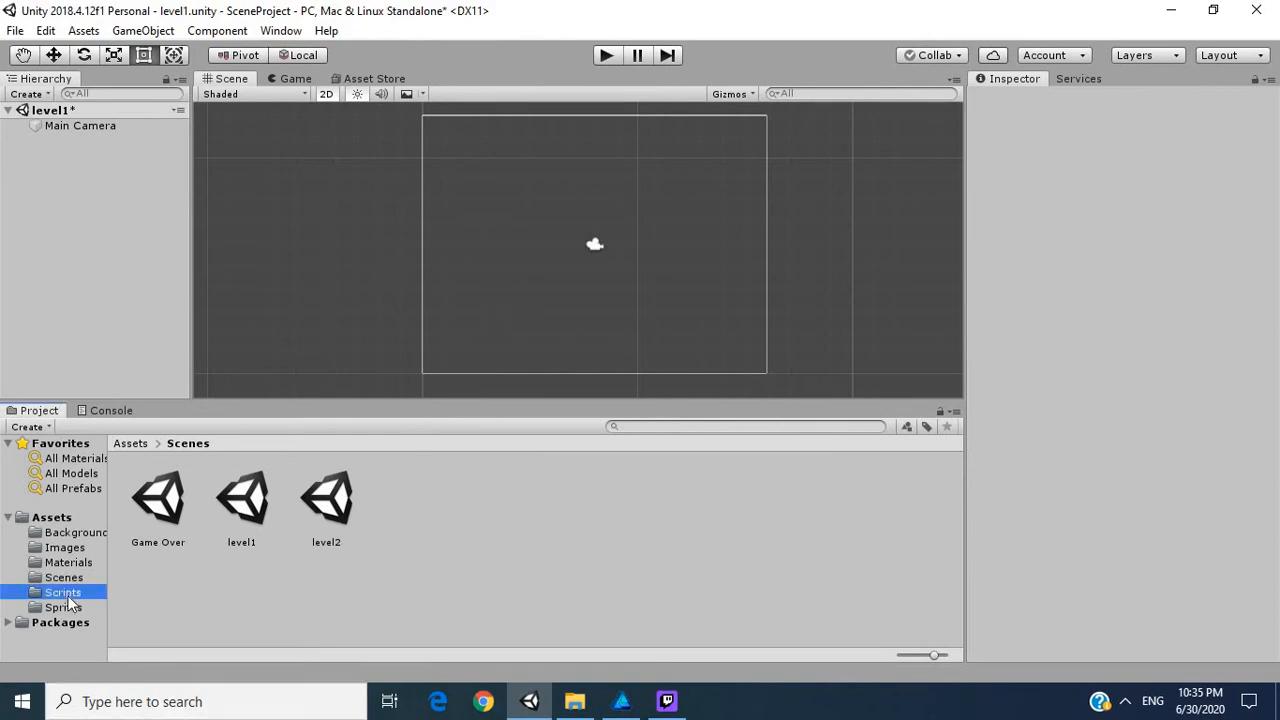
click(64, 608)
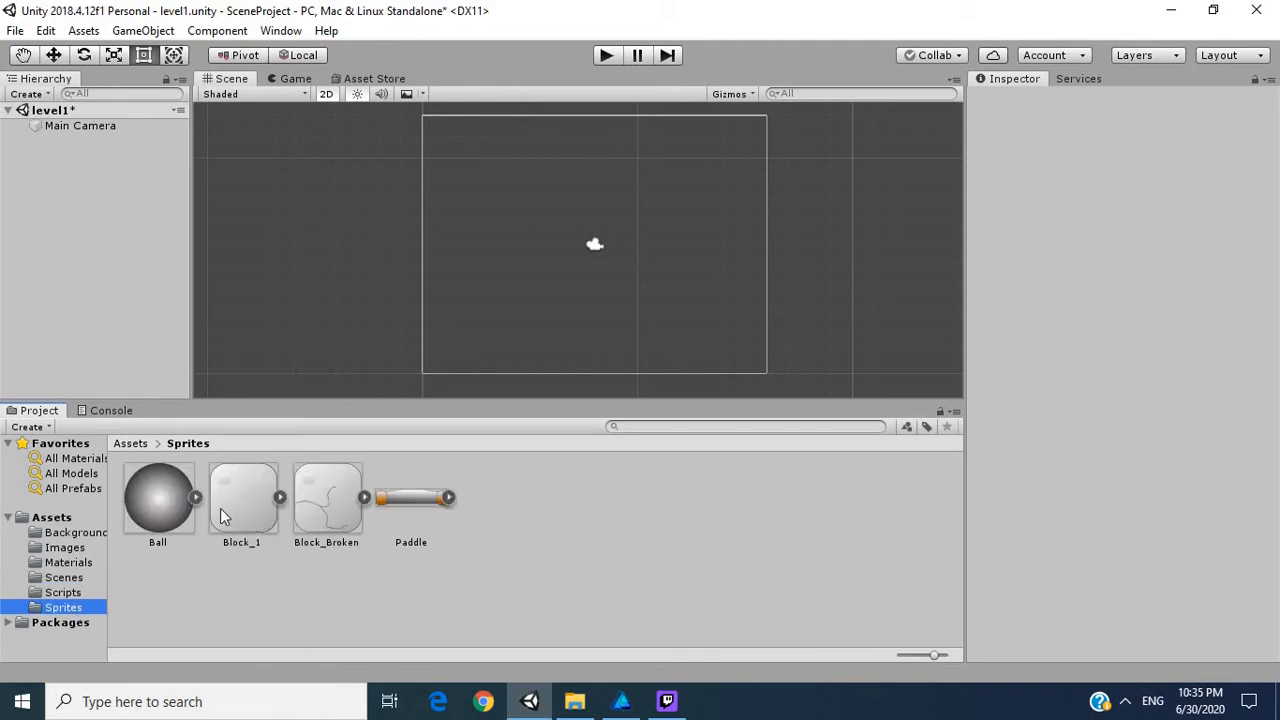
mouse_move(178, 516)
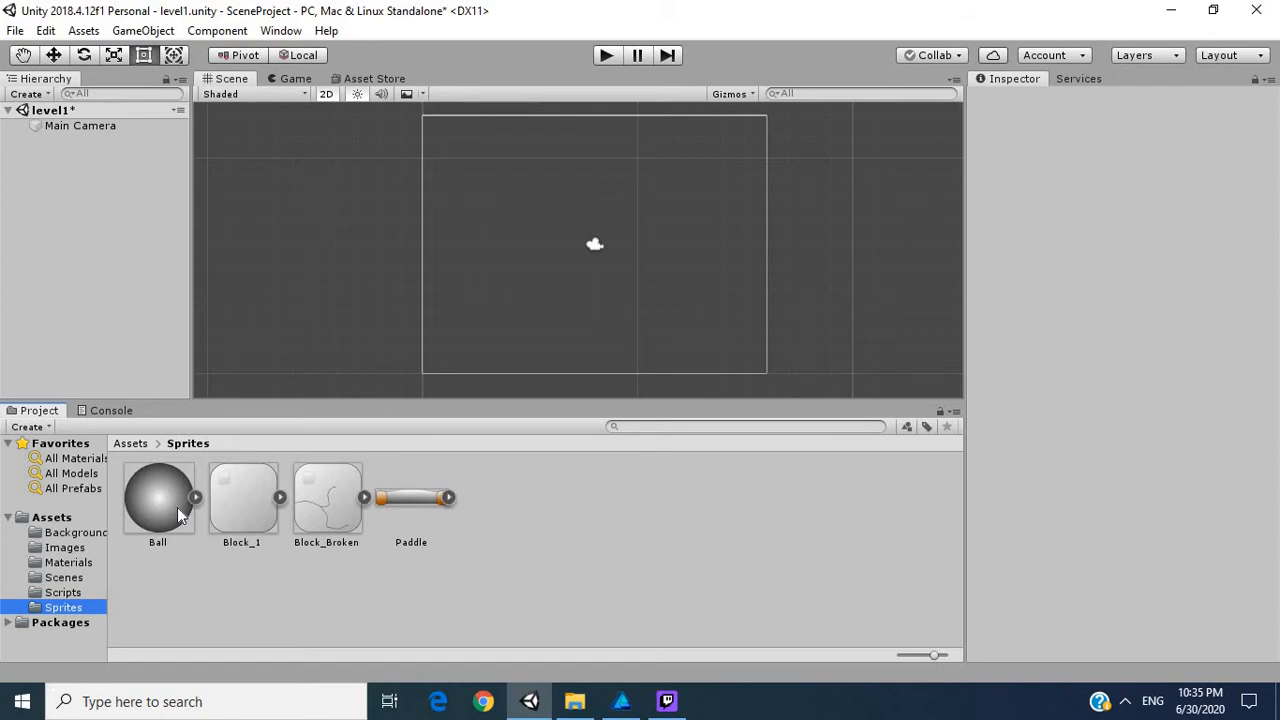
Bring the Ball sprite into the level1 scene above the scene's centre
click(156, 496)
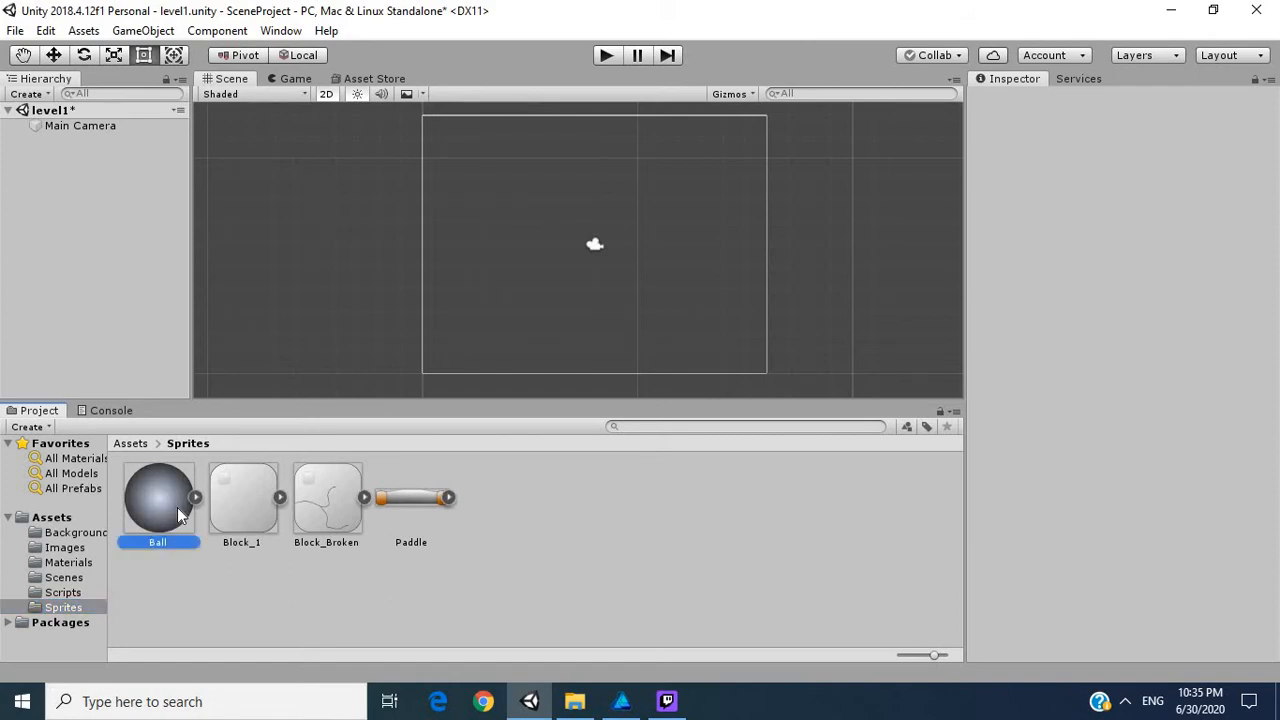
drag(158, 496, 610, 204)
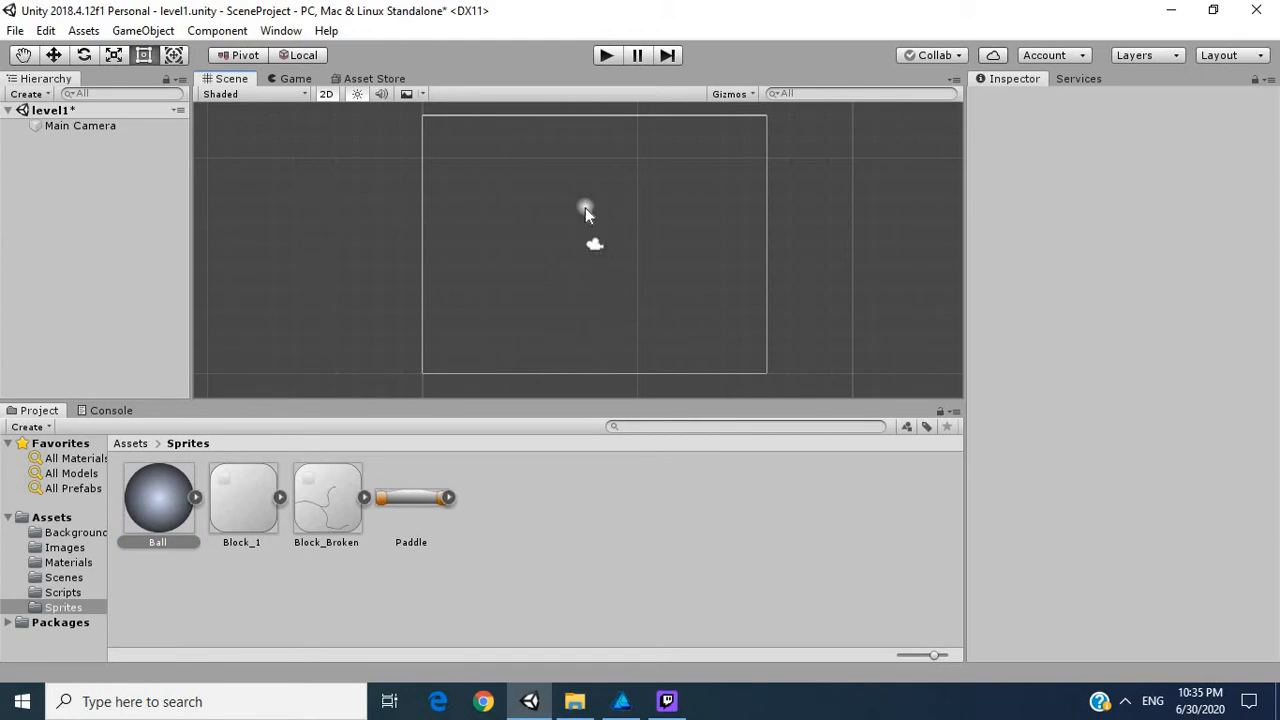
drag(156, 496, 584, 206)
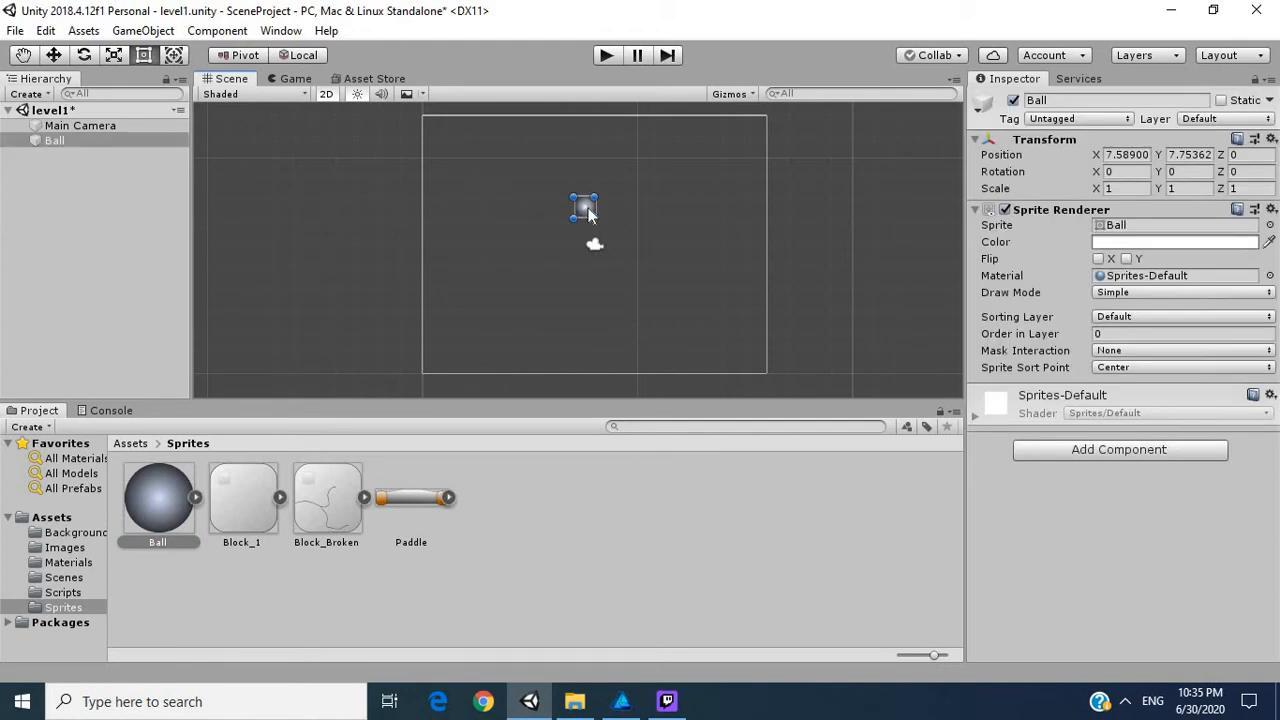
drag(584, 206, 596, 200)
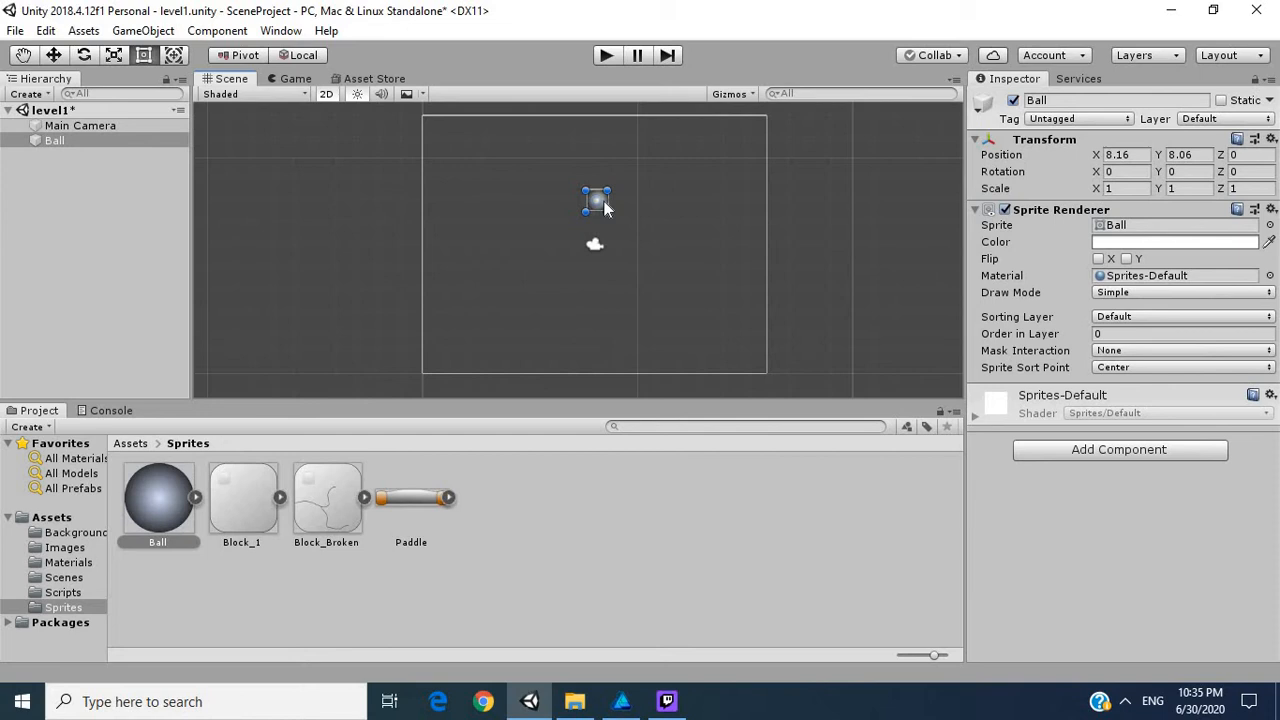
drag(596, 200, 592, 184)
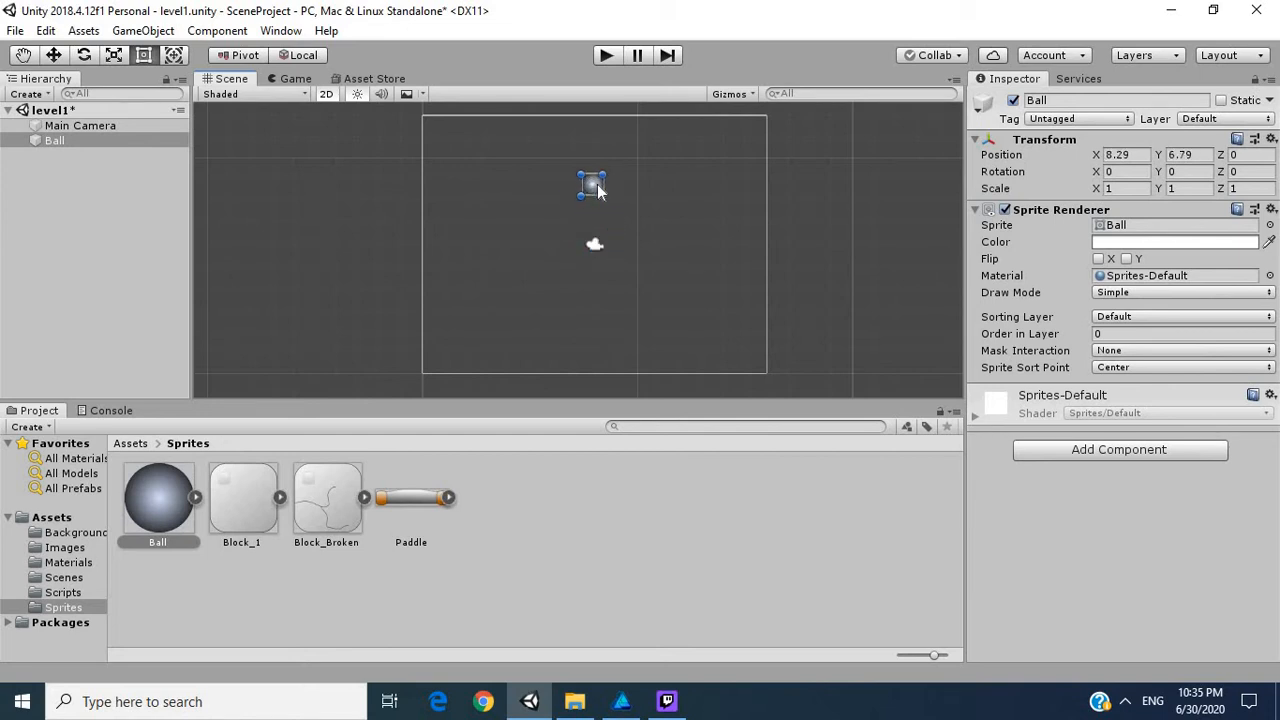
drag(590, 184, 588, 198)
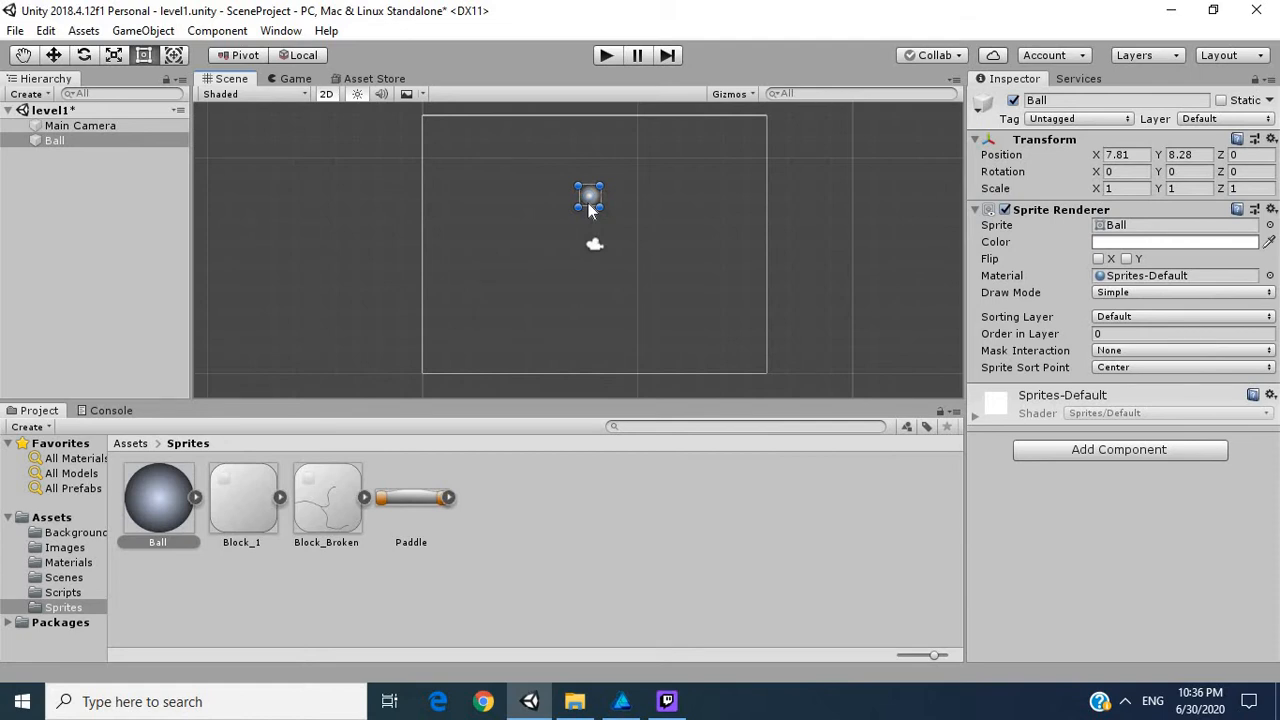
mouse_move(592, 200)
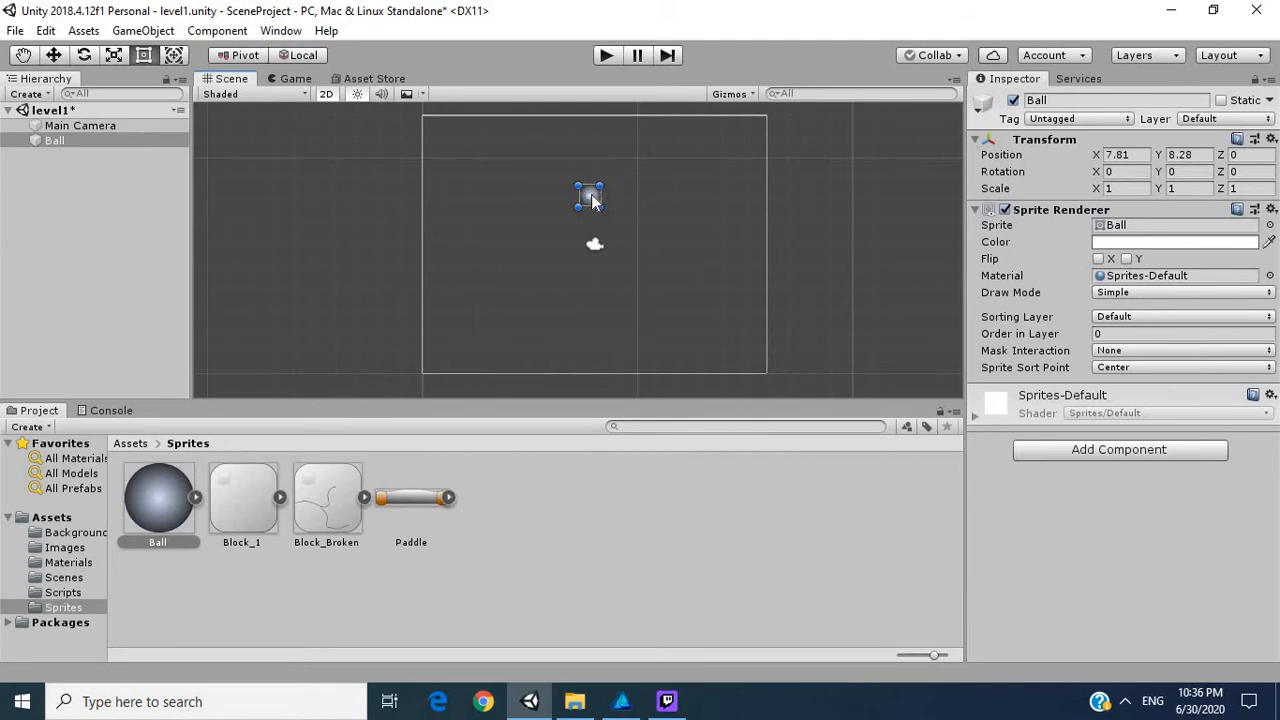
Settle the ball above and left of the small white object inside the camera frame
drag(588, 196, 584, 276)
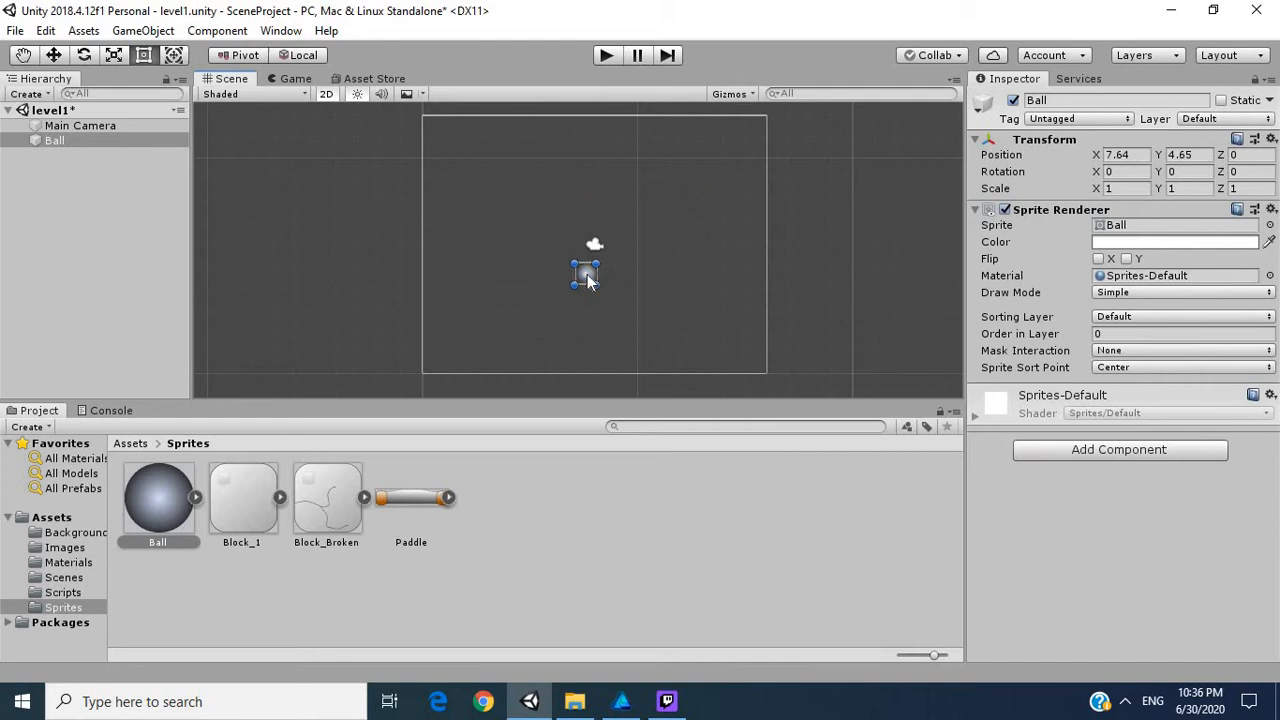
drag(584, 276, 640, 240)
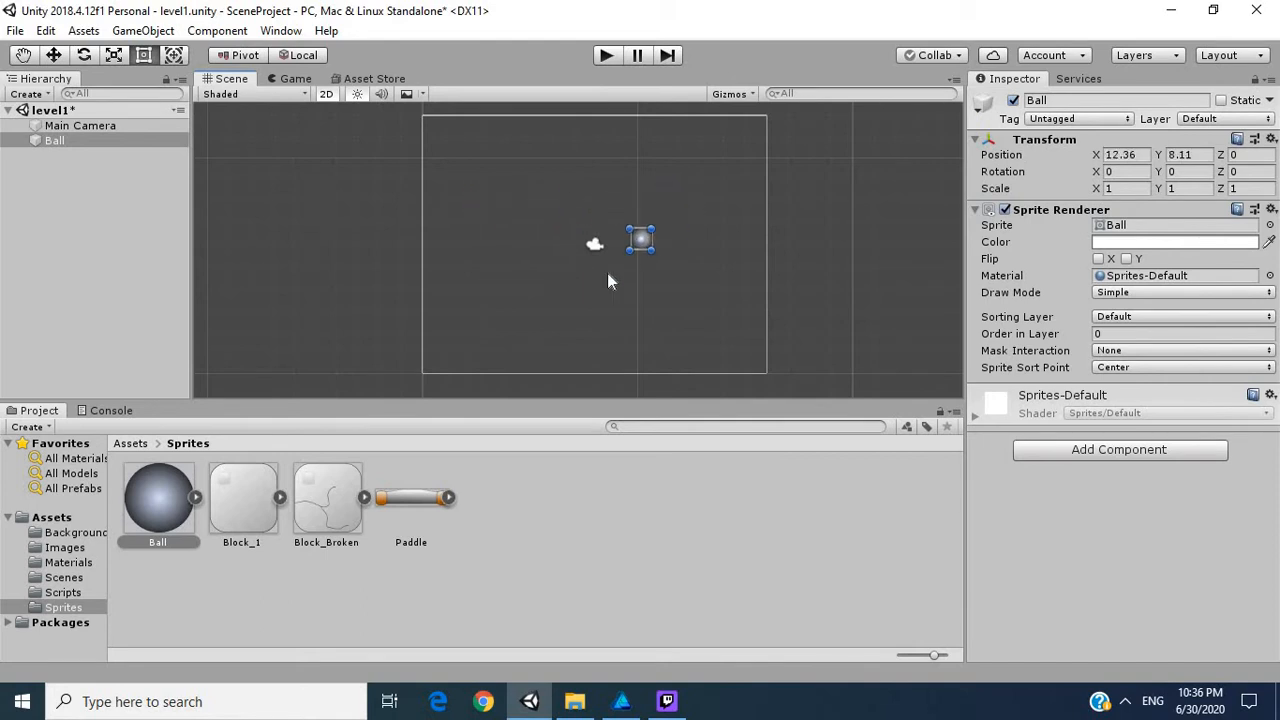
drag(640, 240, 710, 198)
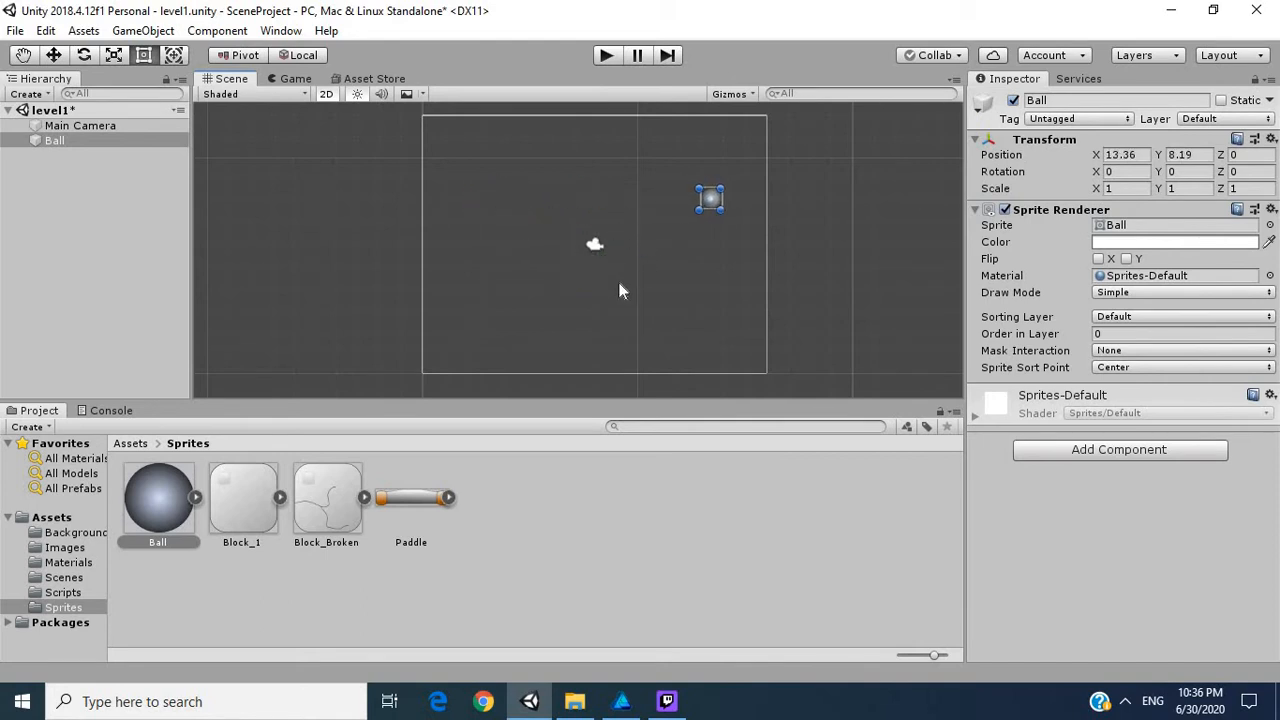
drag(710, 198, 568, 252)
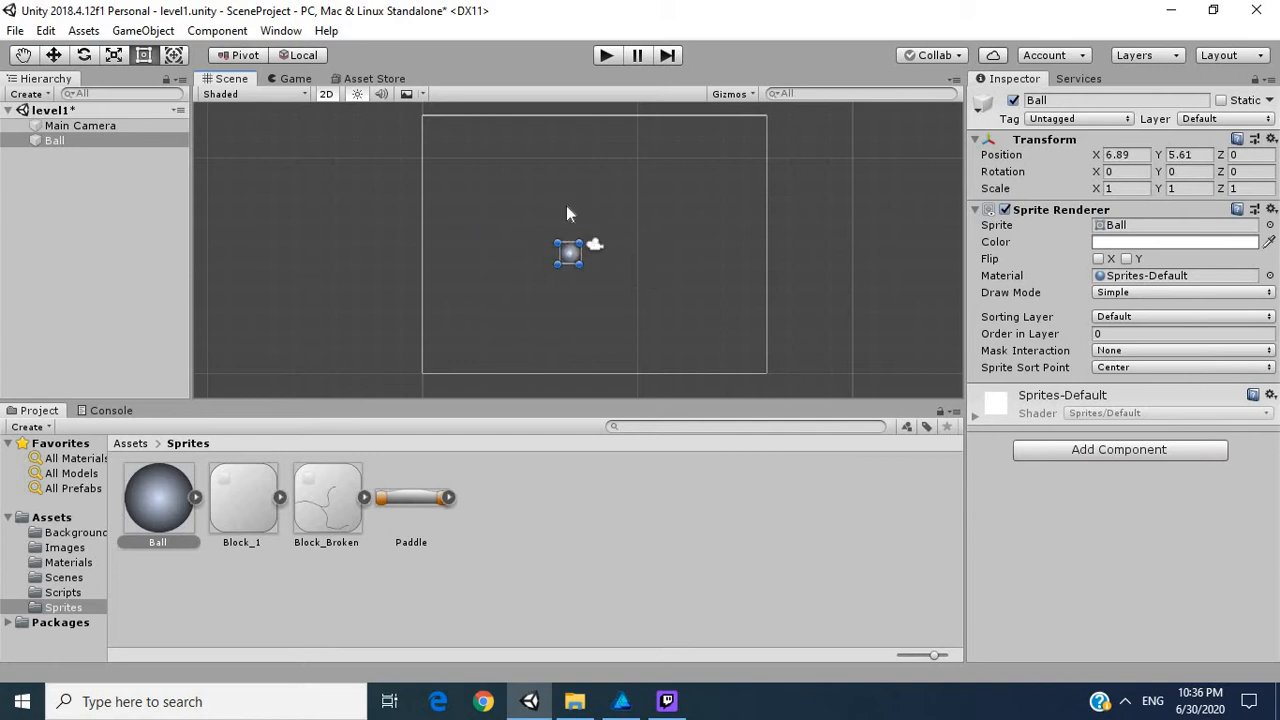
drag(568, 252, 556, 198)
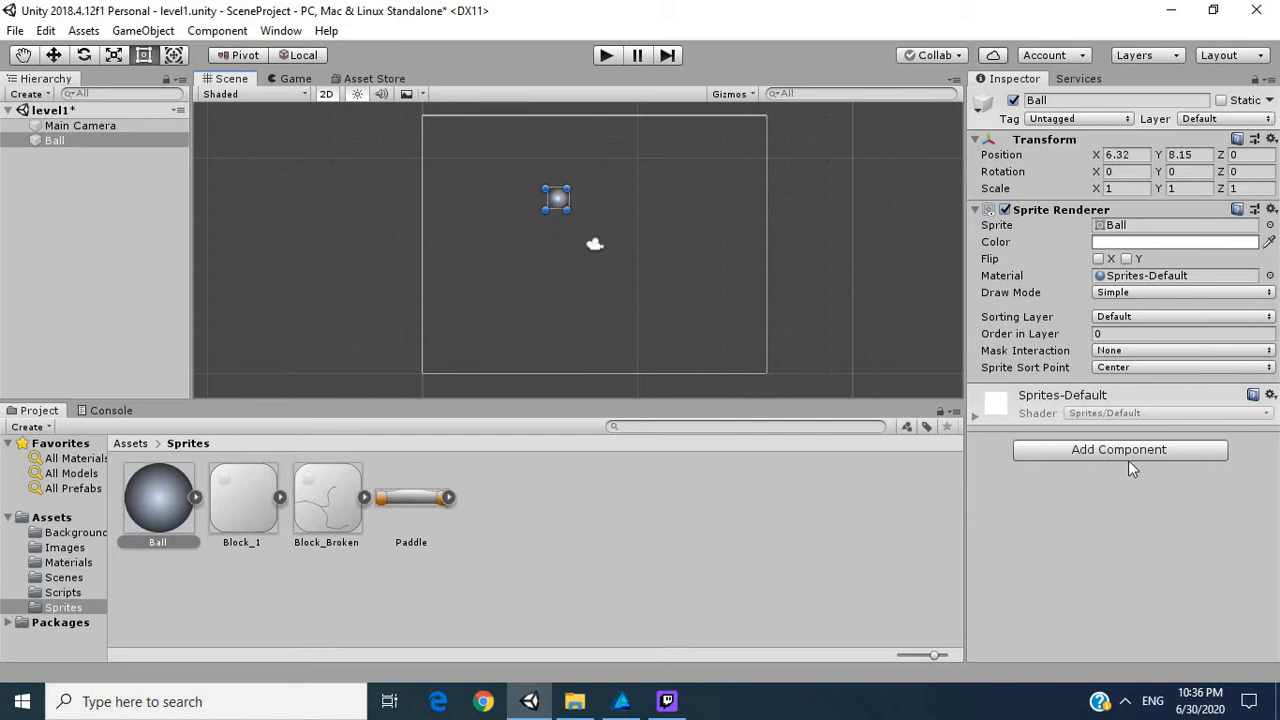
Add a new script component named EnemyPathing to the Ball object
click(1120, 448)
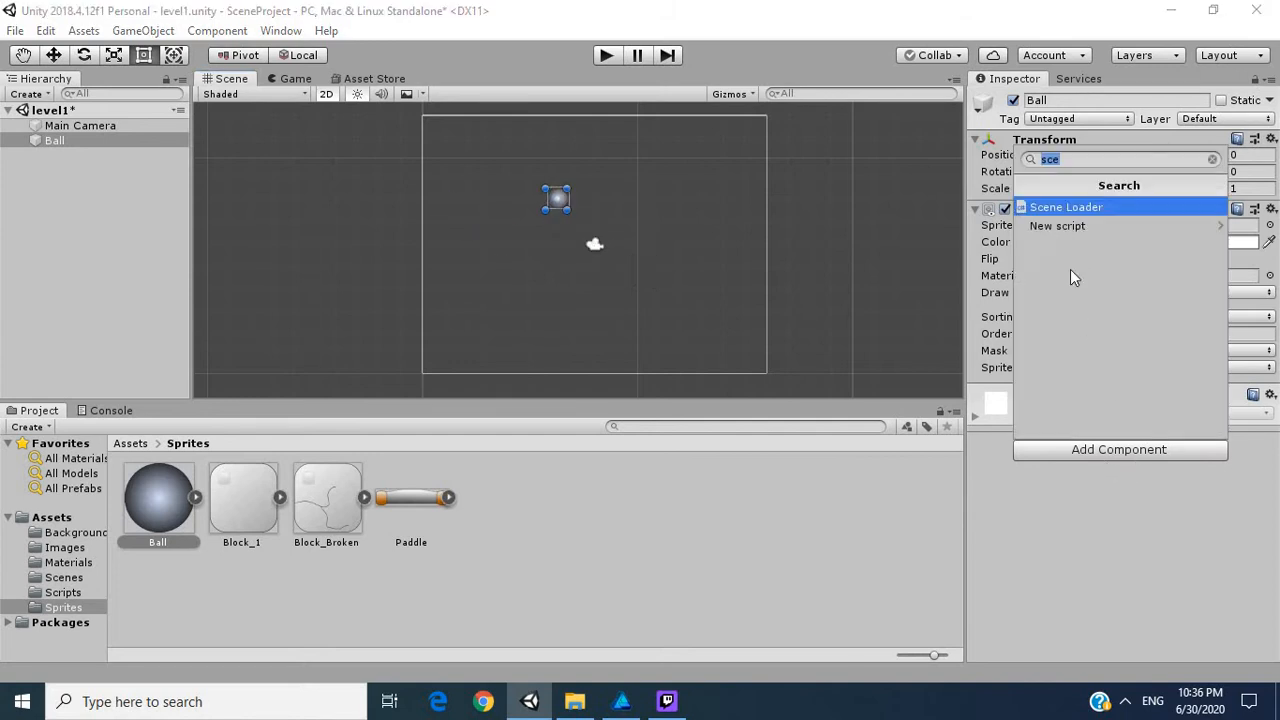
click(1056, 224)
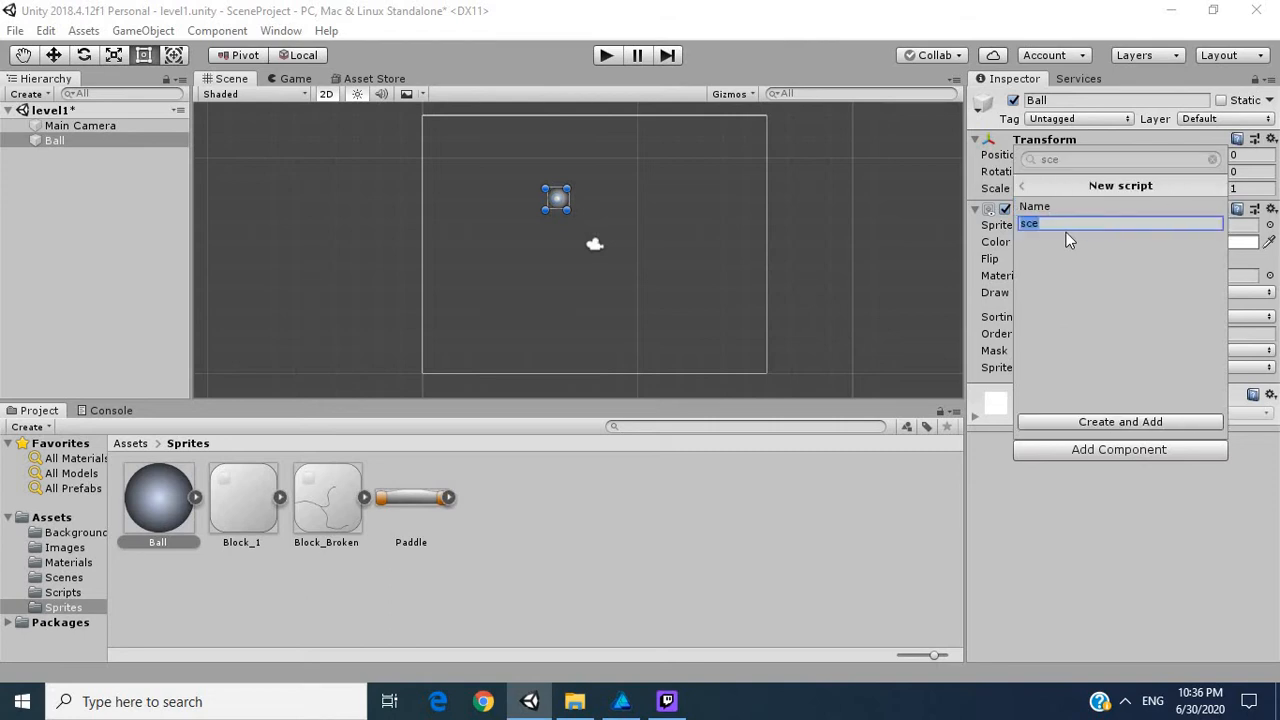
text(Ene)
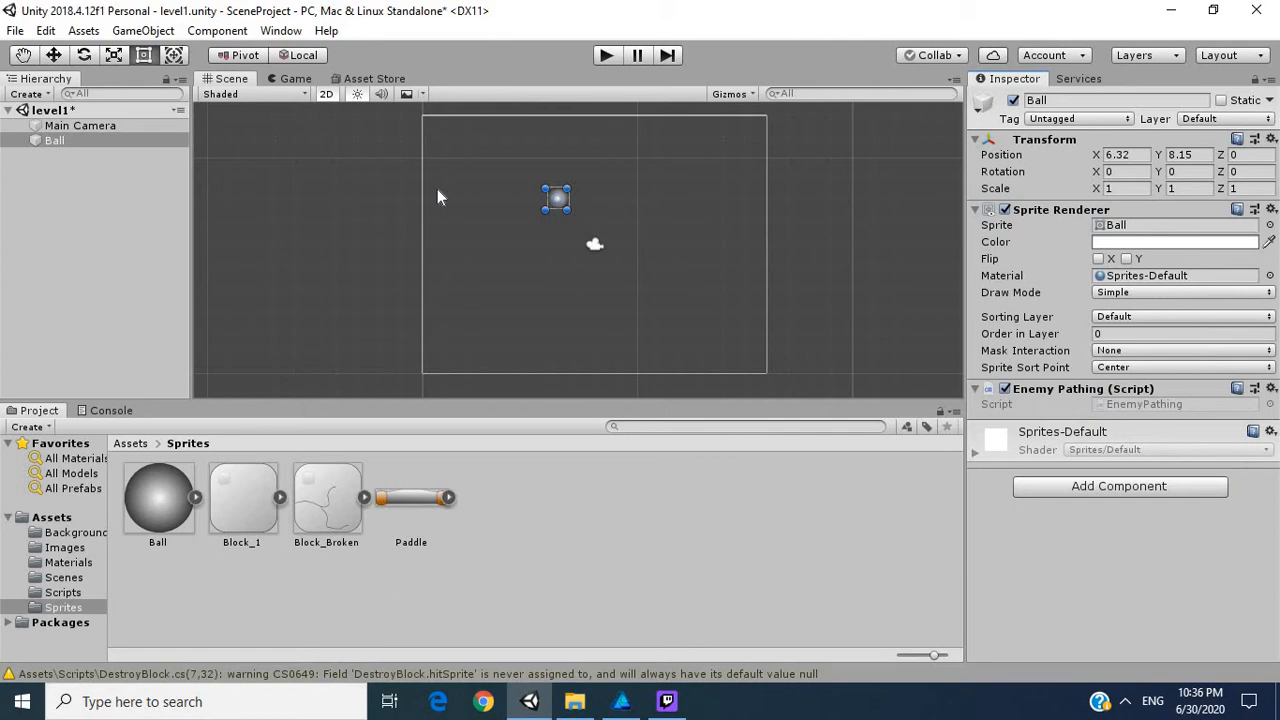
mouse_move(84, 180)
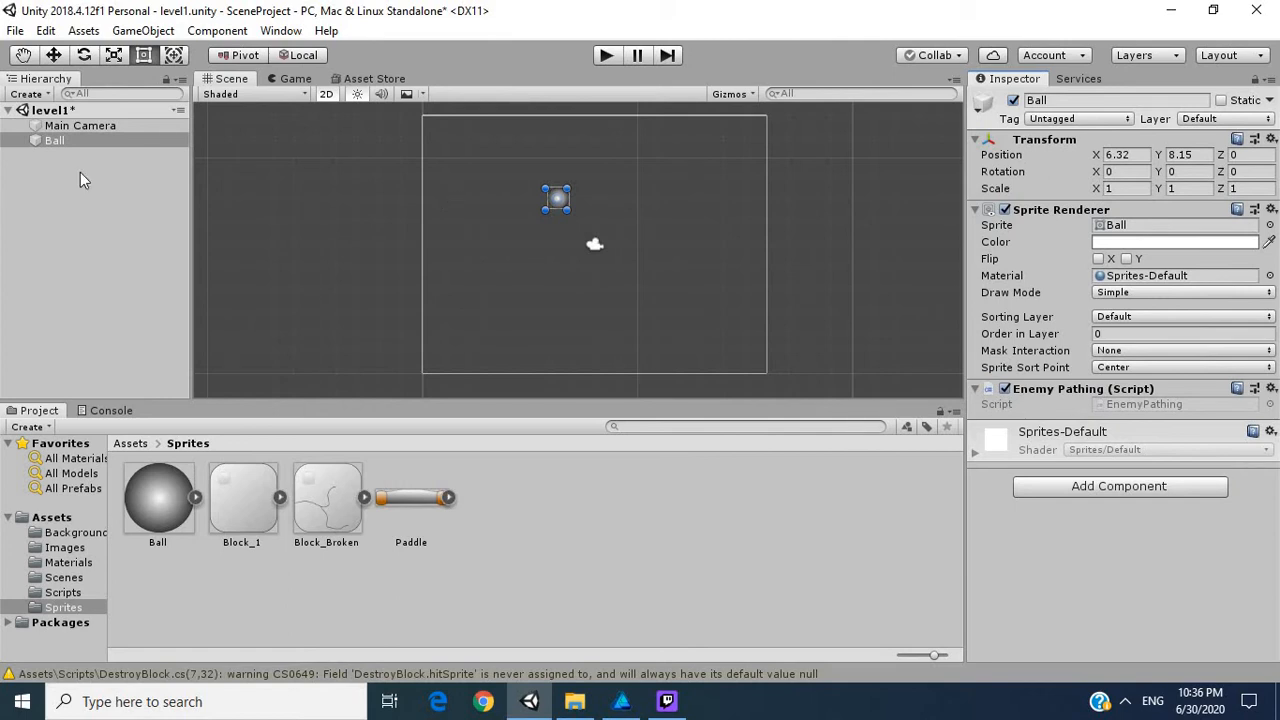
Create an empty game object in the Hierarchy with its transform reset to the origin
right_click(54, 140)
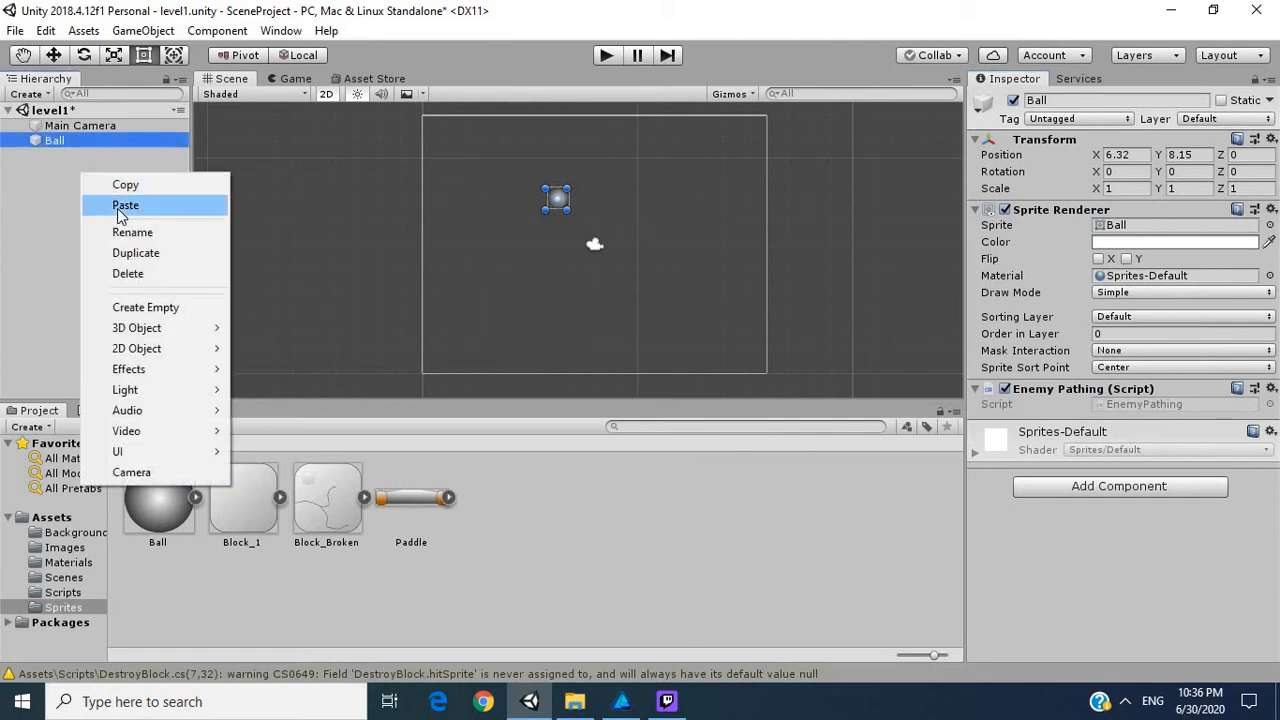
click(116, 216)
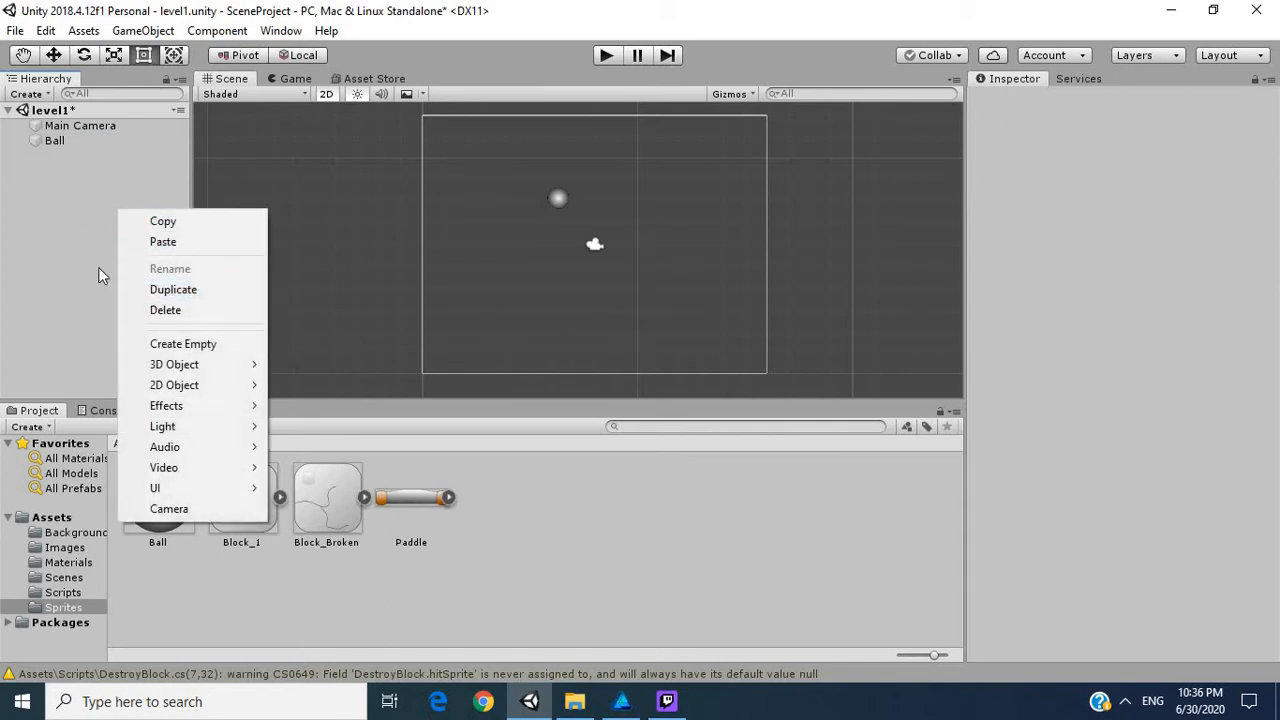
mouse_move(190, 344)
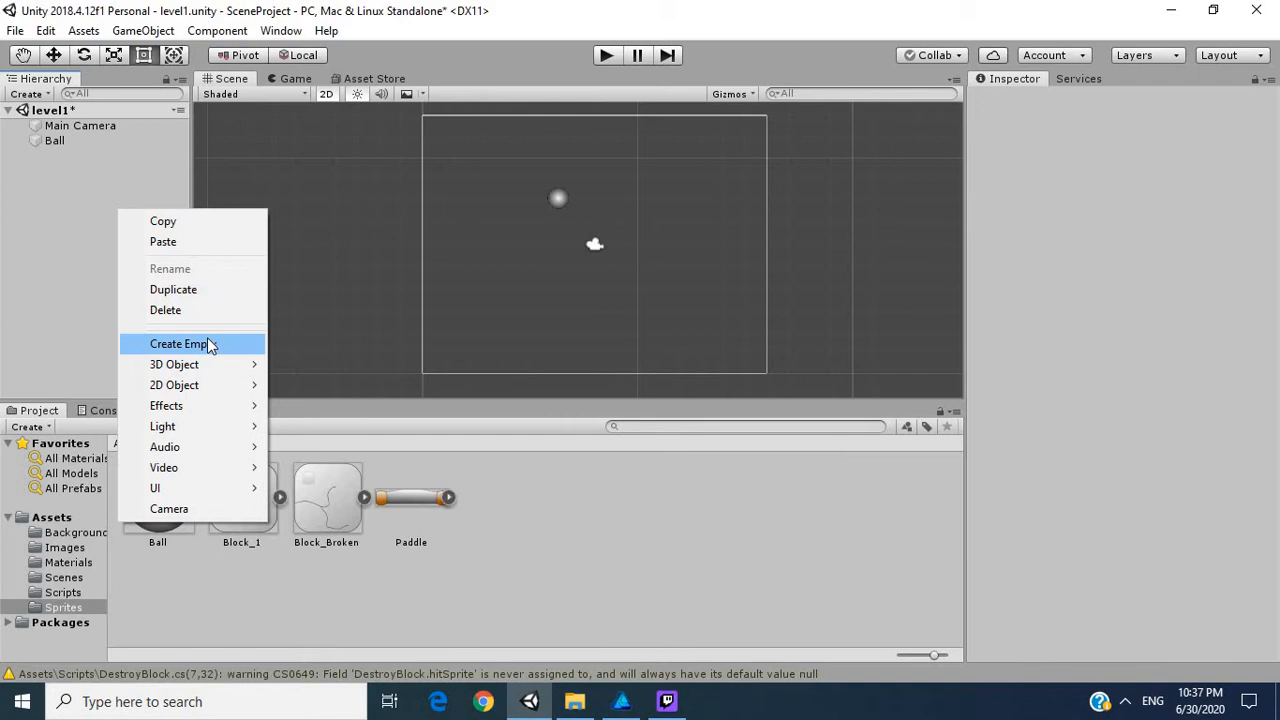
click(180, 344)
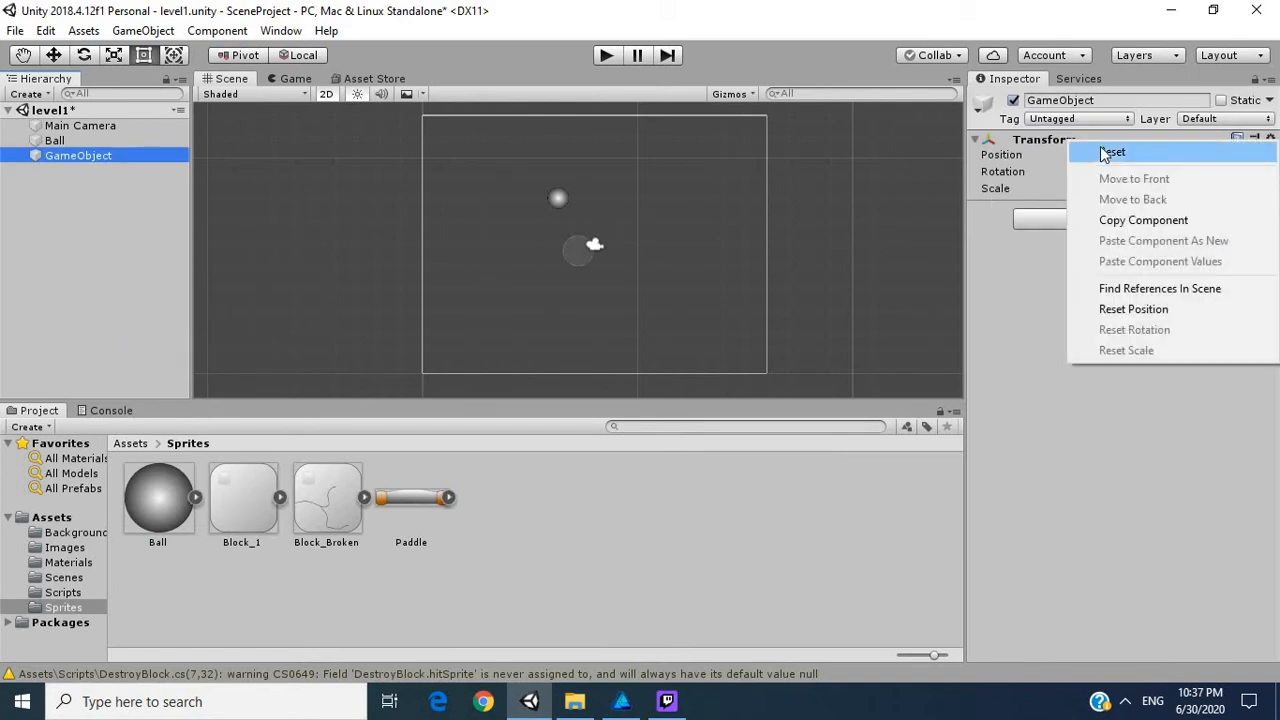
click(1112, 152)
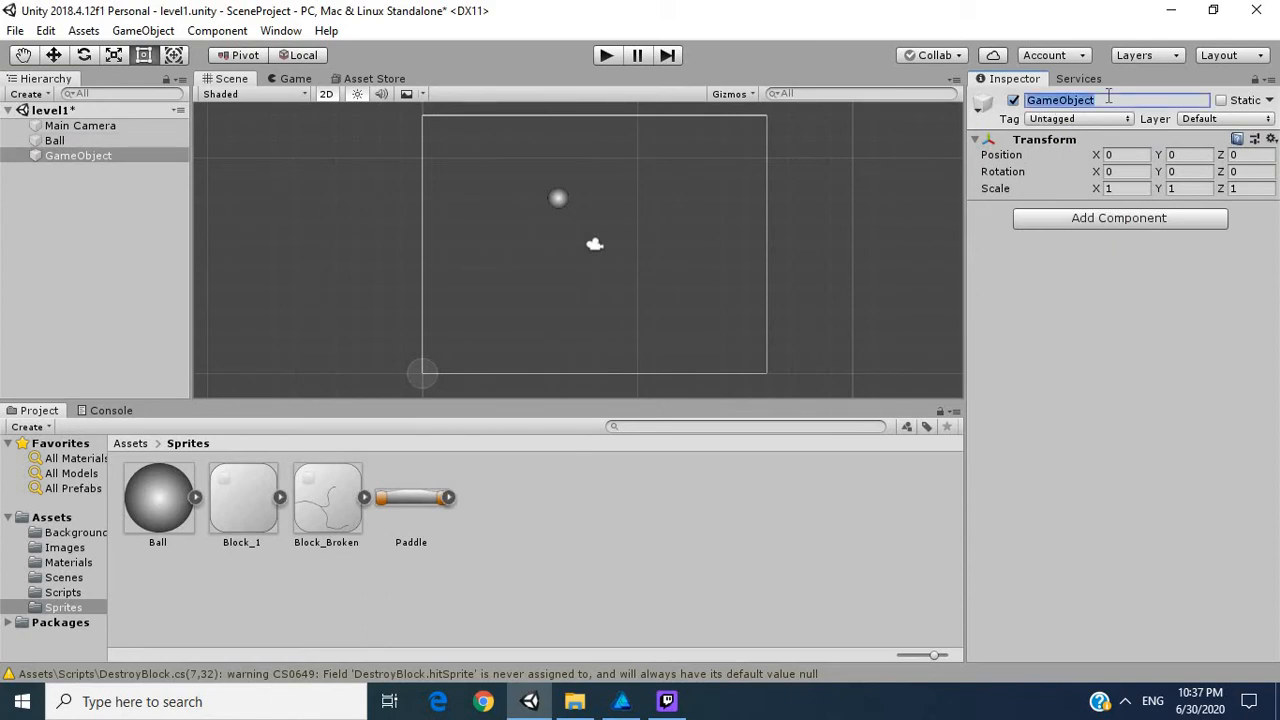
Rename the new empty object to waypoint and select it
text(transfo)
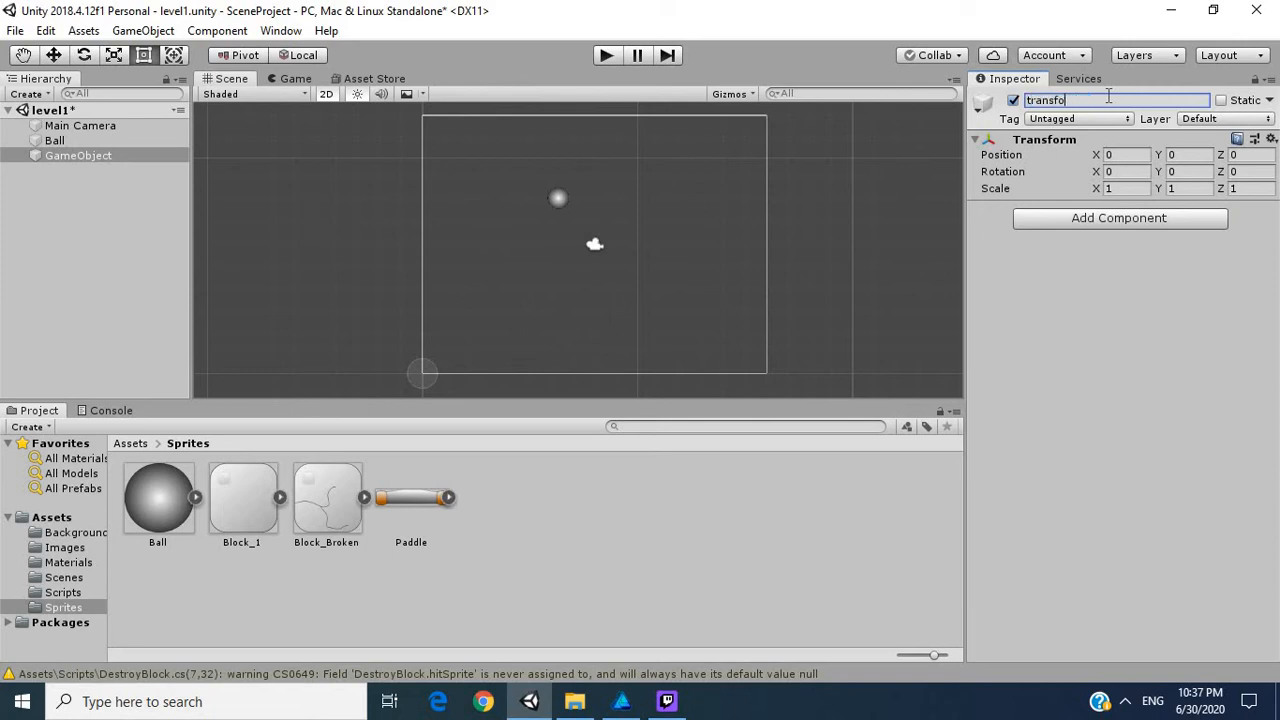
text(r)
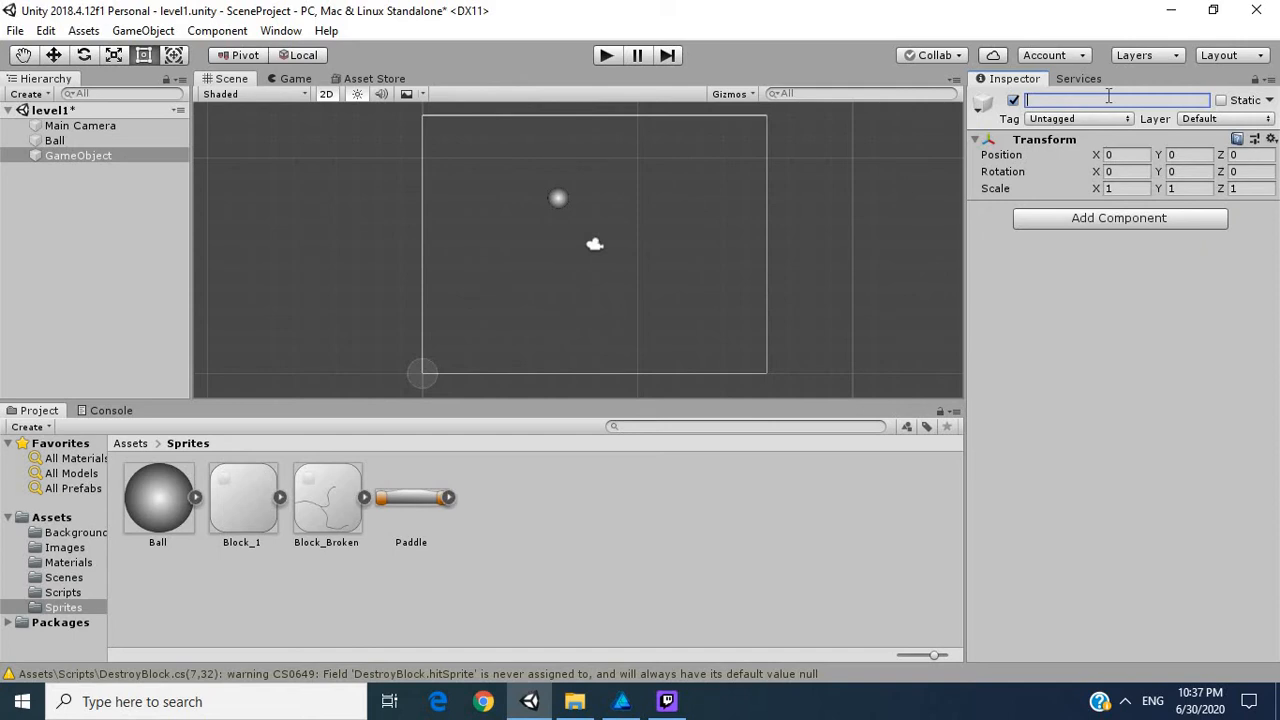
text(waypoint)
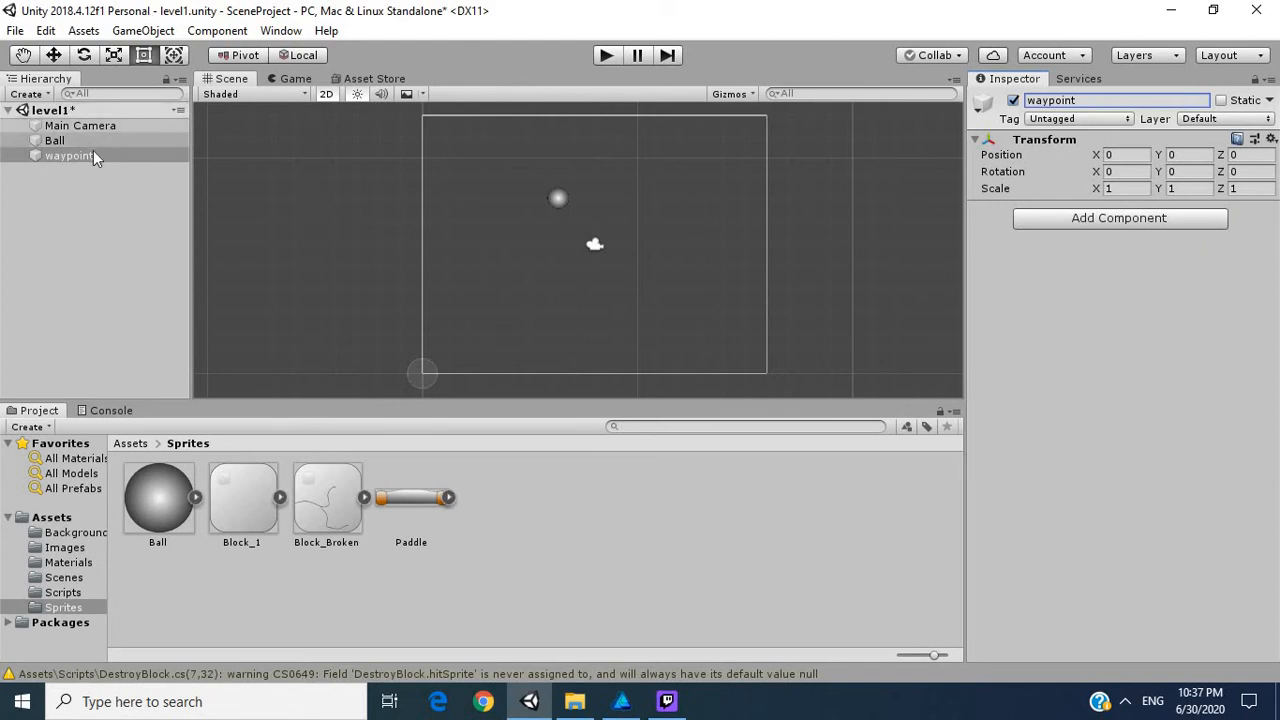
click(68, 156)
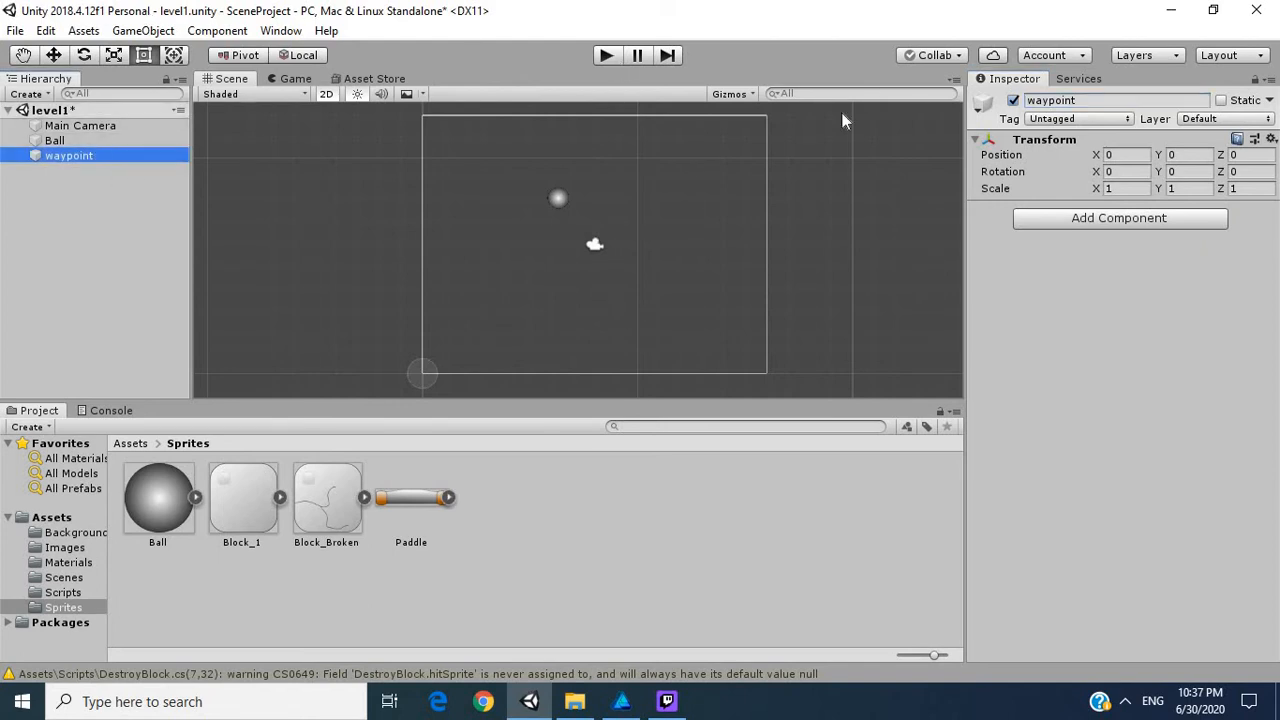
Give the waypoint a yellow scene icon and move it to the upper left of the play area
click(984, 100)
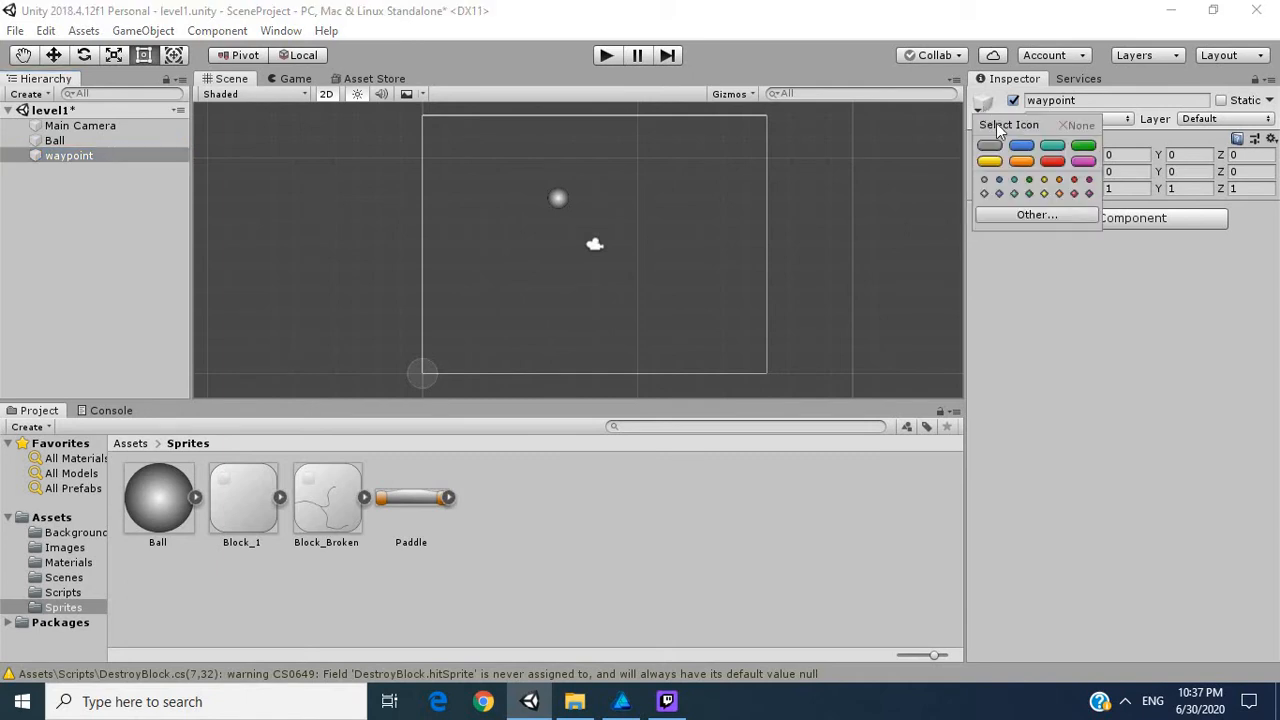
mouse_move(1048, 200)
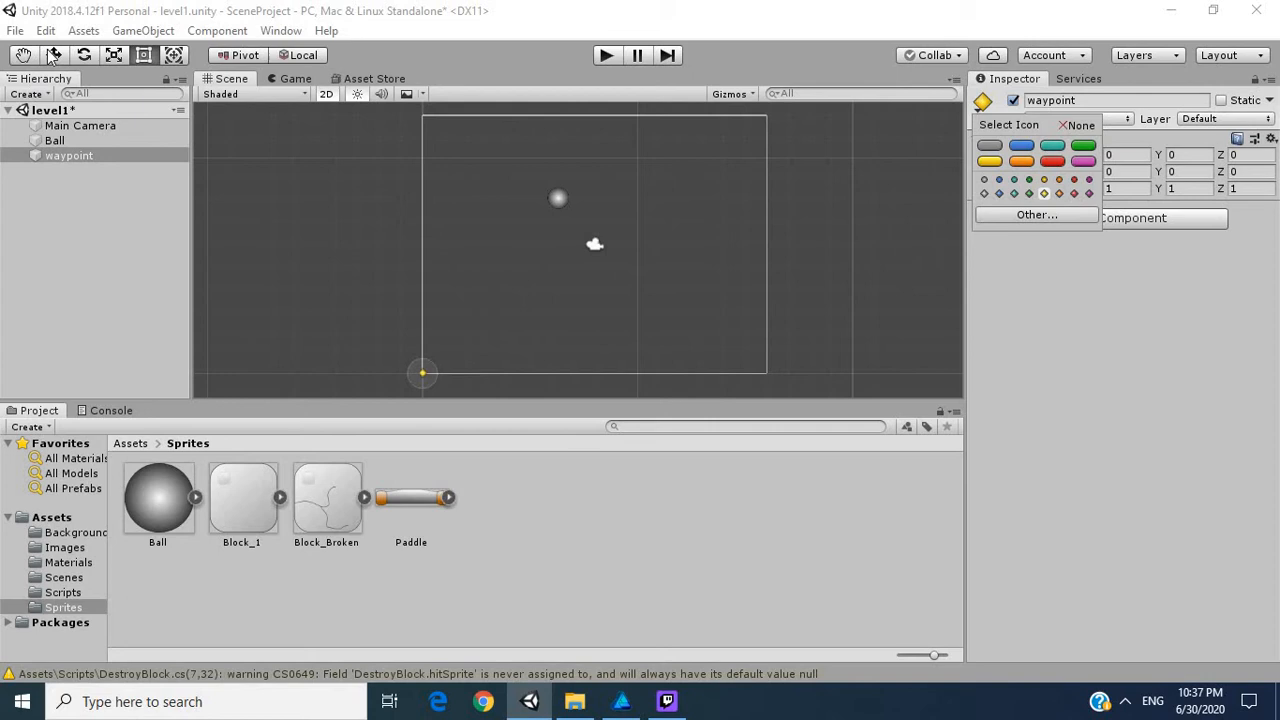
click(248, 170)
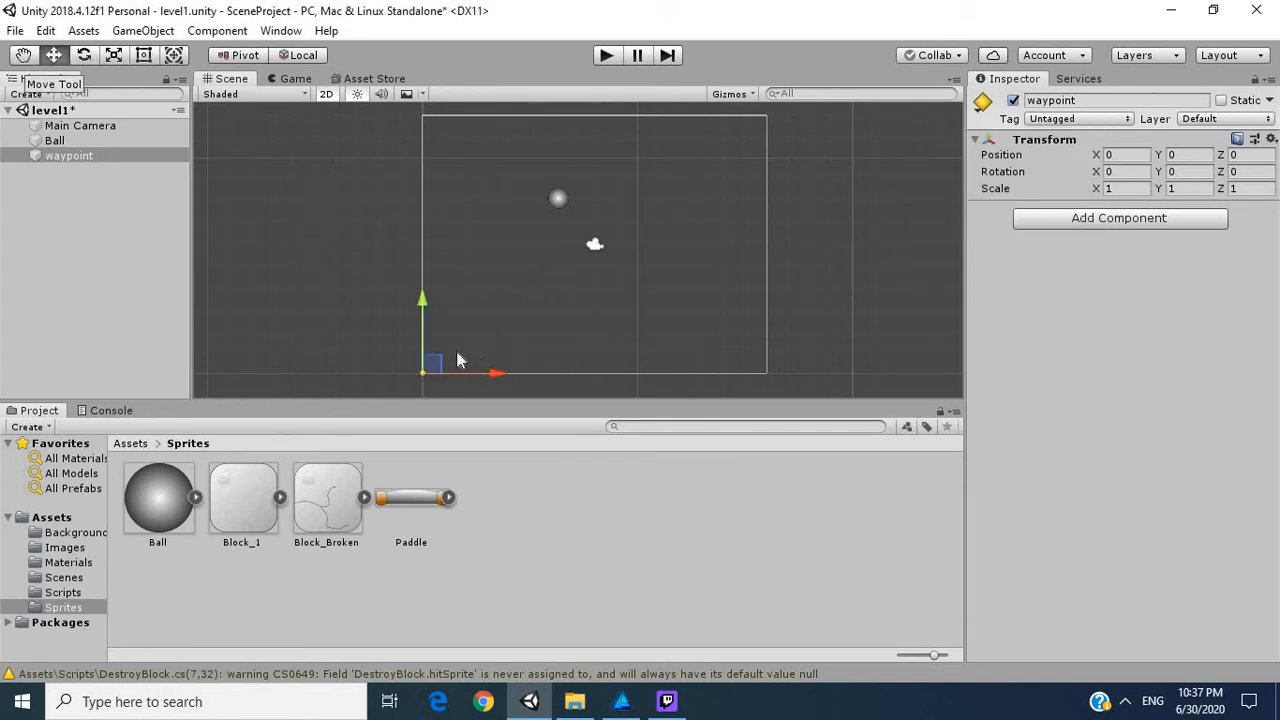
drag(424, 370, 490, 228)
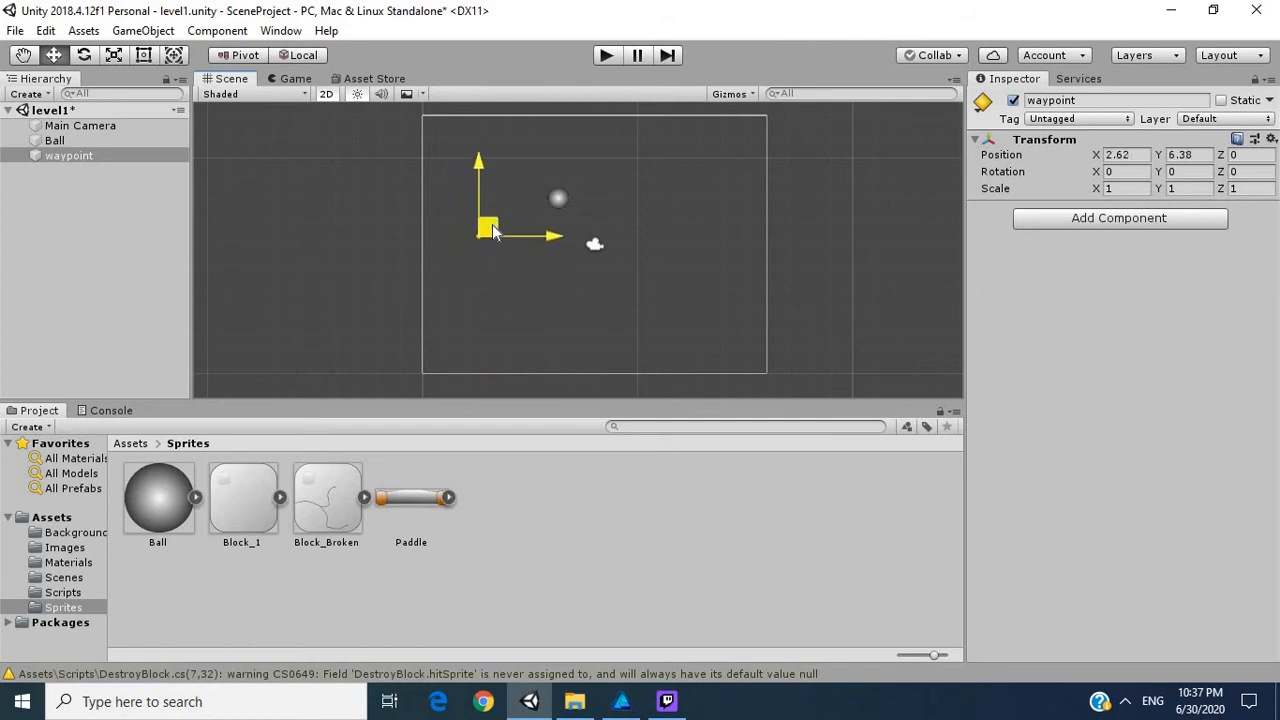
drag(490, 230, 478, 232)
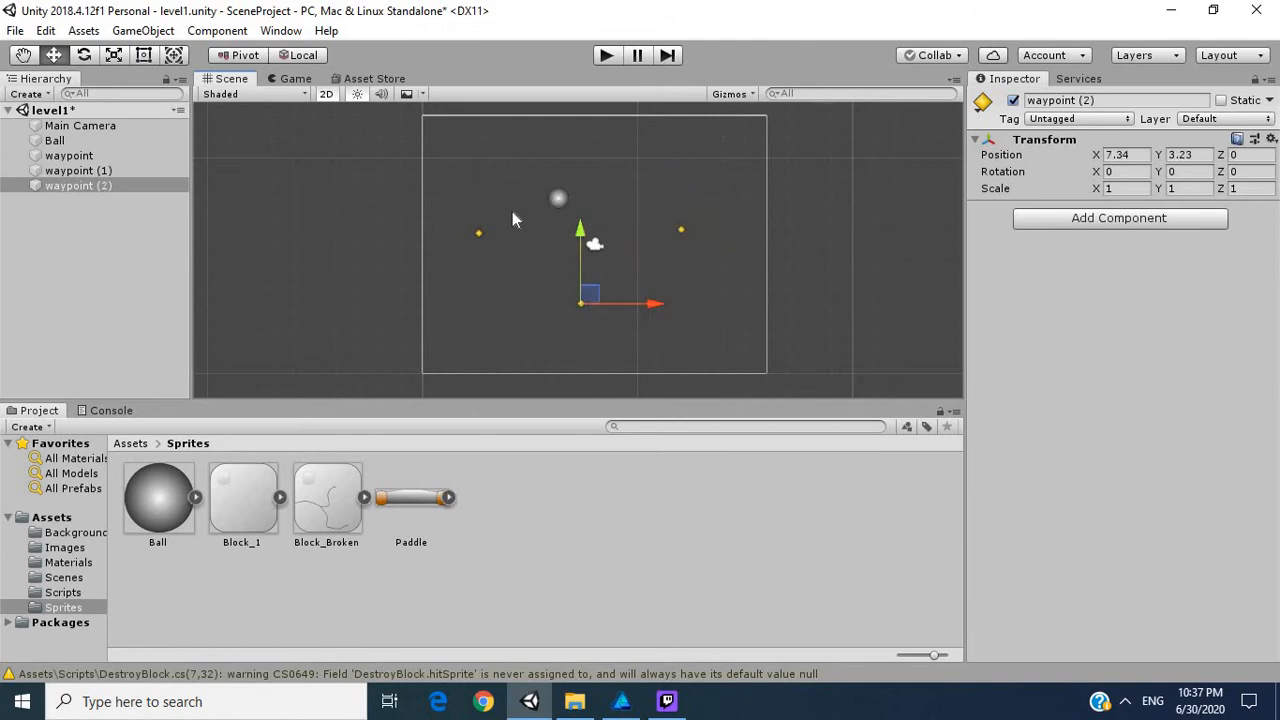
mouse_move(452, 218)
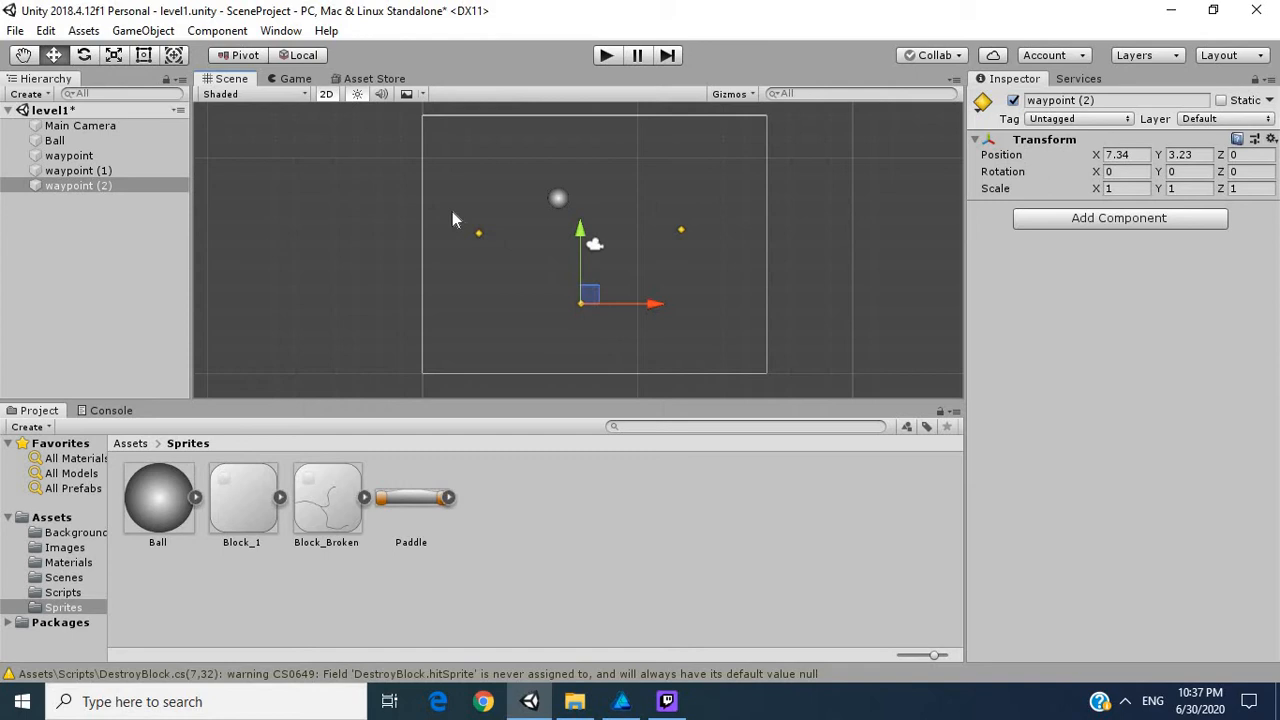
mouse_move(436, 170)
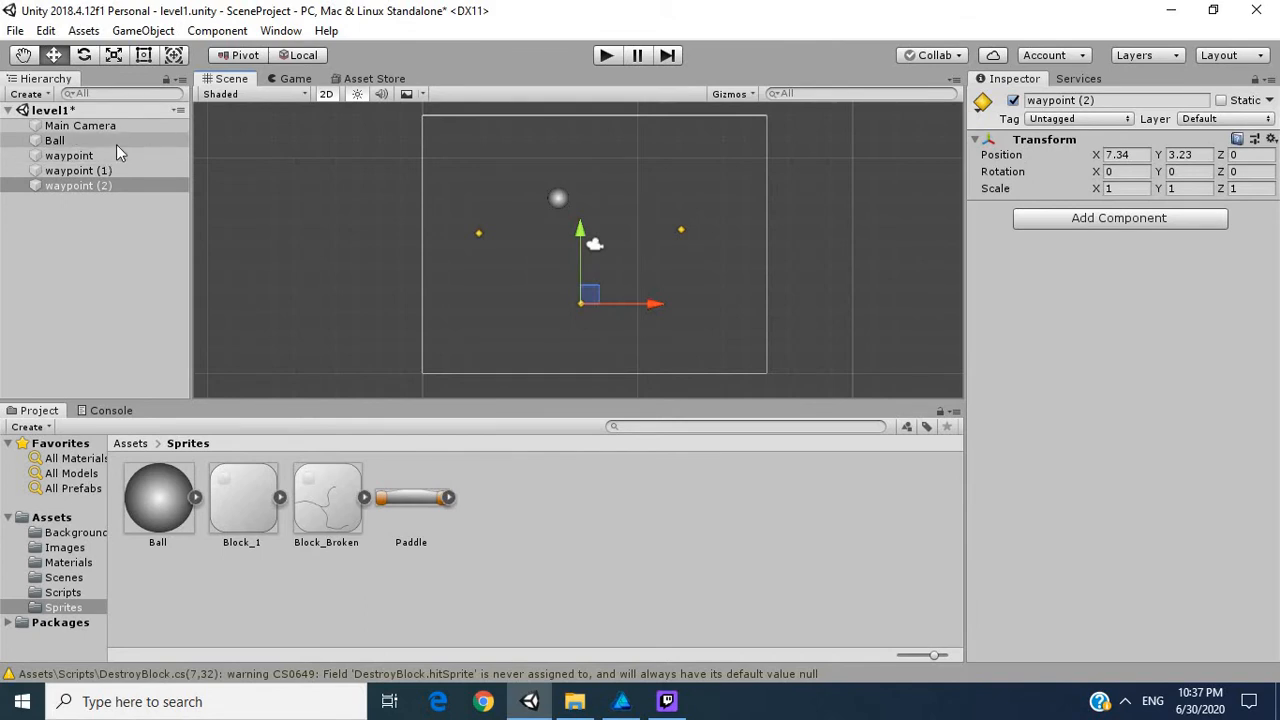
Declare a [SerializeField] List<Transform> wayPoint field in the EnemyPathing class
click(54, 140)
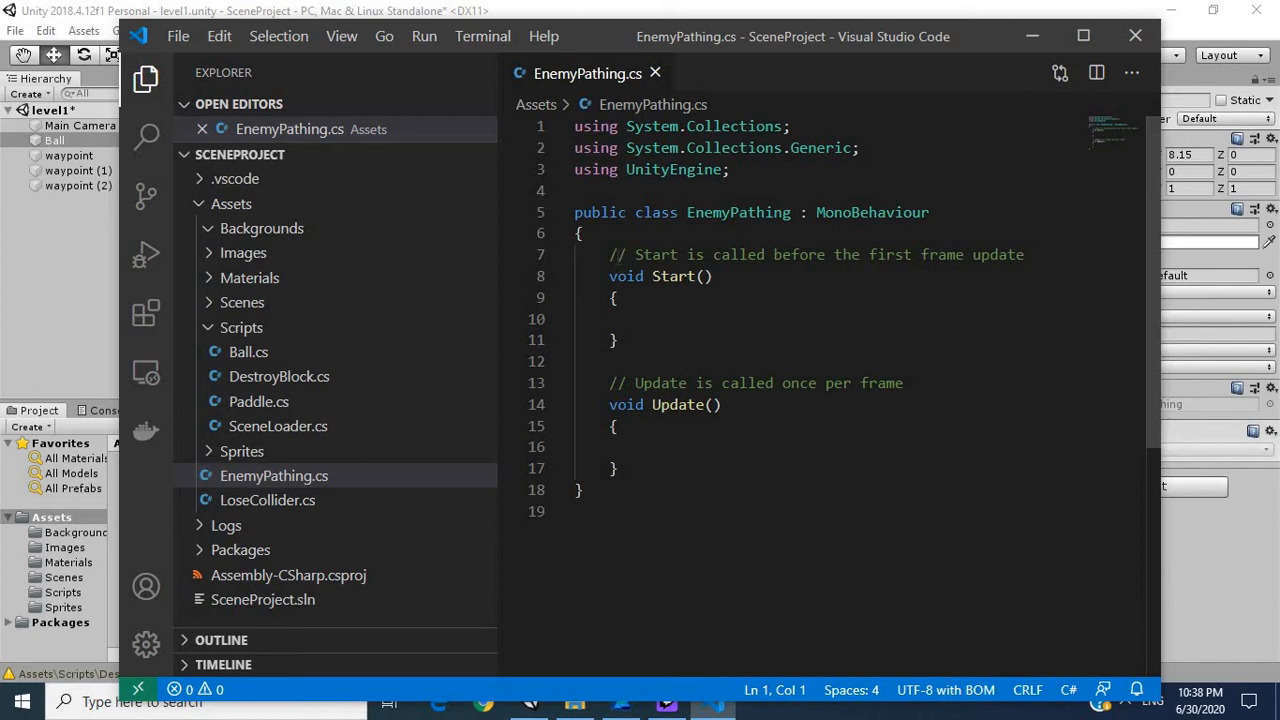
click(612, 254)
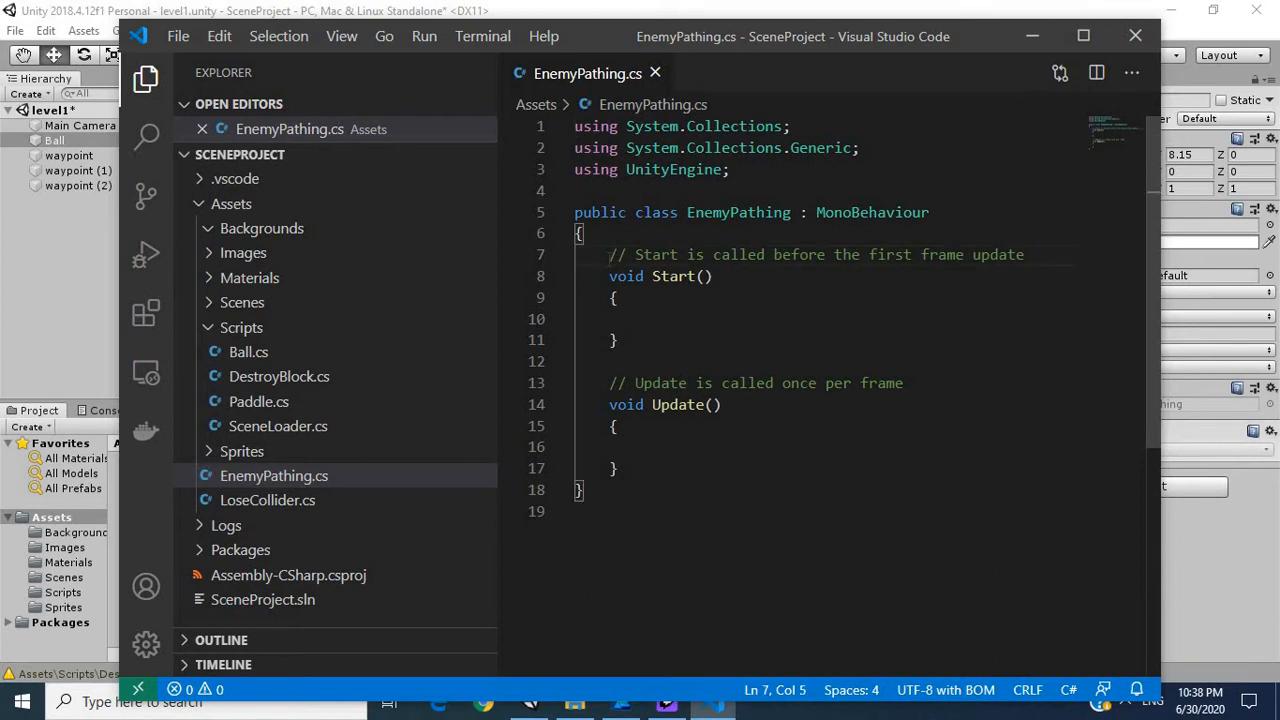
key(Enter)
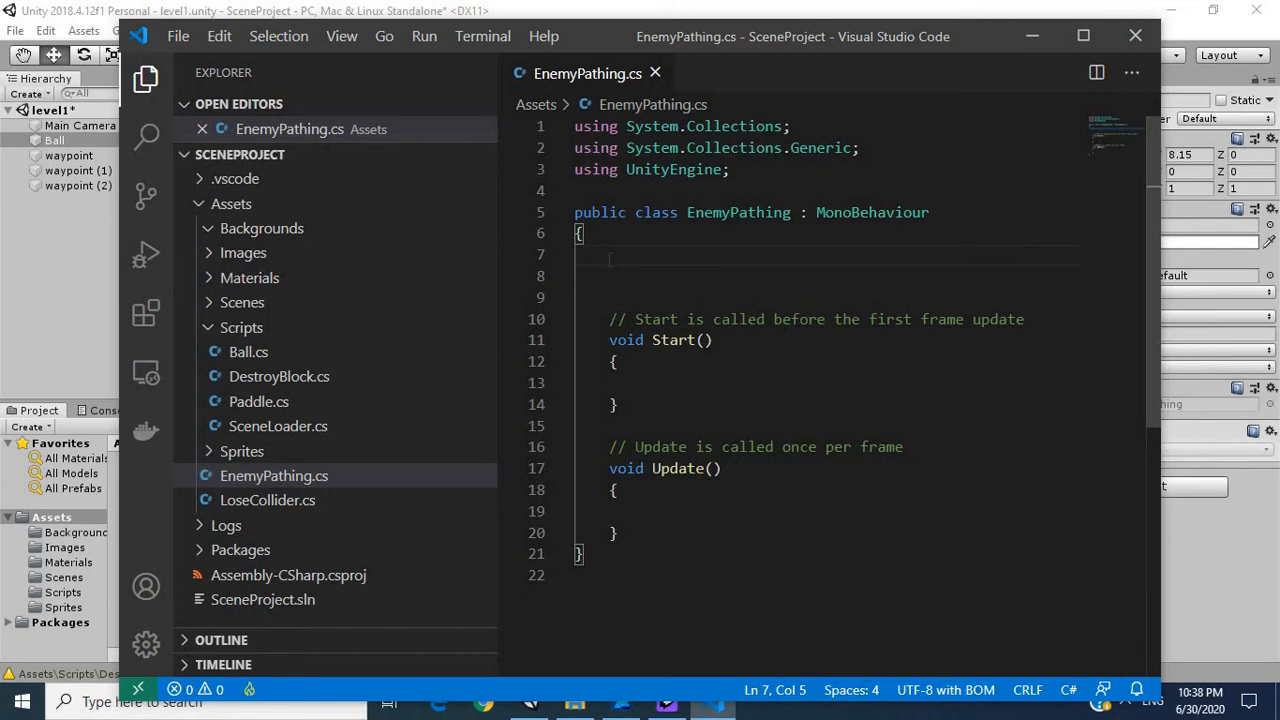
text([])
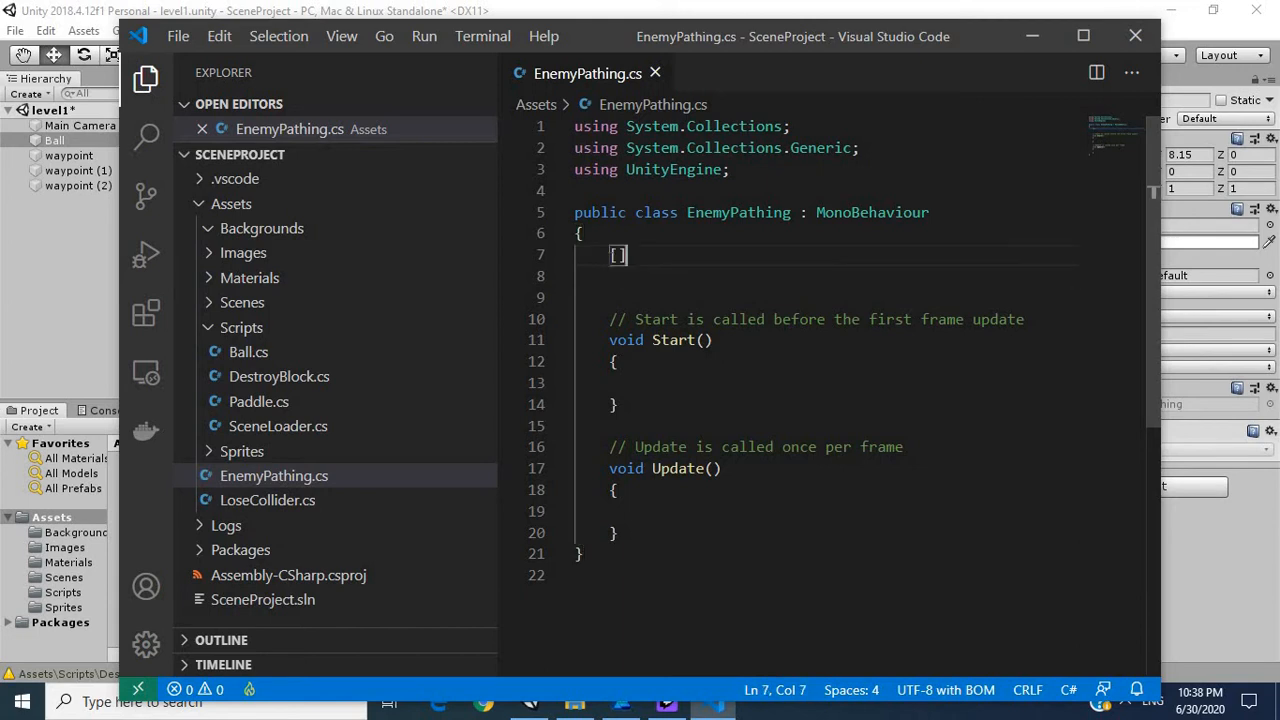
text(SerializeField)
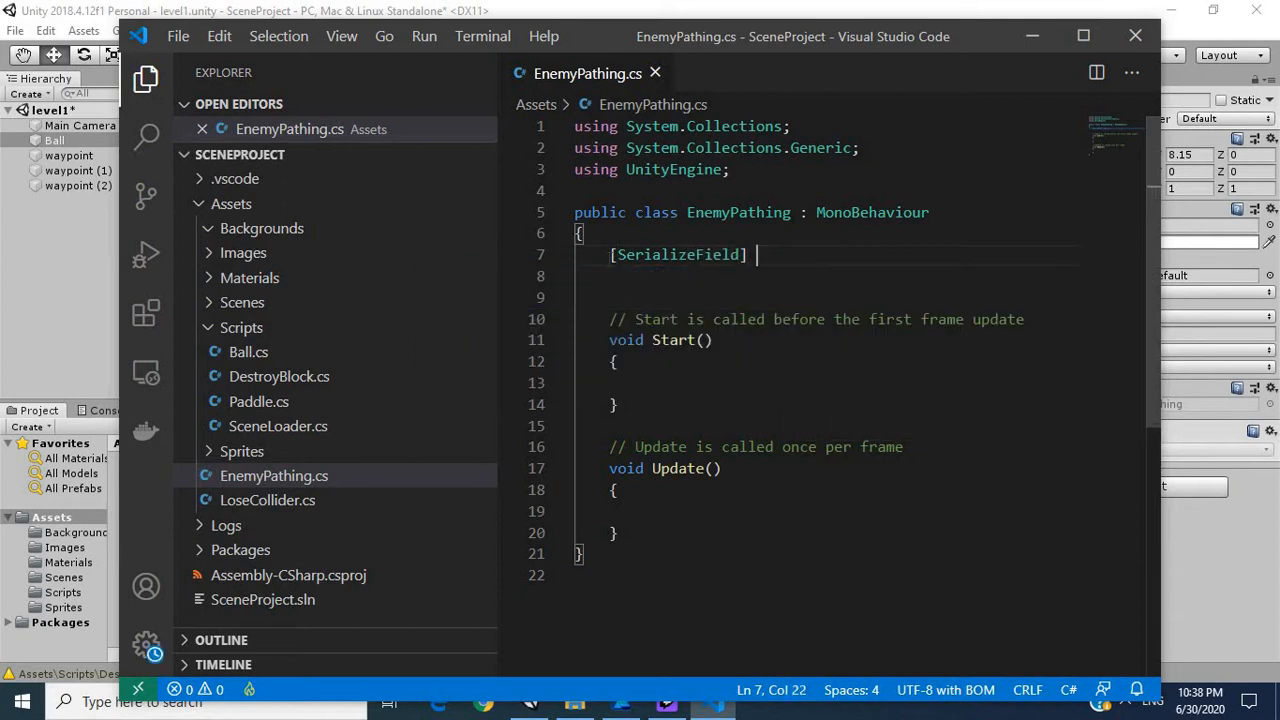
text(List<>)
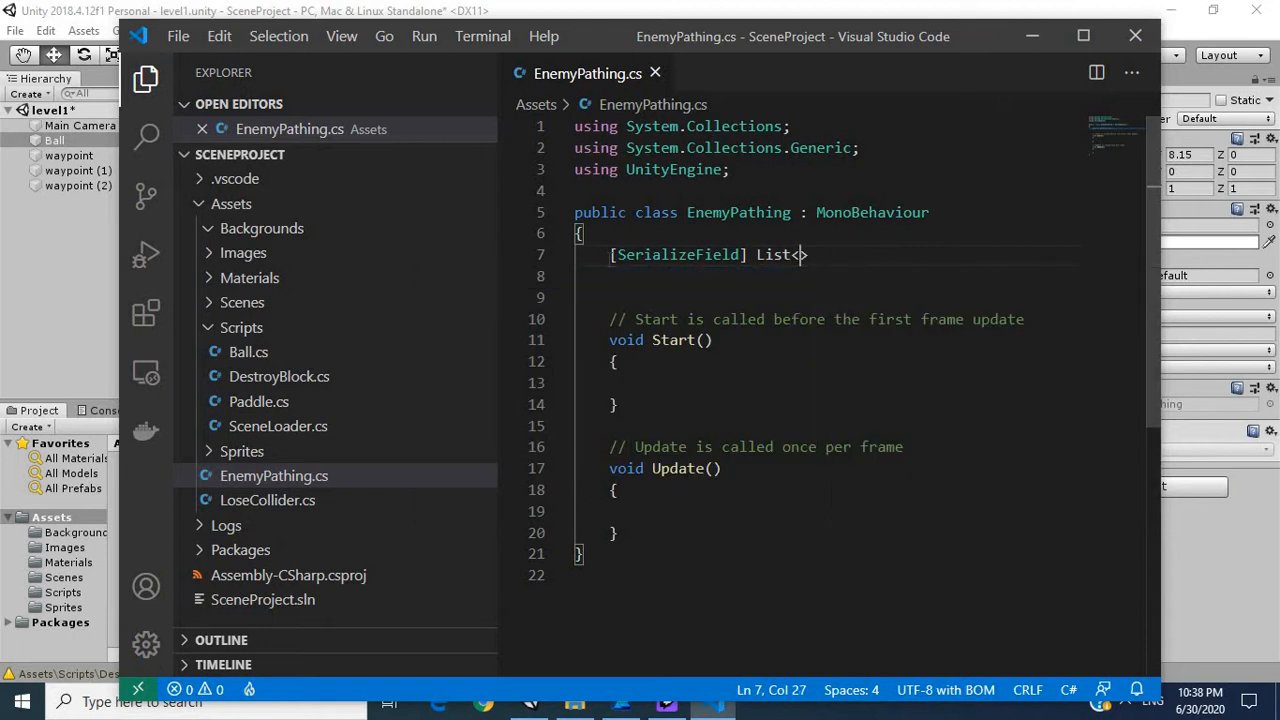
text(Transf)
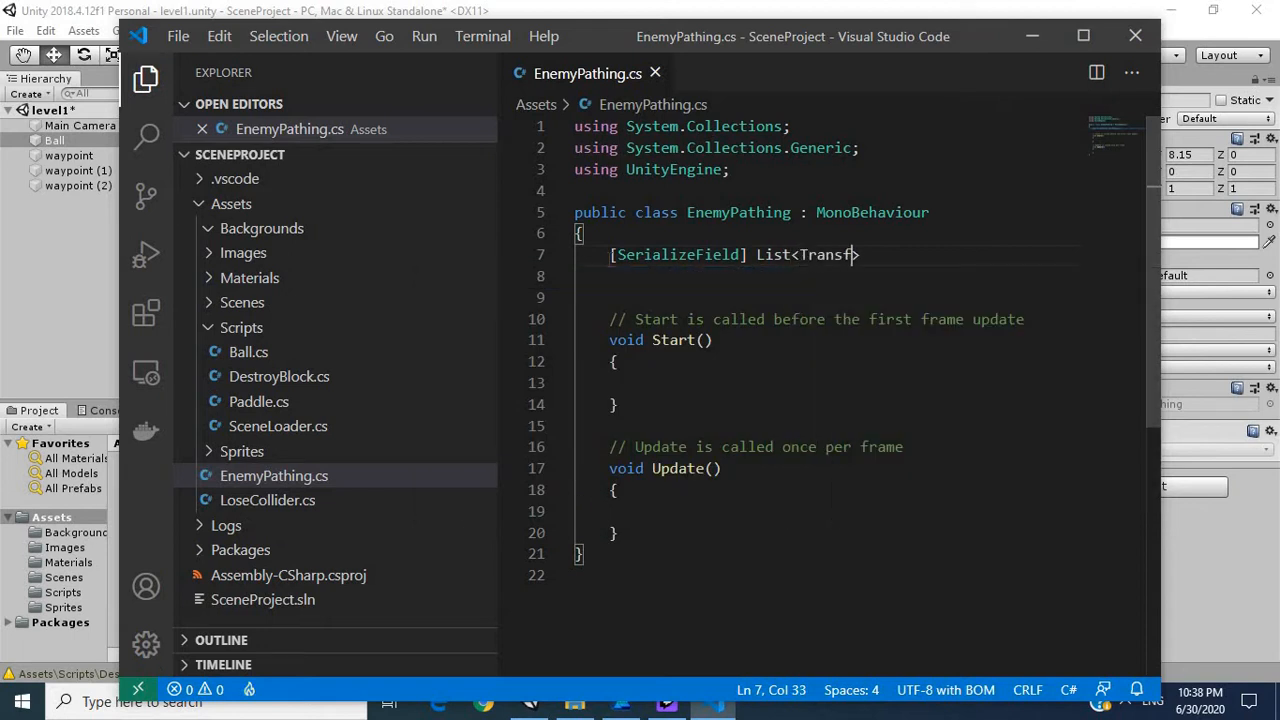
text(orm>)
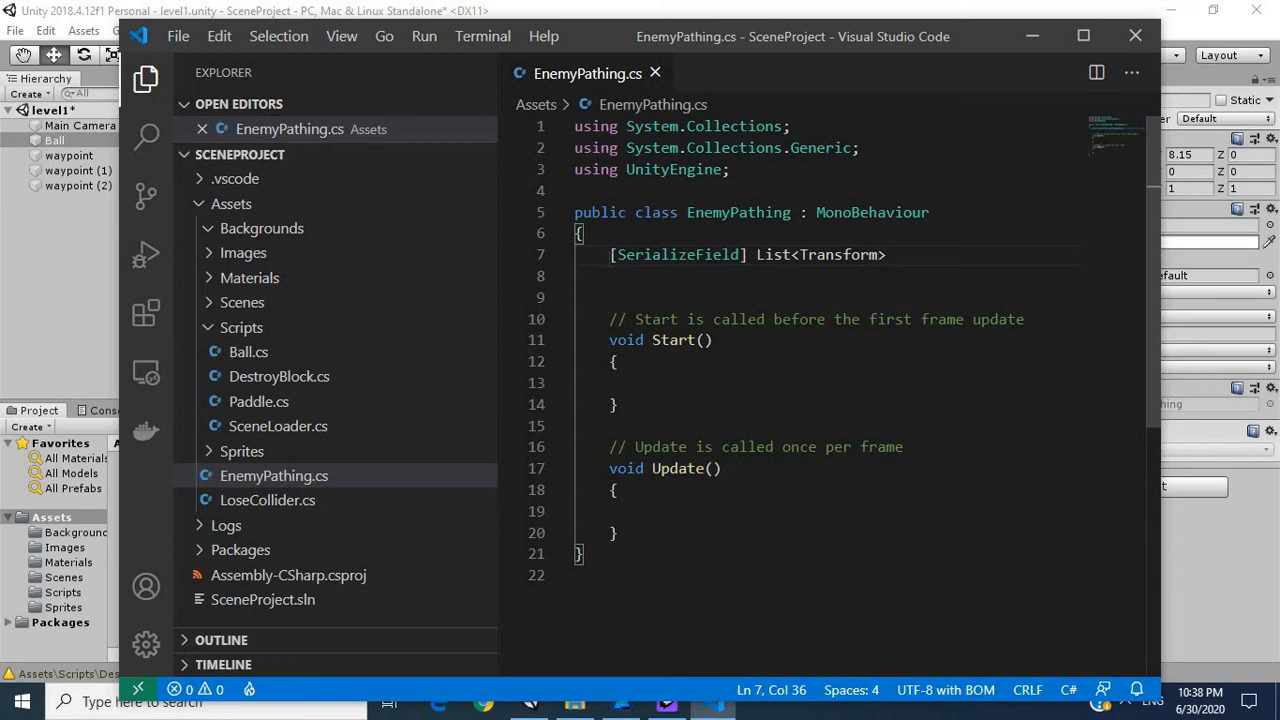
text(wayPoint;)
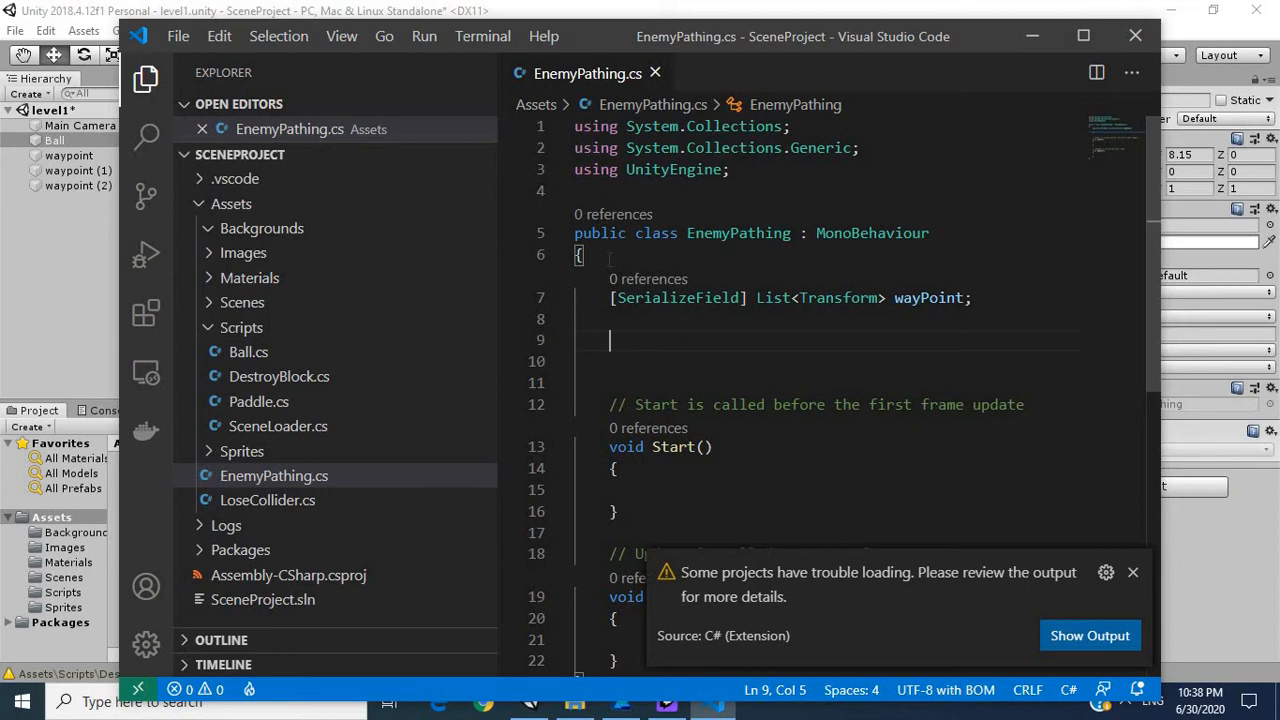
Declare a [SerializeField] float moveSpeed = 2f field
text([])
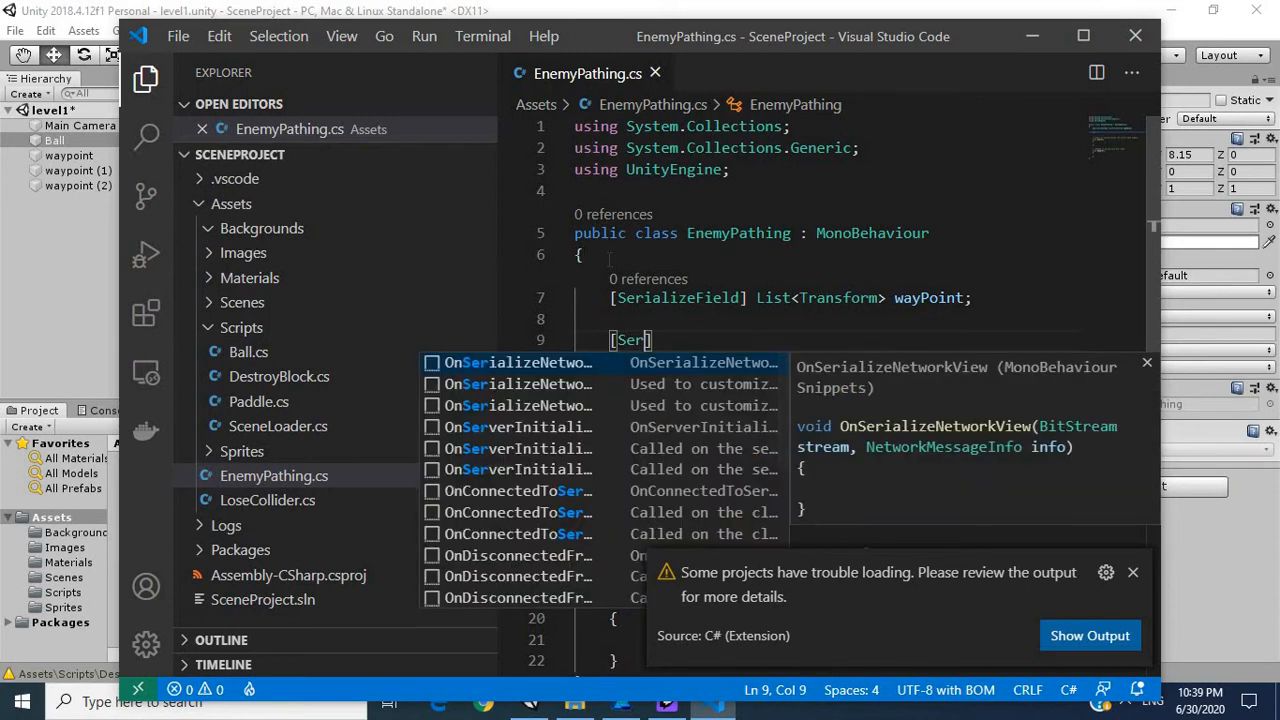
text(ializeField)
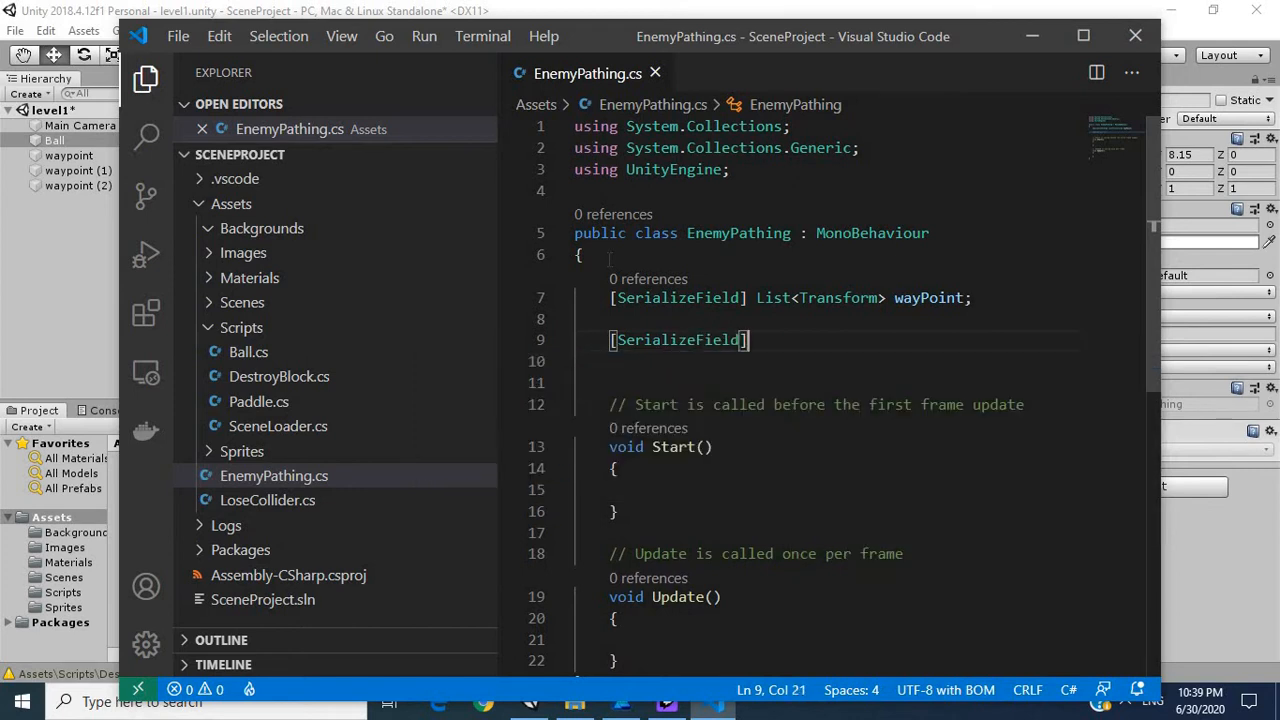
text(float moveSpe)
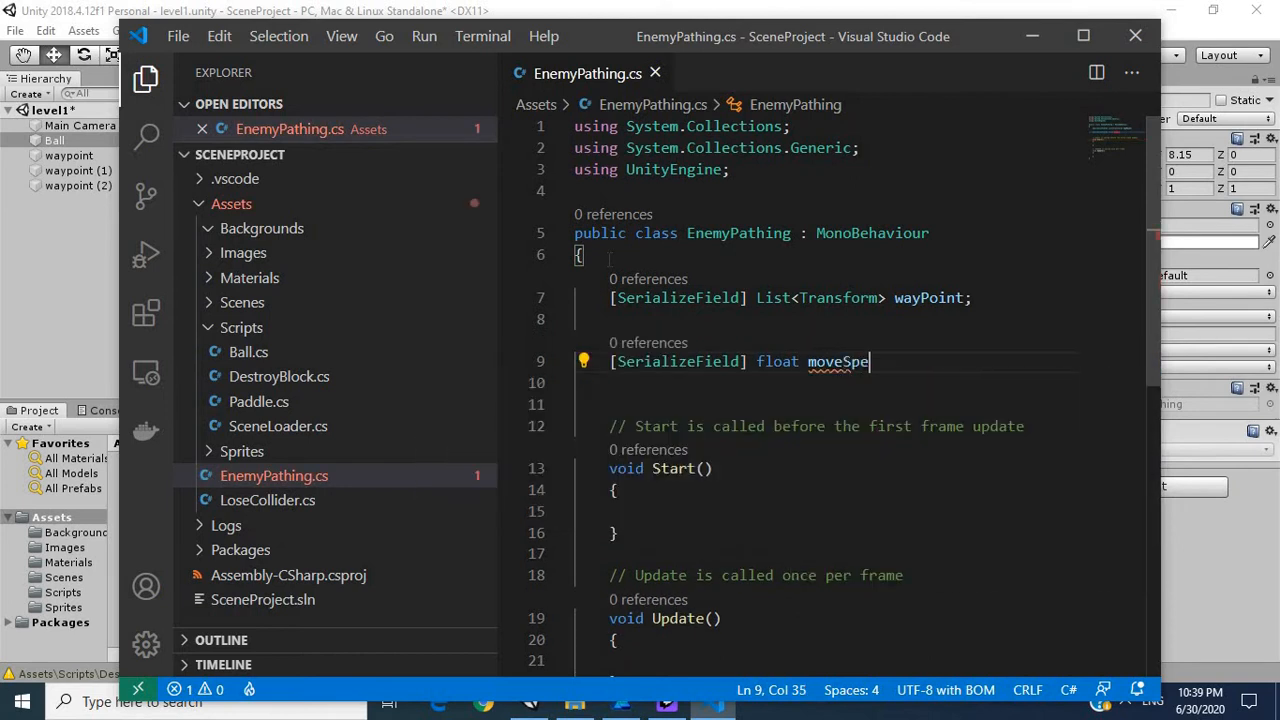
text(d)
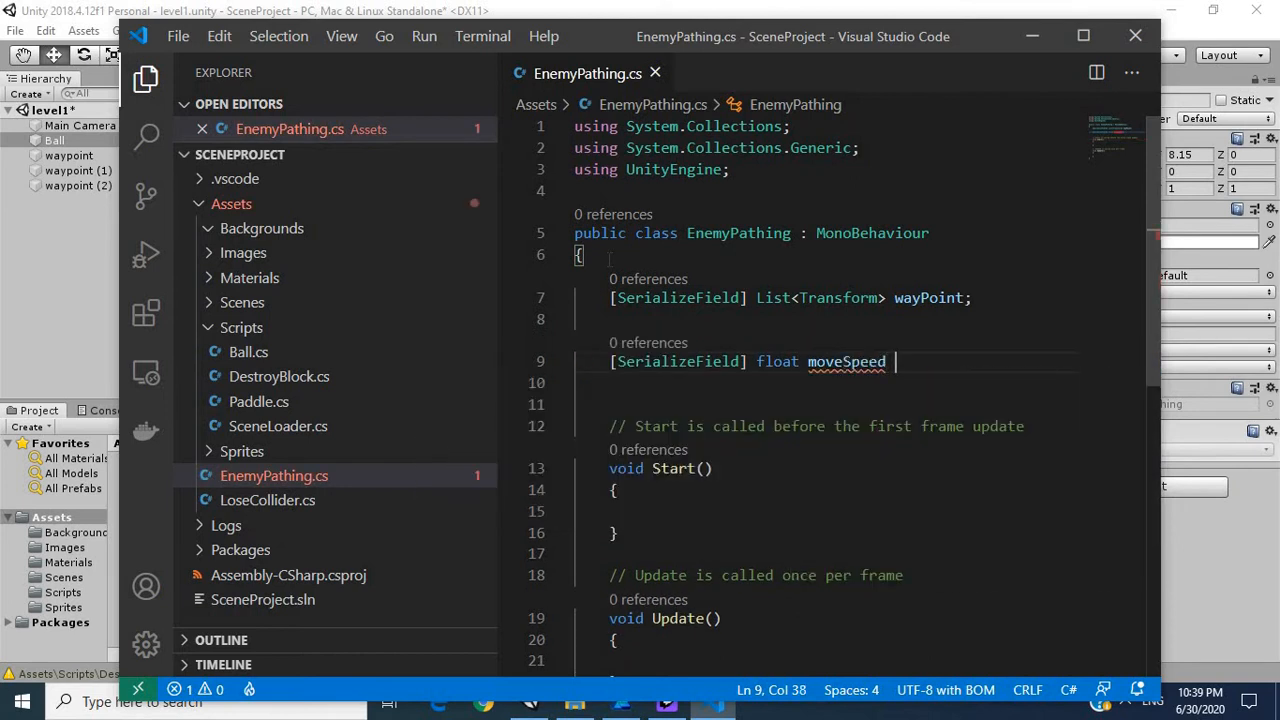
text(=2f)
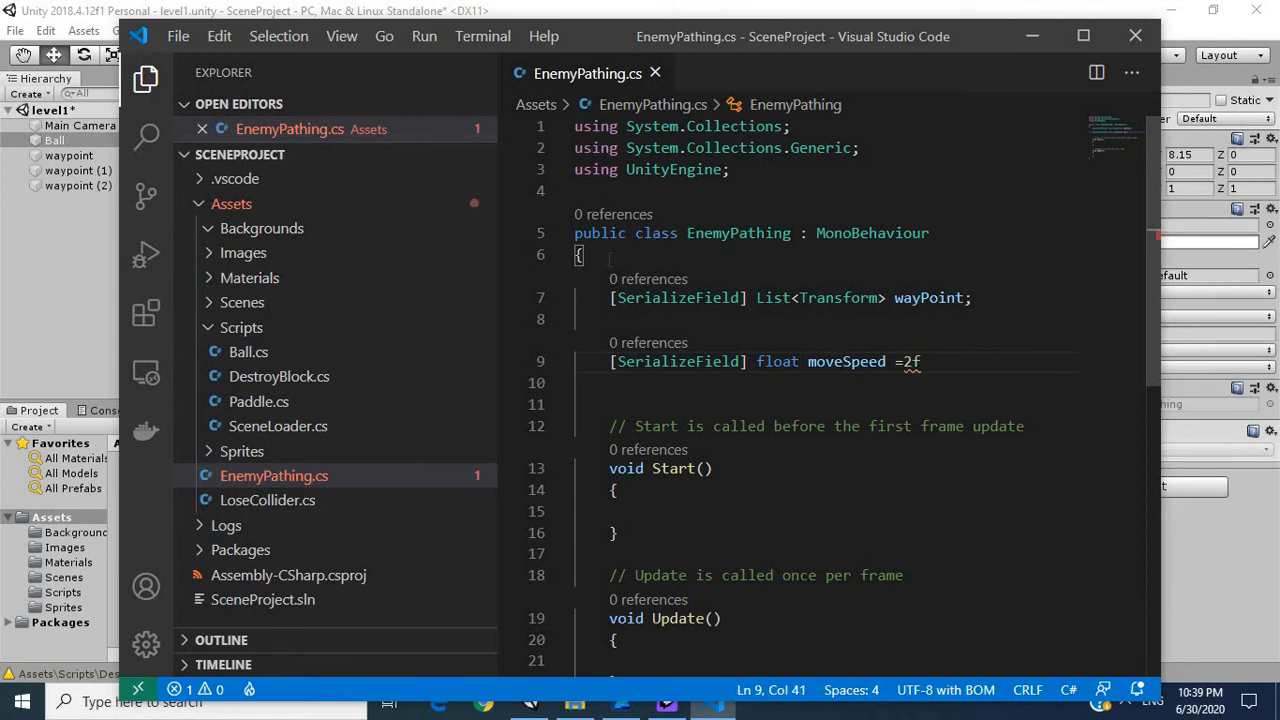
text(;)
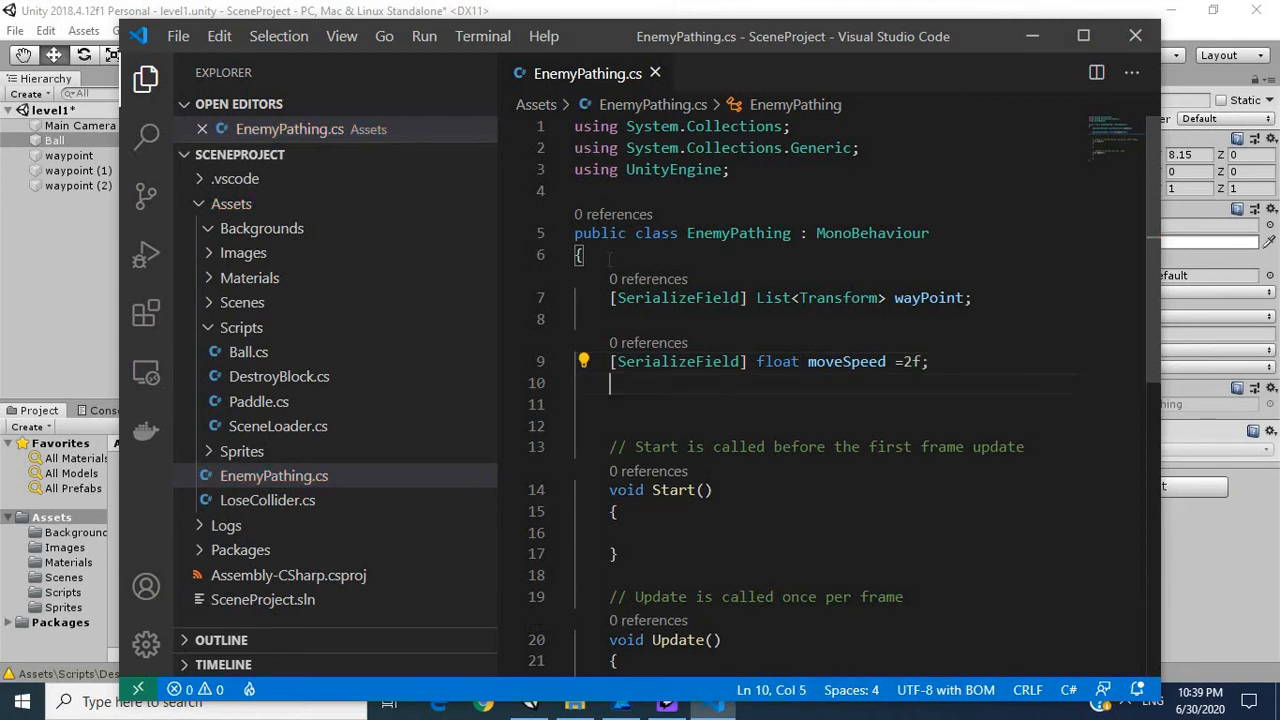
Declare an int wayPointIndex = 0 field below moveSpeed
key(enter)
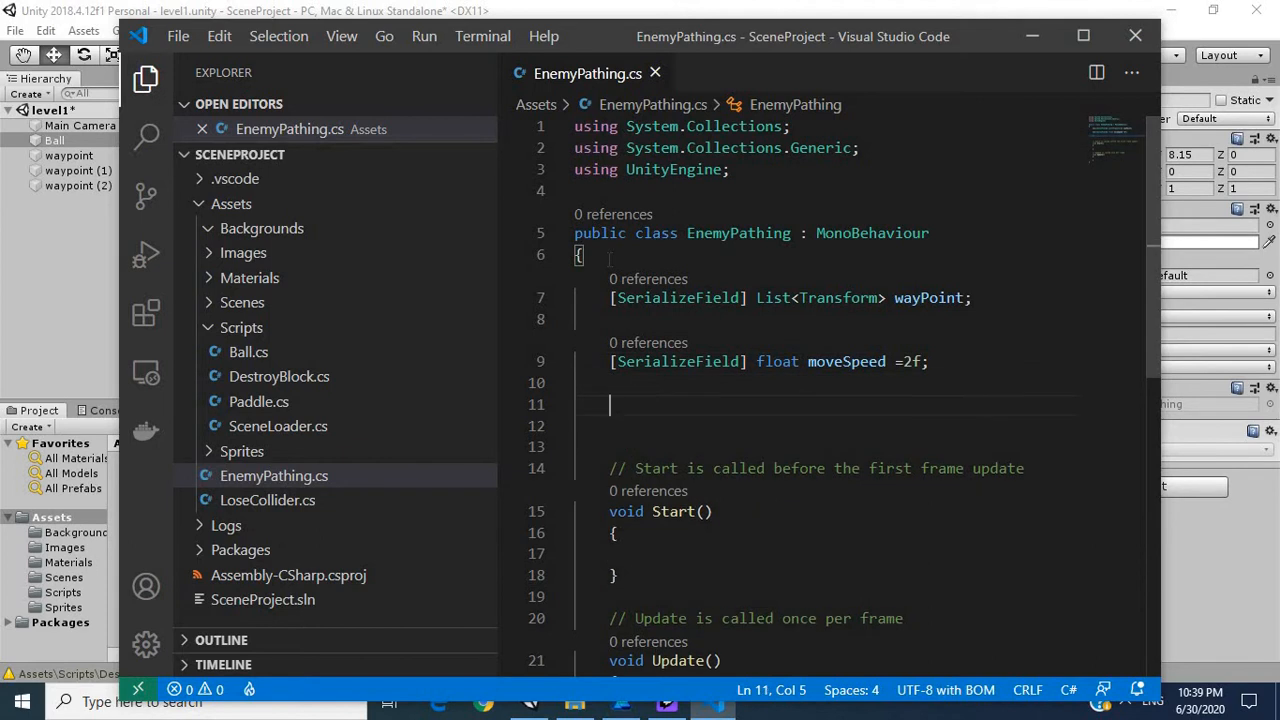
text(int)
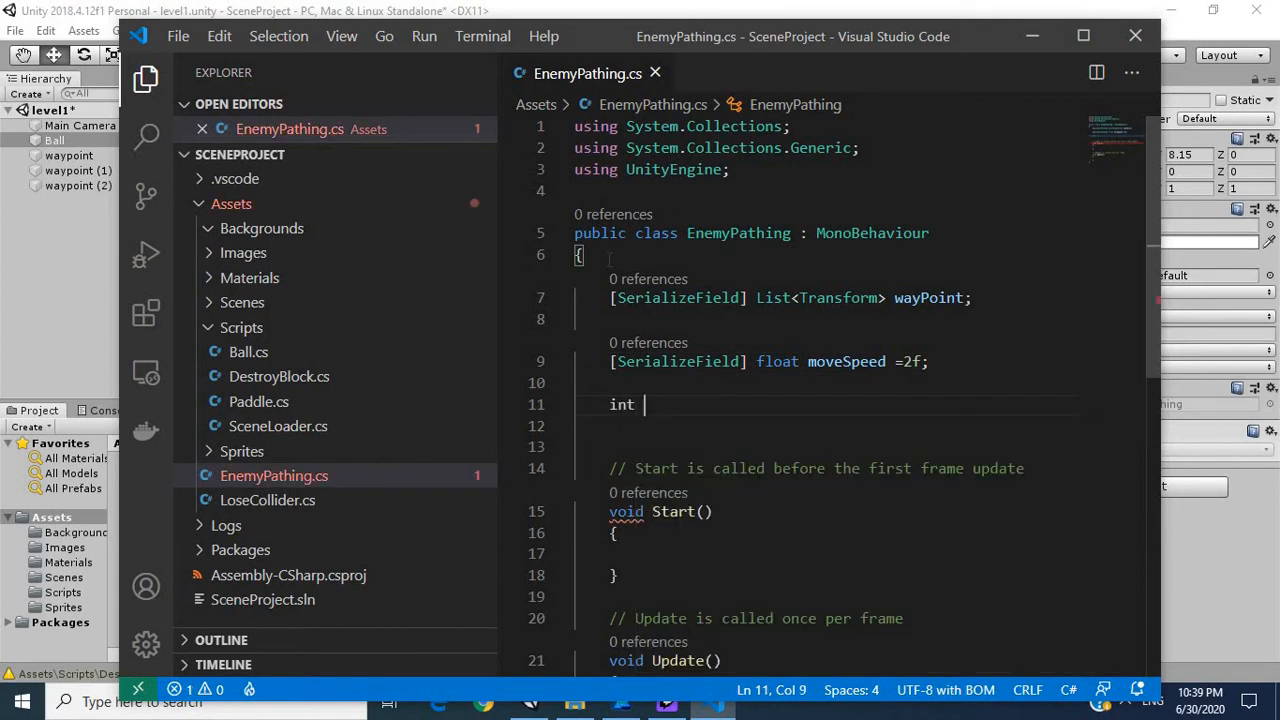
text(way)
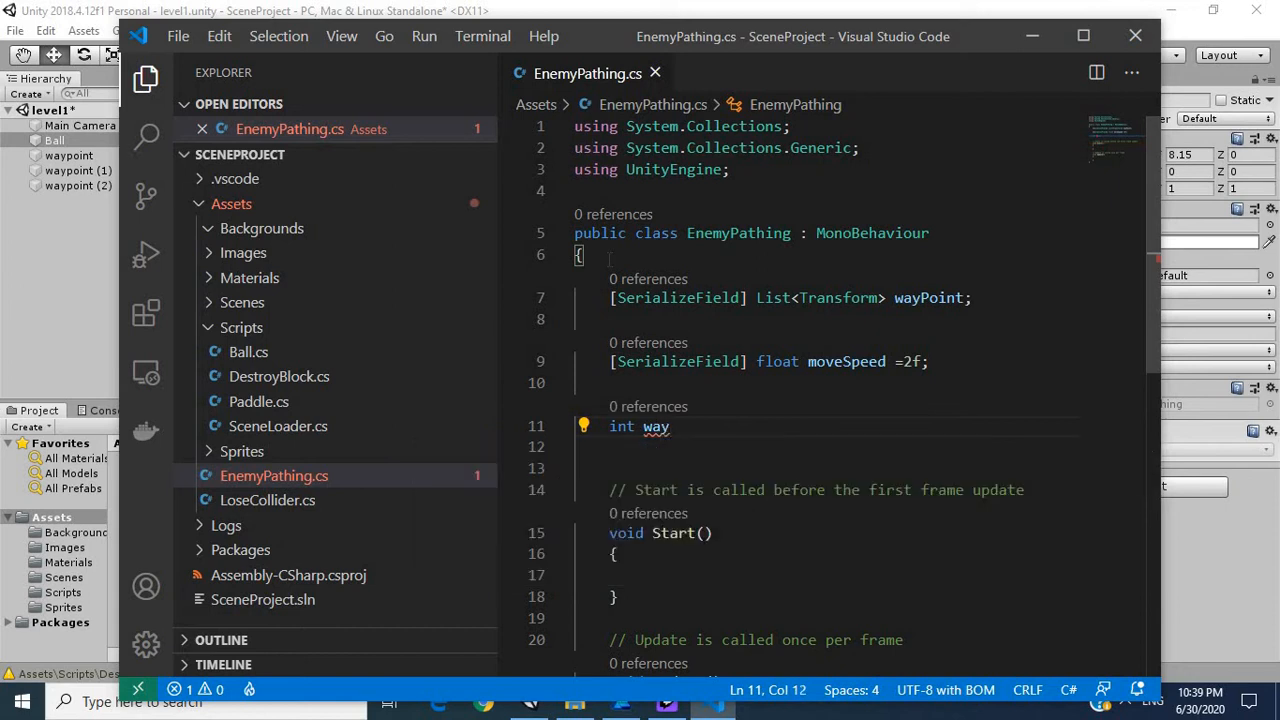
text(PointIndex =)
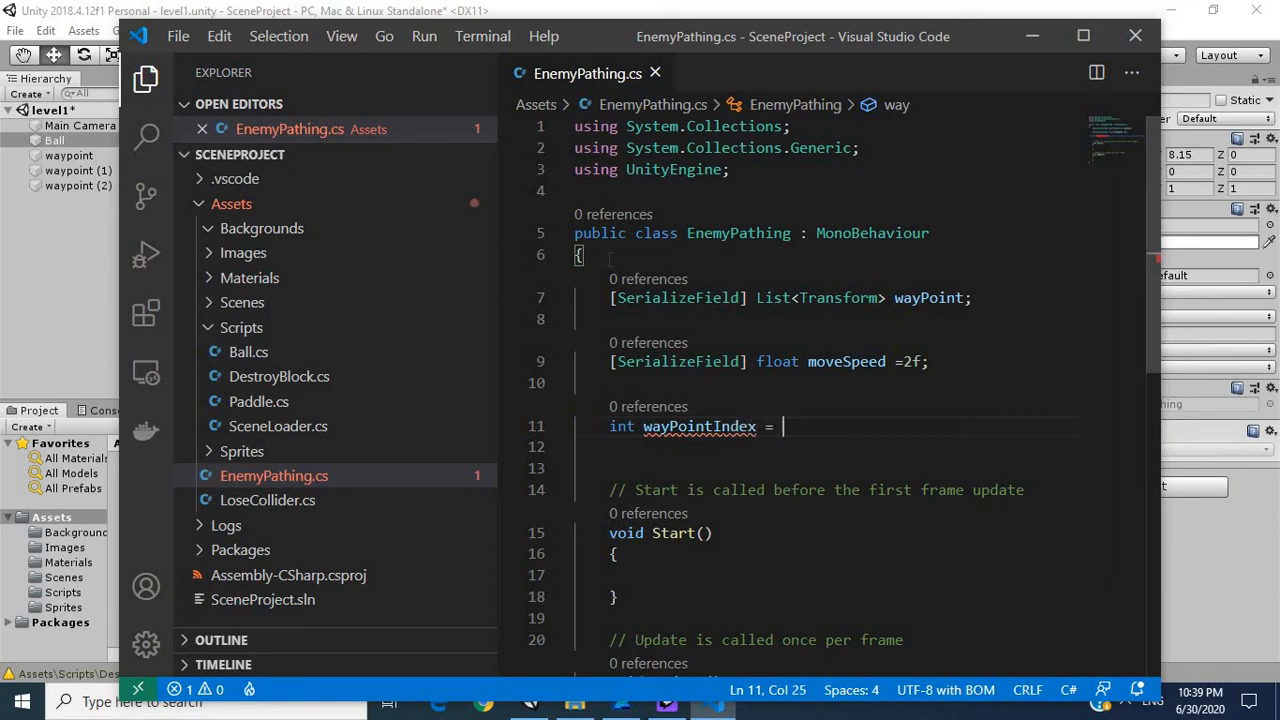
text(0;)
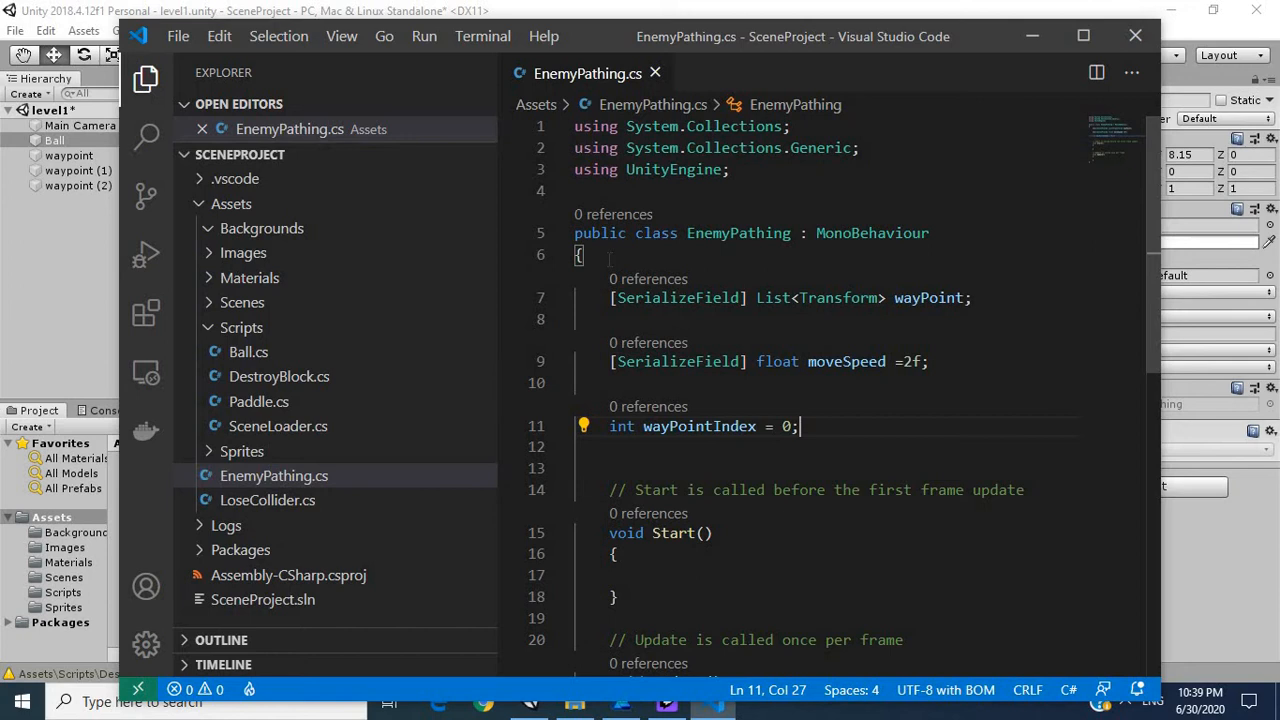
scroll(down, 3)
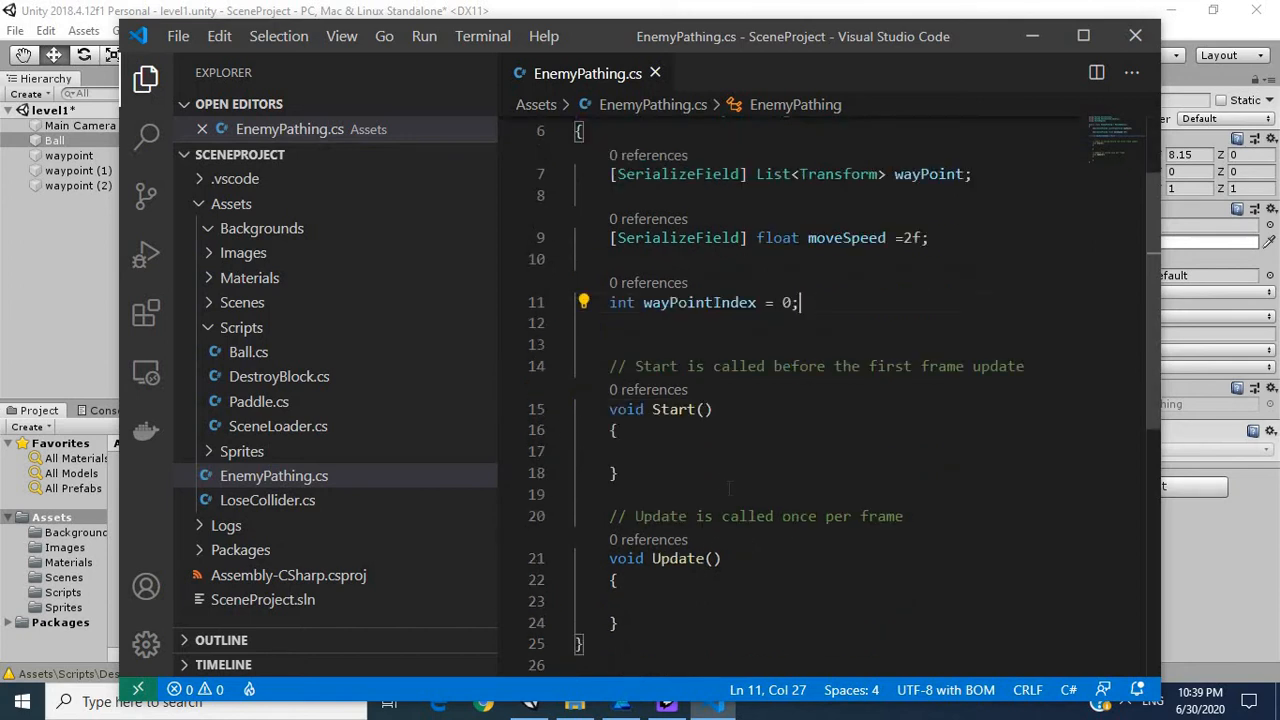
In Start(), set transform.position = wayPoint[wayPointIndex].position
click(696, 452)
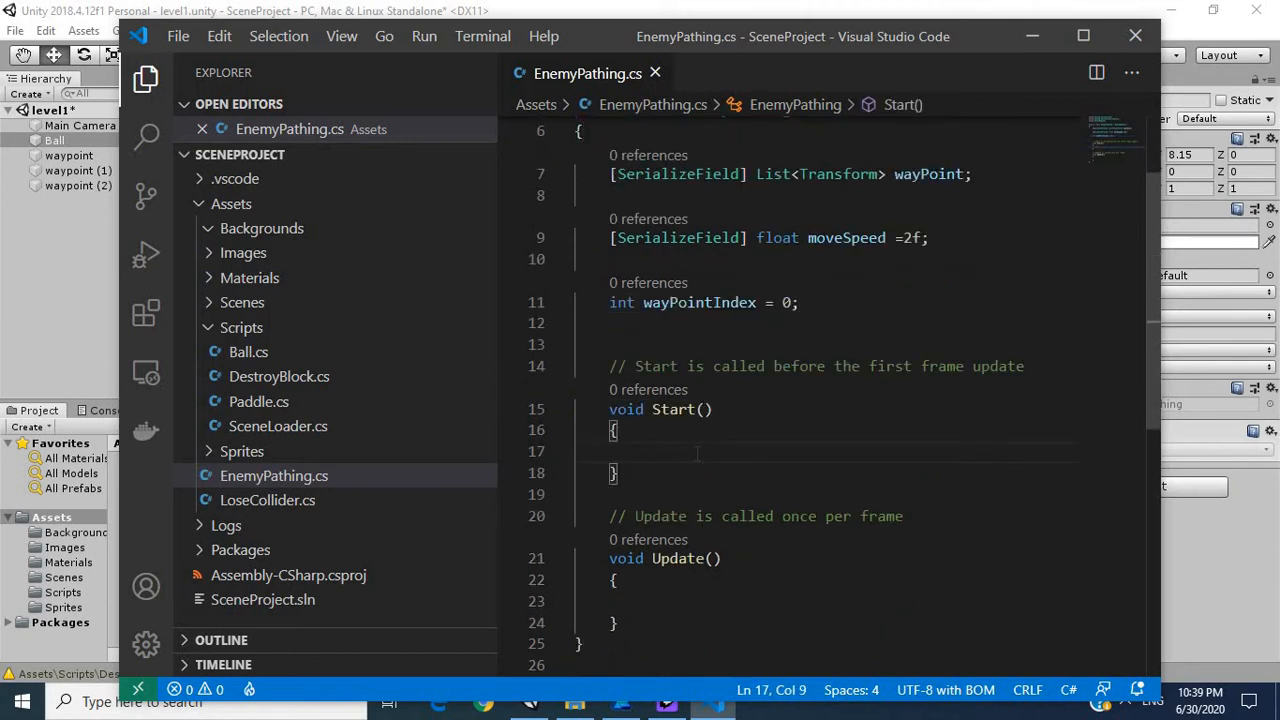
text(transform.)
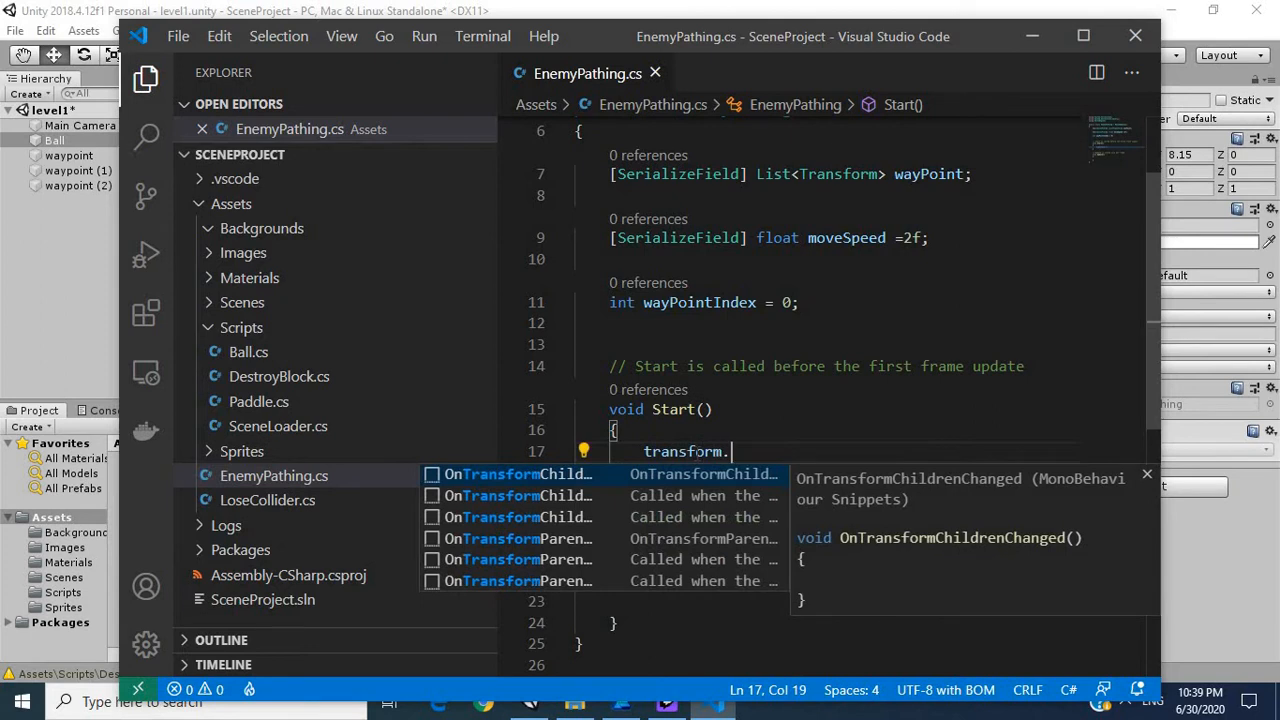
text(position =)
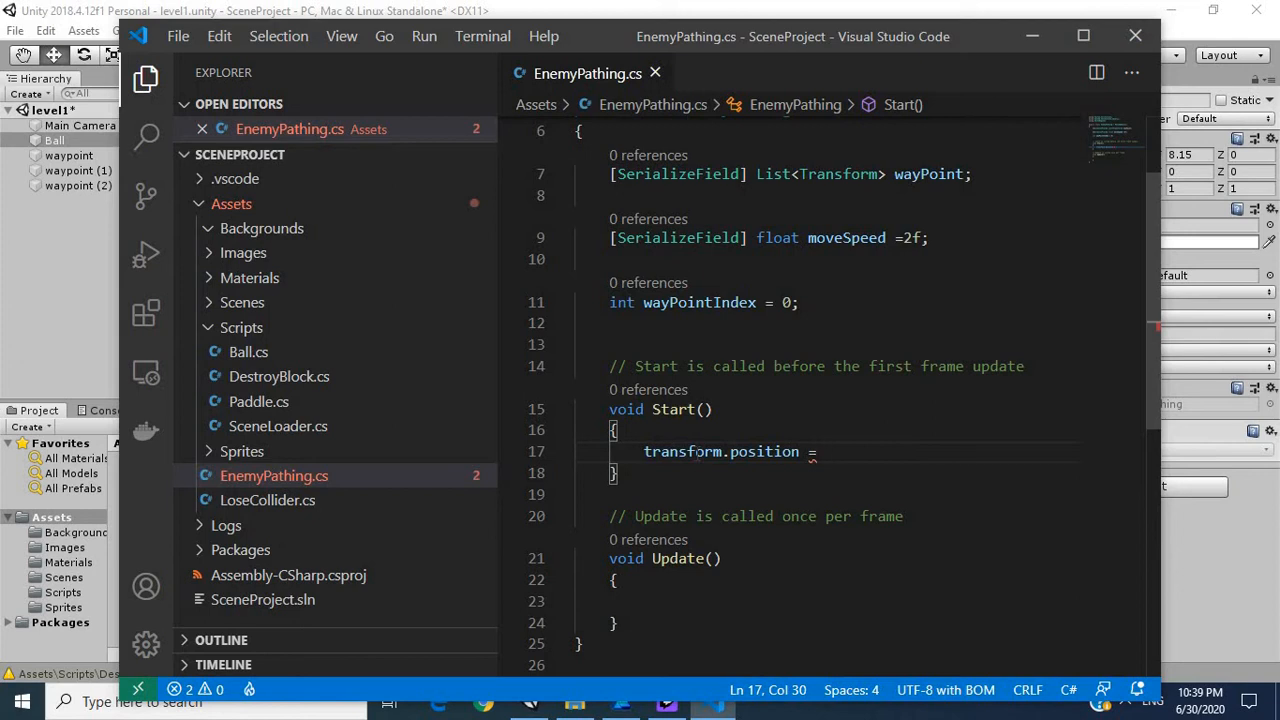
text(wayPoint[)
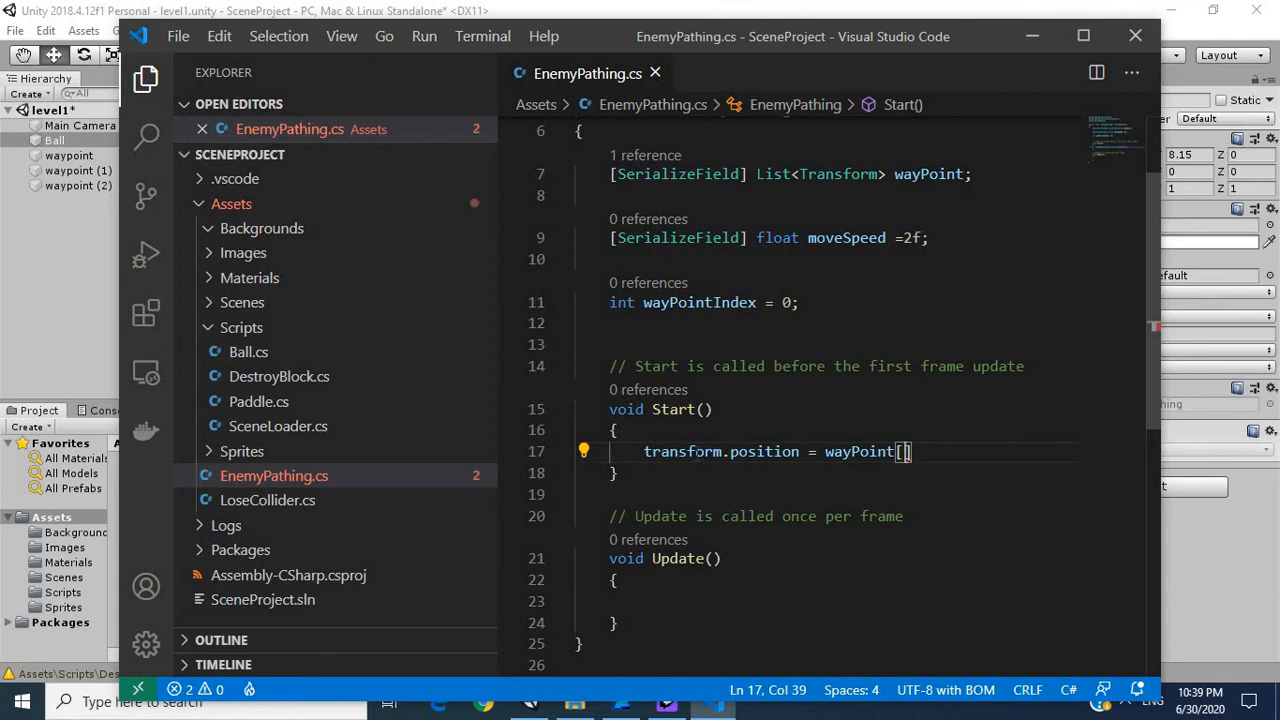
text(wayPointIndex)
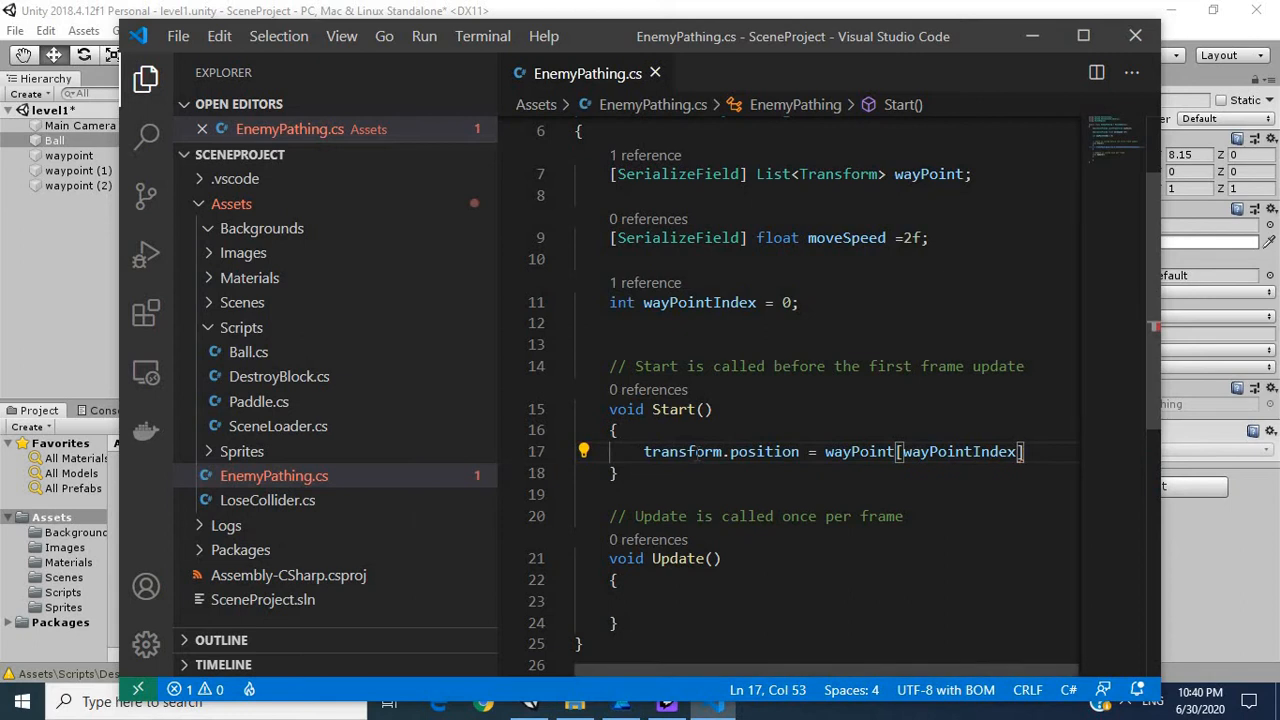
text(.positi)
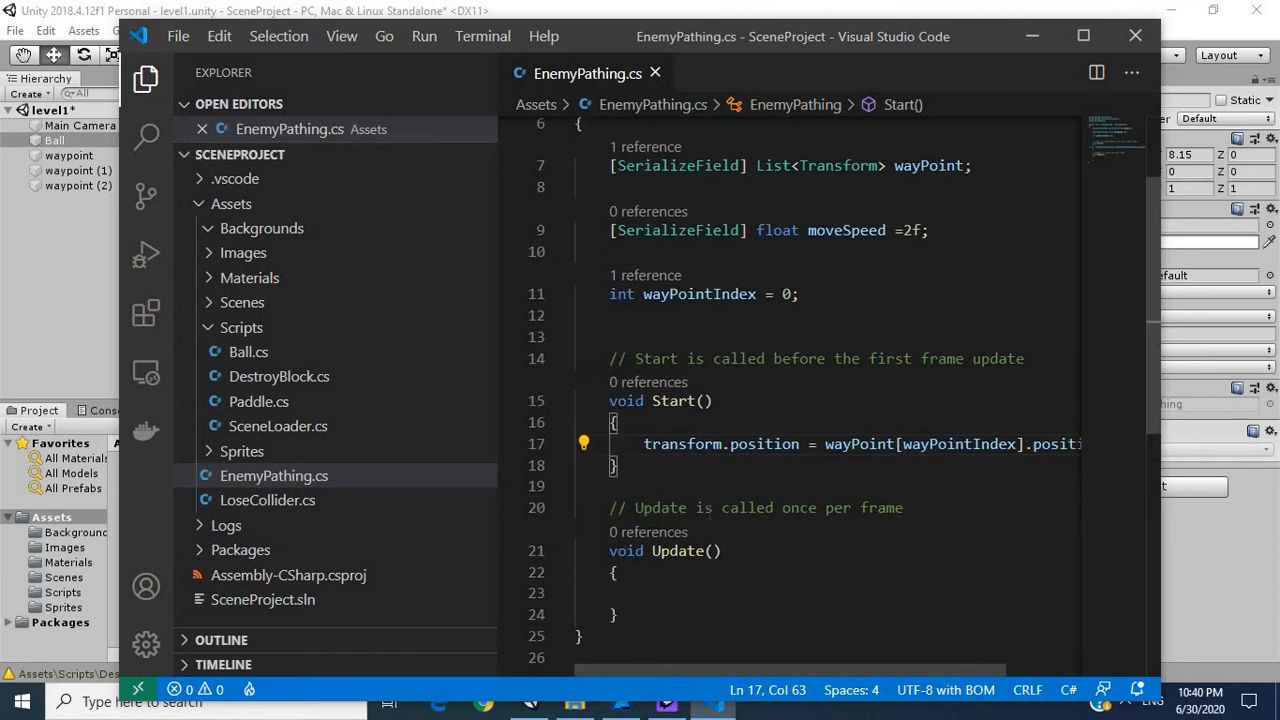
scroll(down, 3)
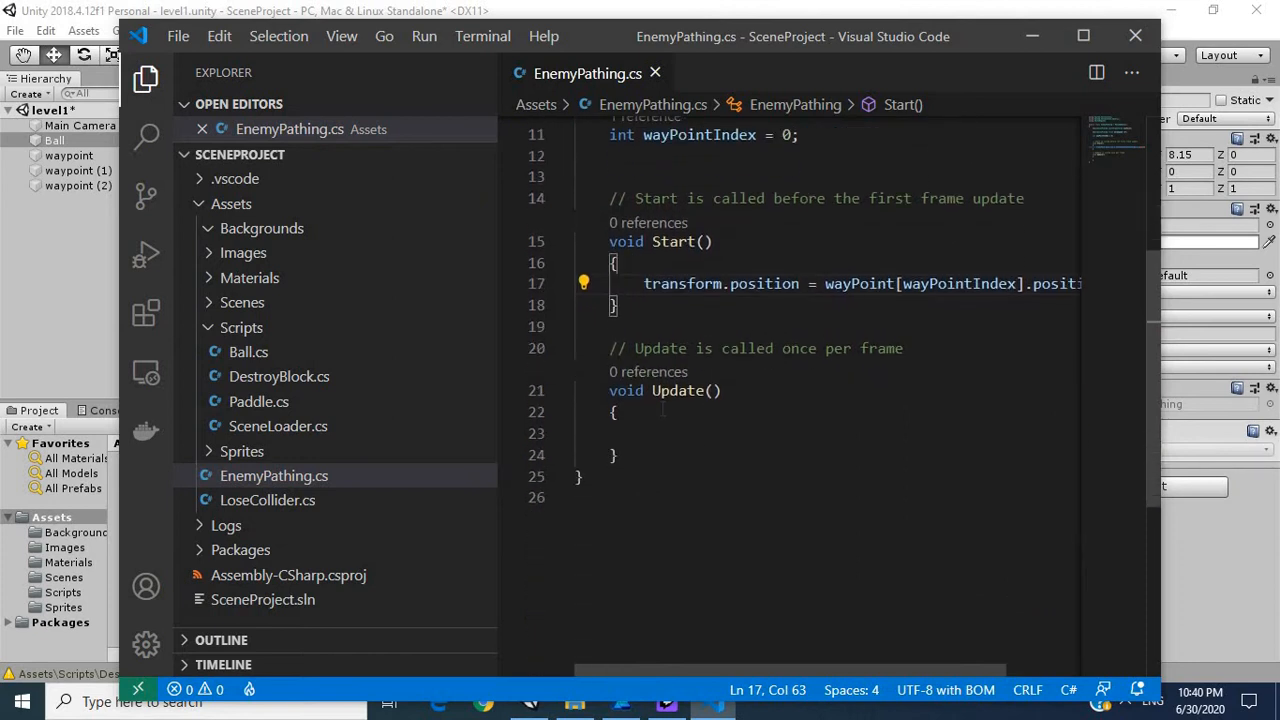
Call Move() from Update() and declare an empty private void Move() method below it
text(Move)
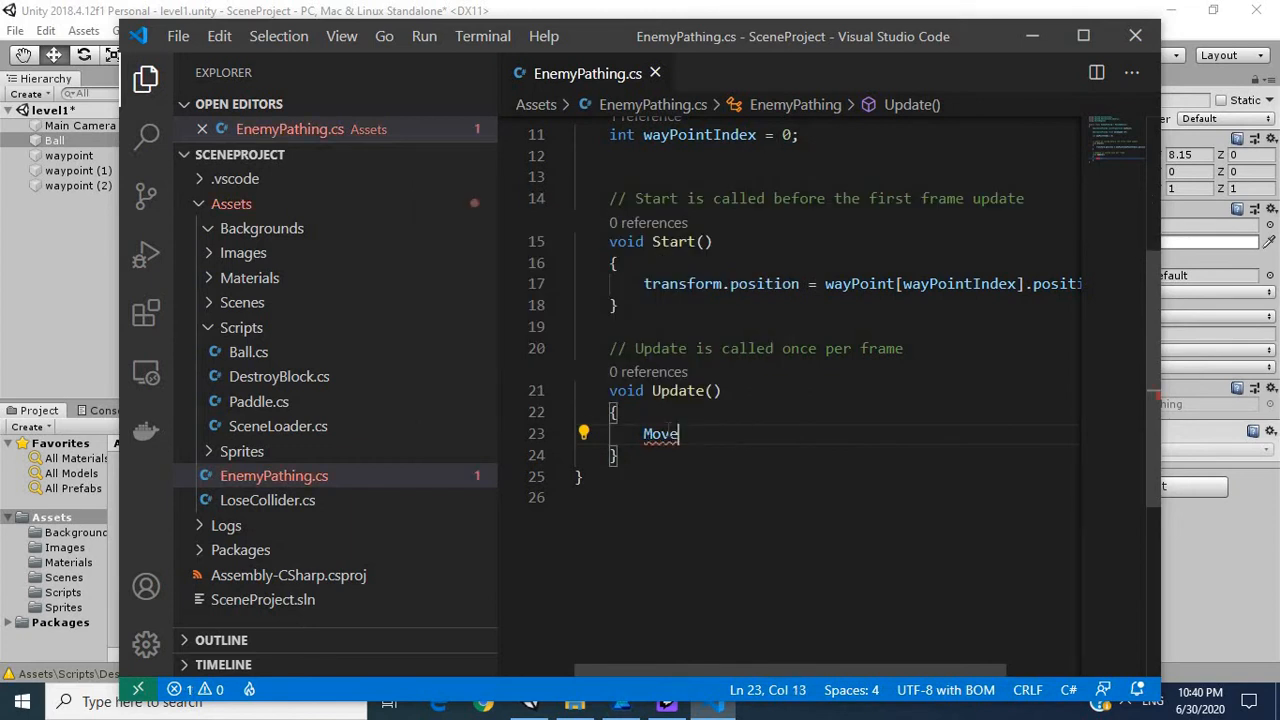
text(();)
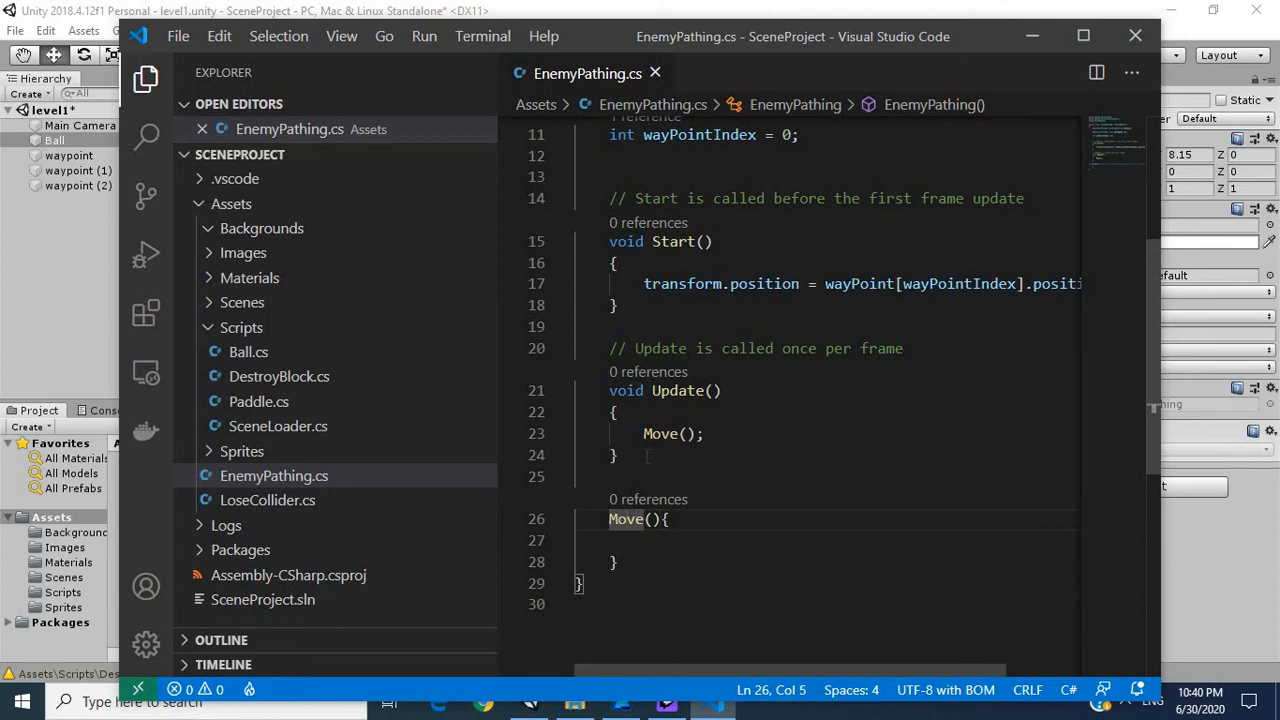
text(private void)
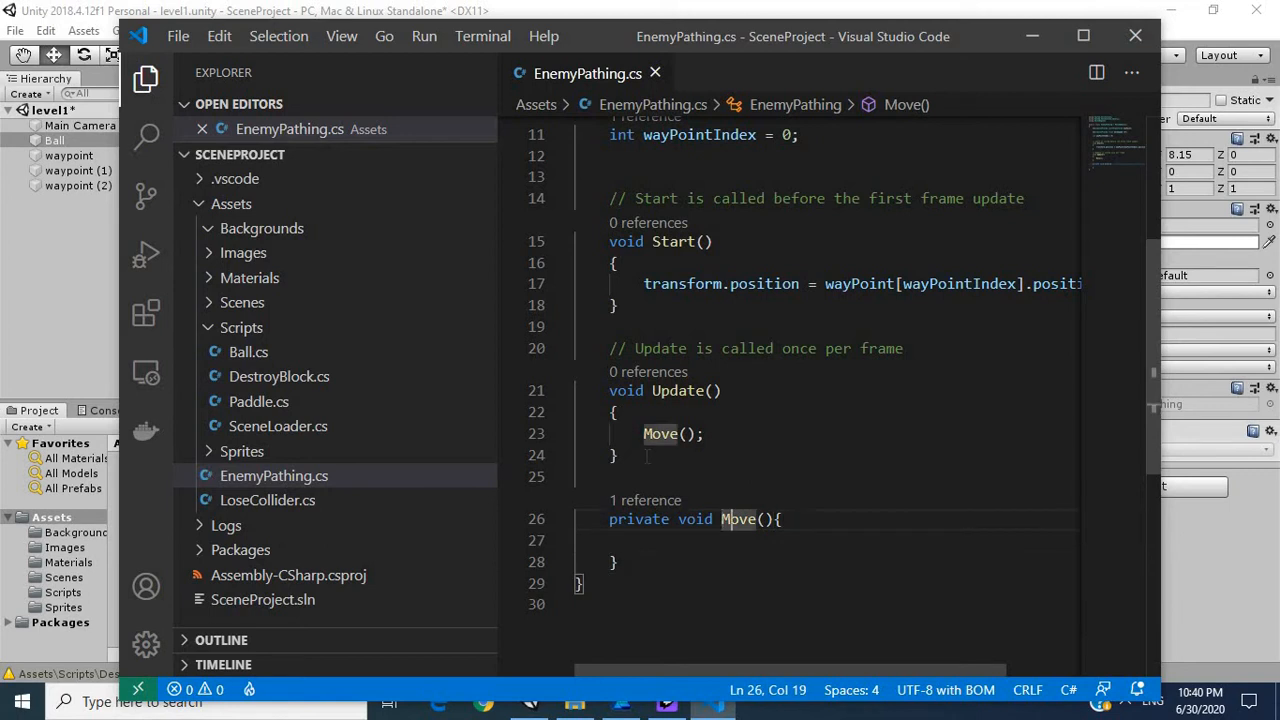
key(Enter)
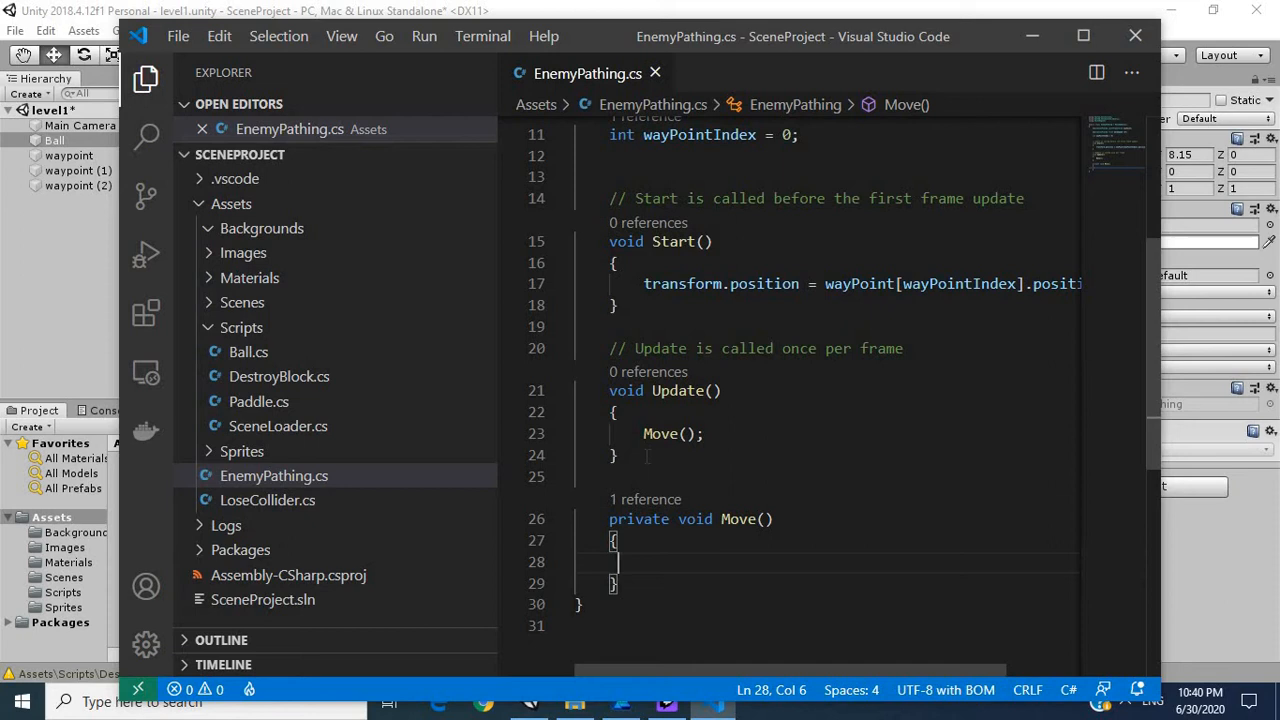
Write if(wayPointIndex <= wayPoint.Count-1) with an empty block inside Move()
text(i)
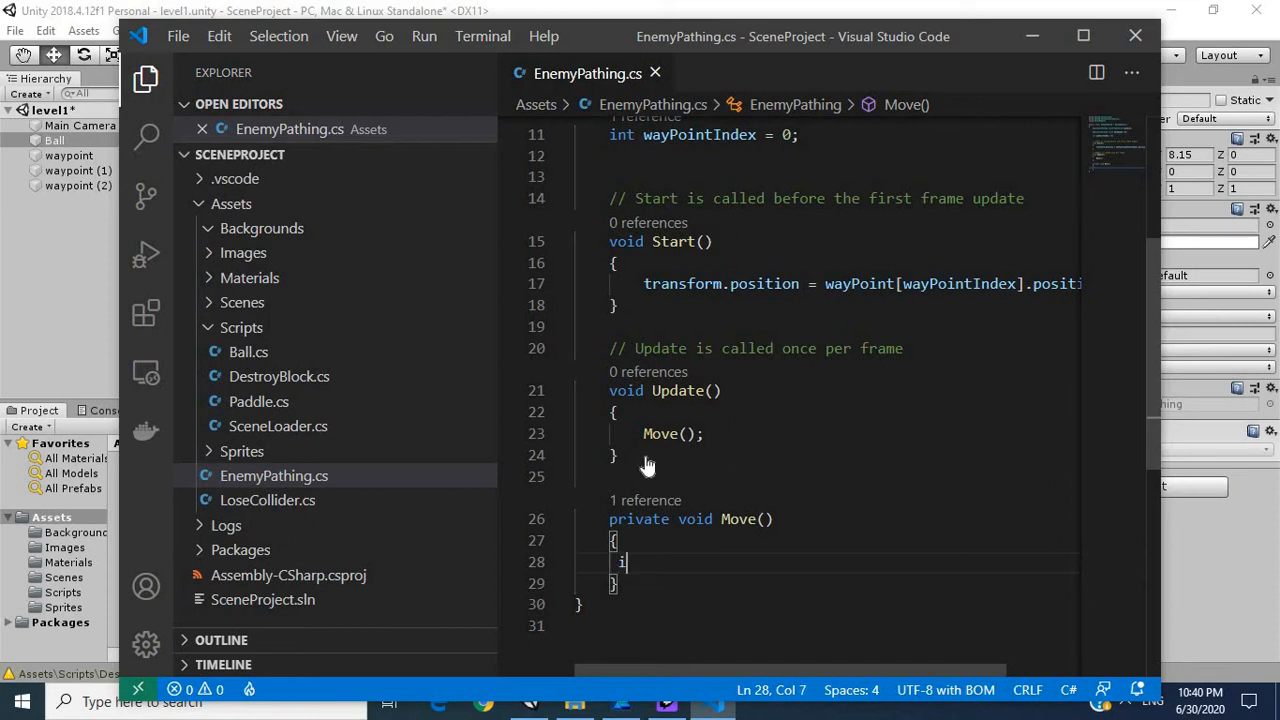
text(f())
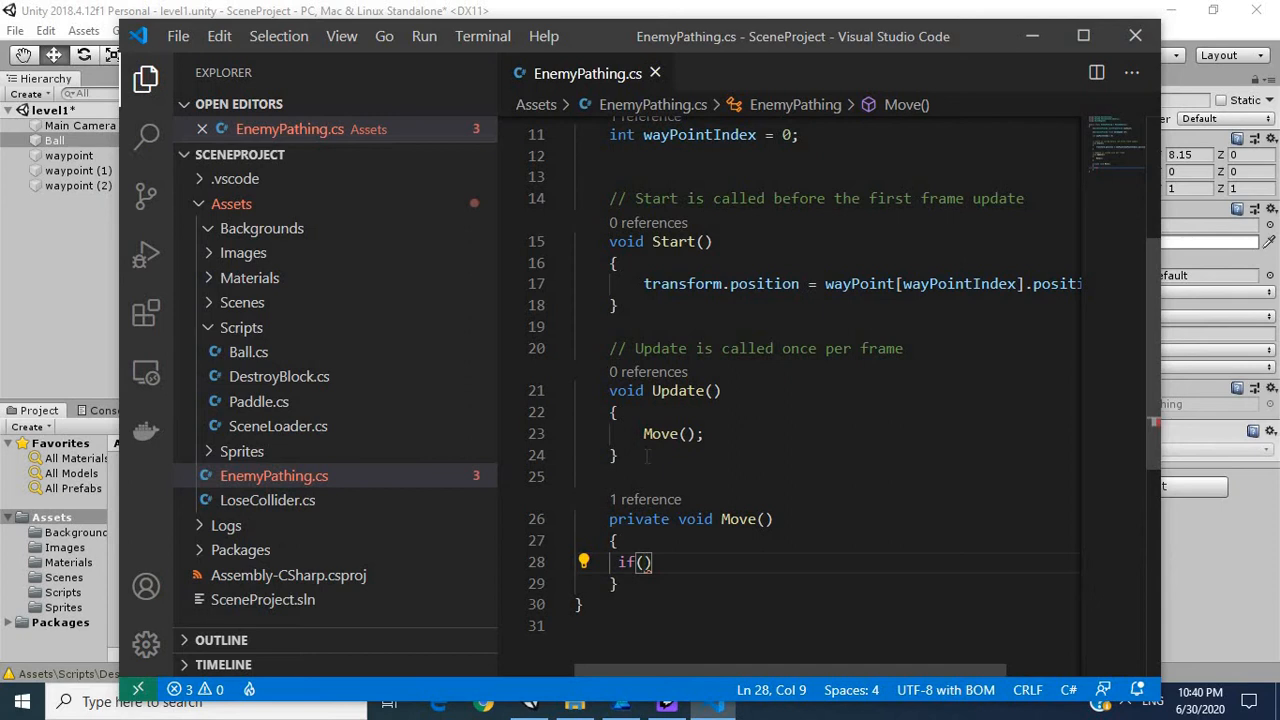
text(wayPointIndex<)
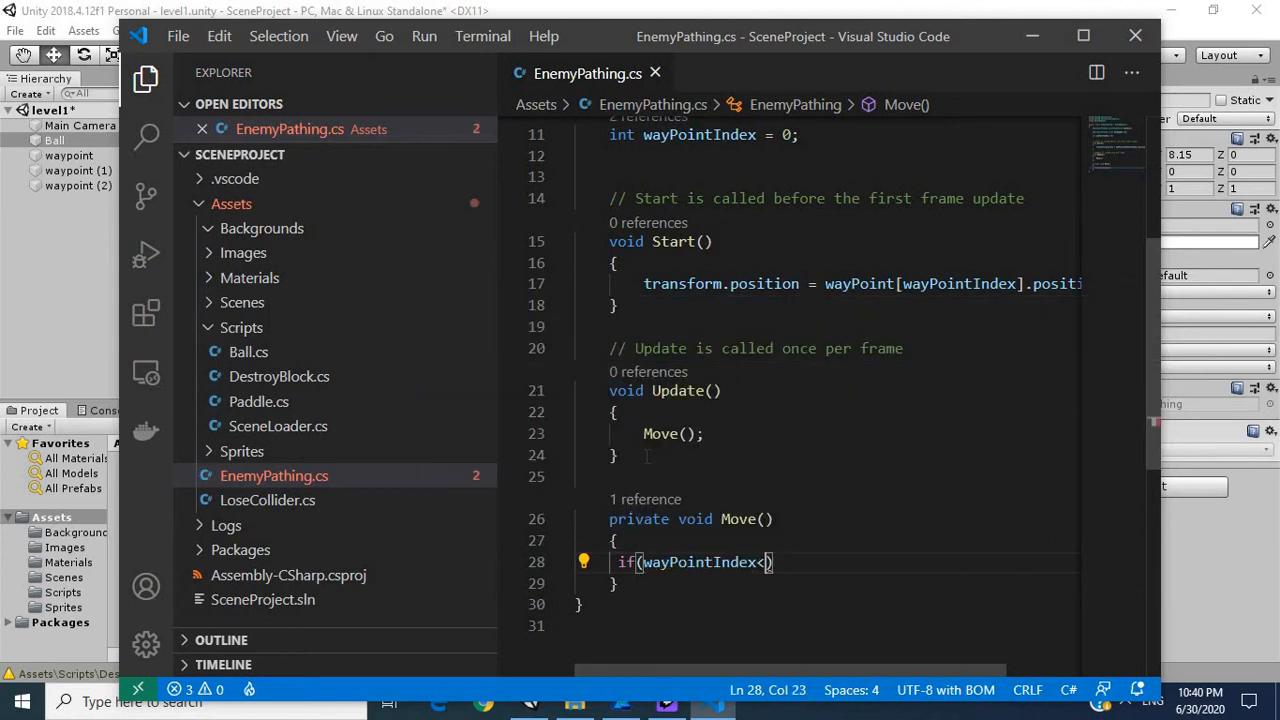
text(=)
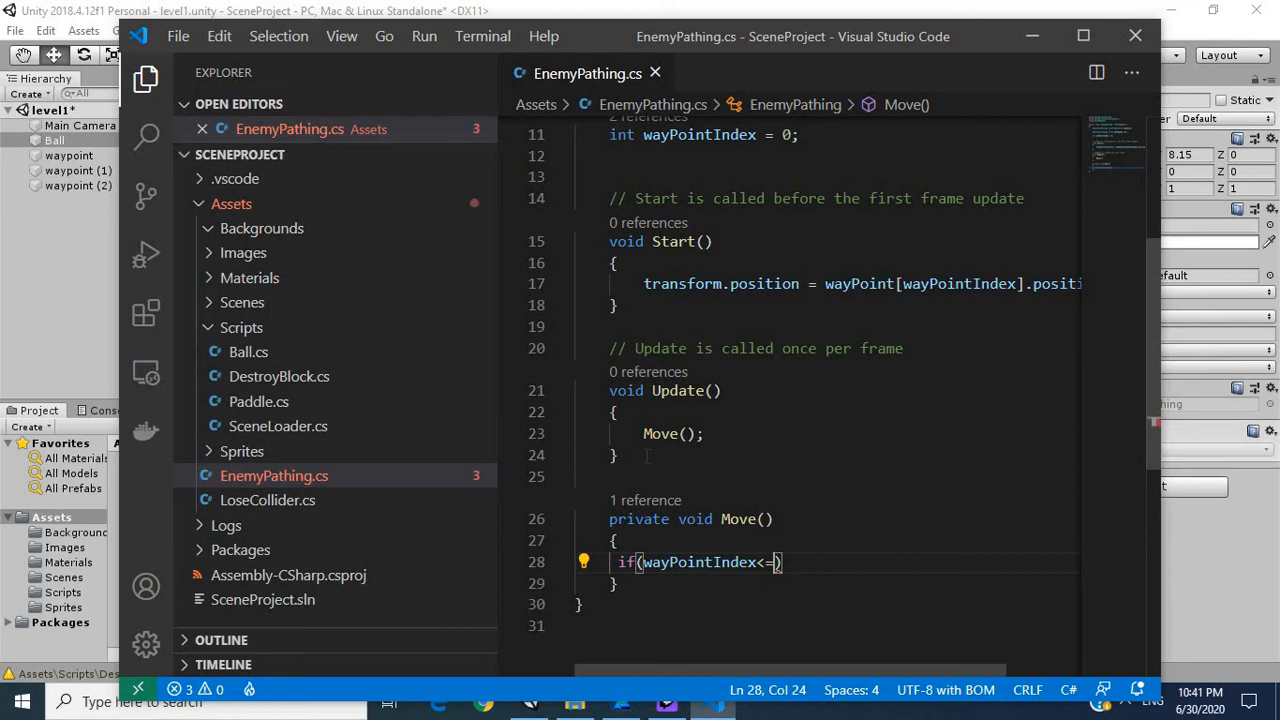
text(wayPoint)
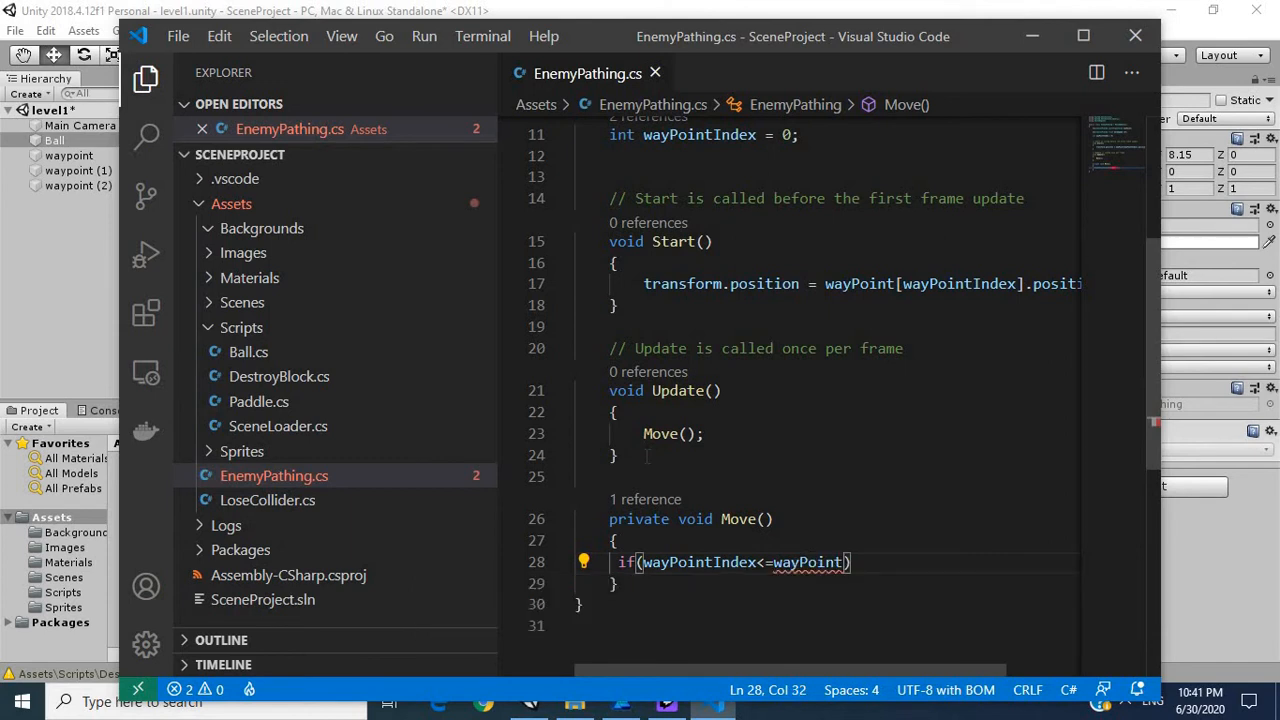
text(.Count)
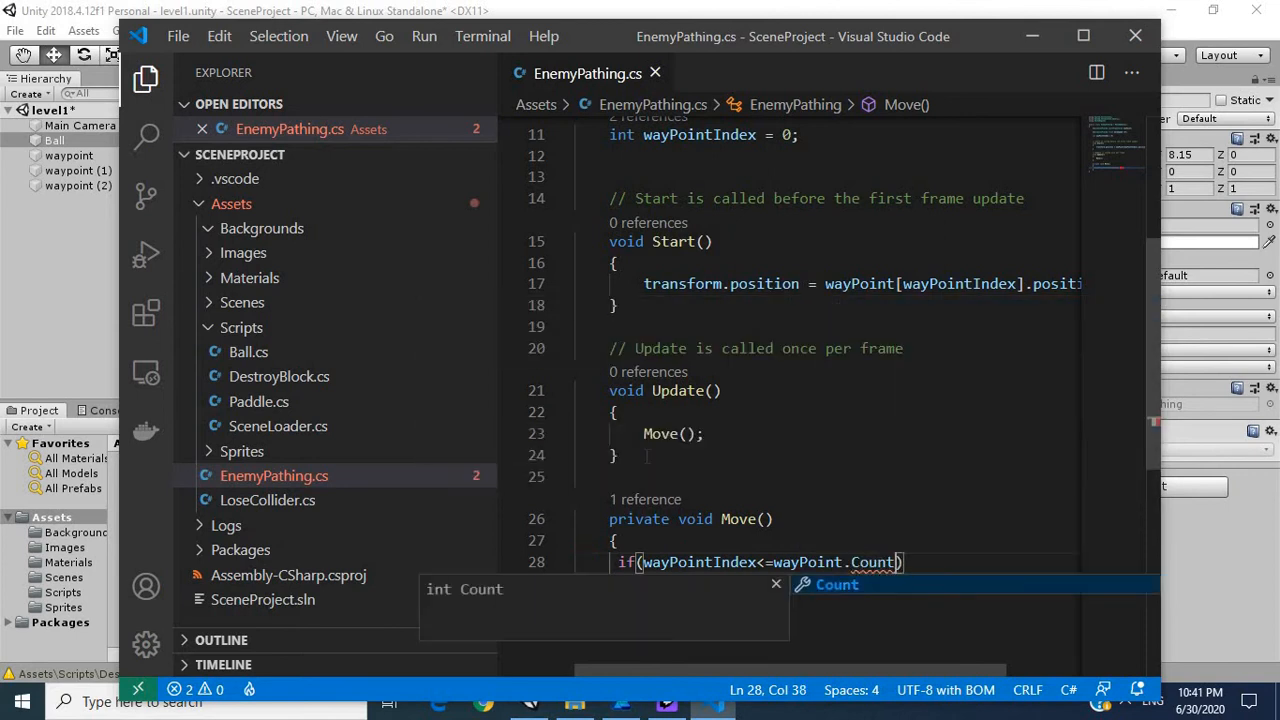
text(-1)
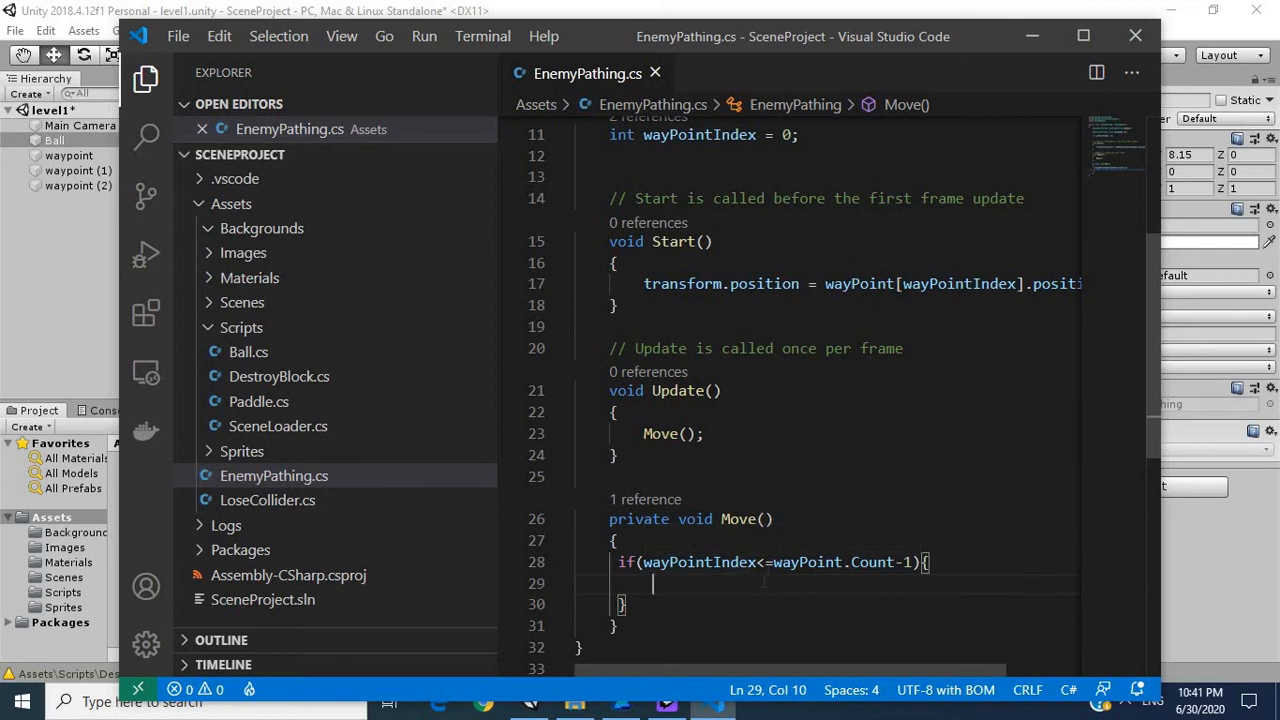
mouse_move(812, 562)
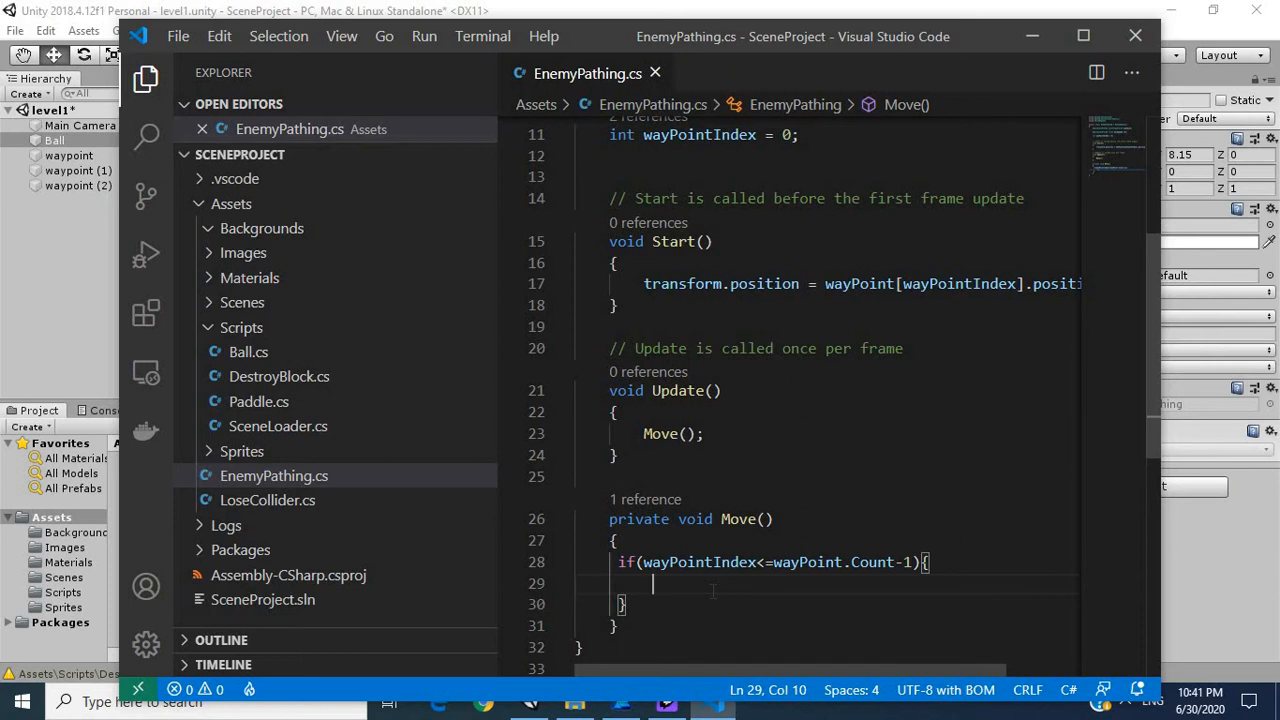
Declare var targetPosition = wayPoint[wayPointIndex].position inside the if block
text(var)
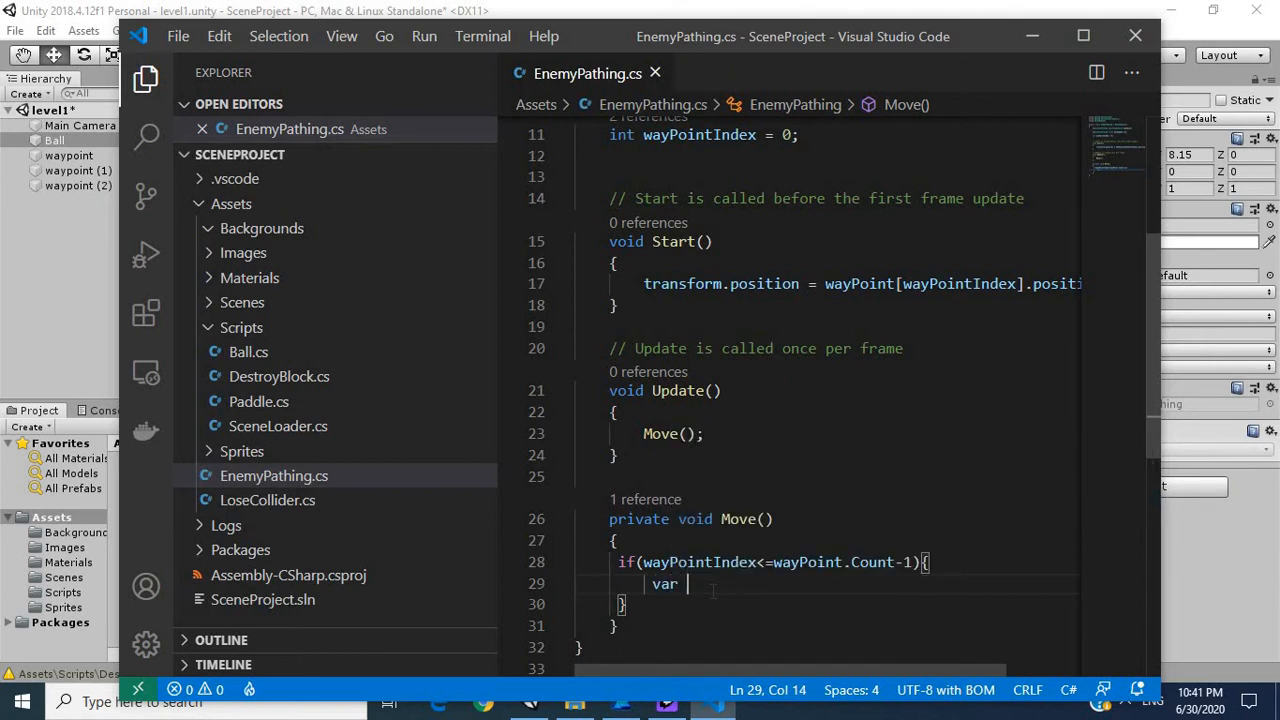
key(Enter)
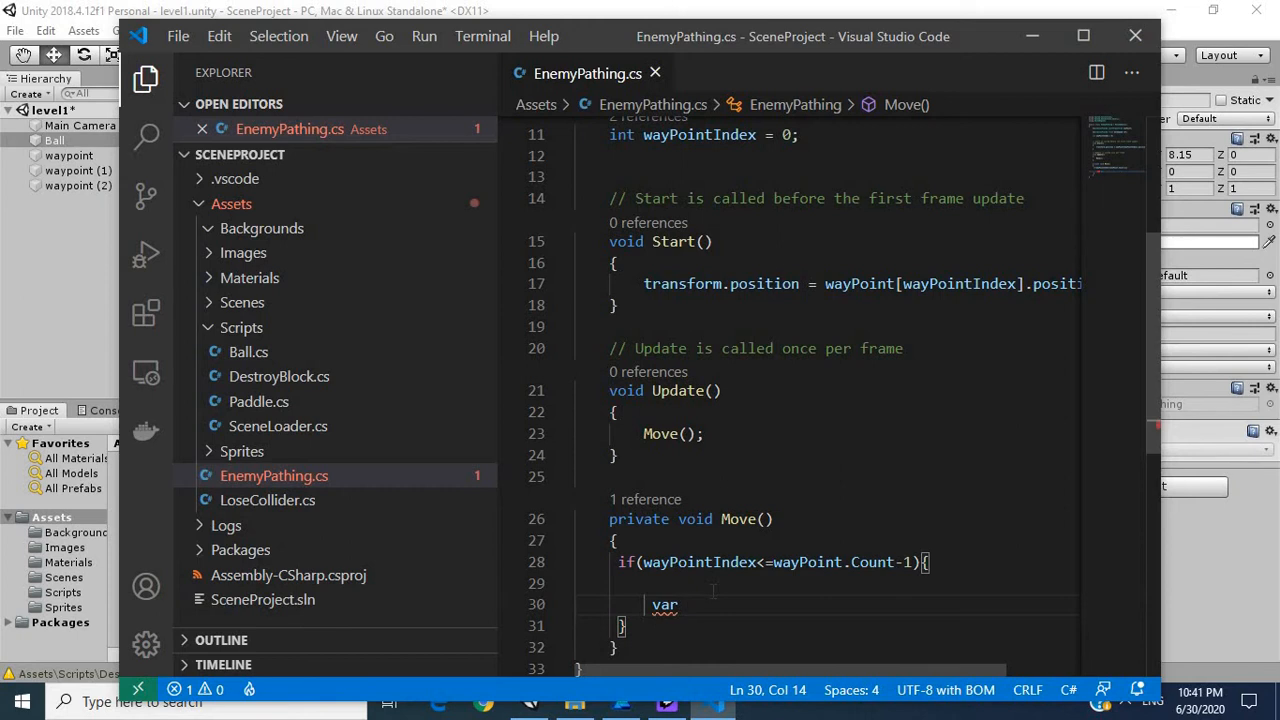
text(targetPosition)
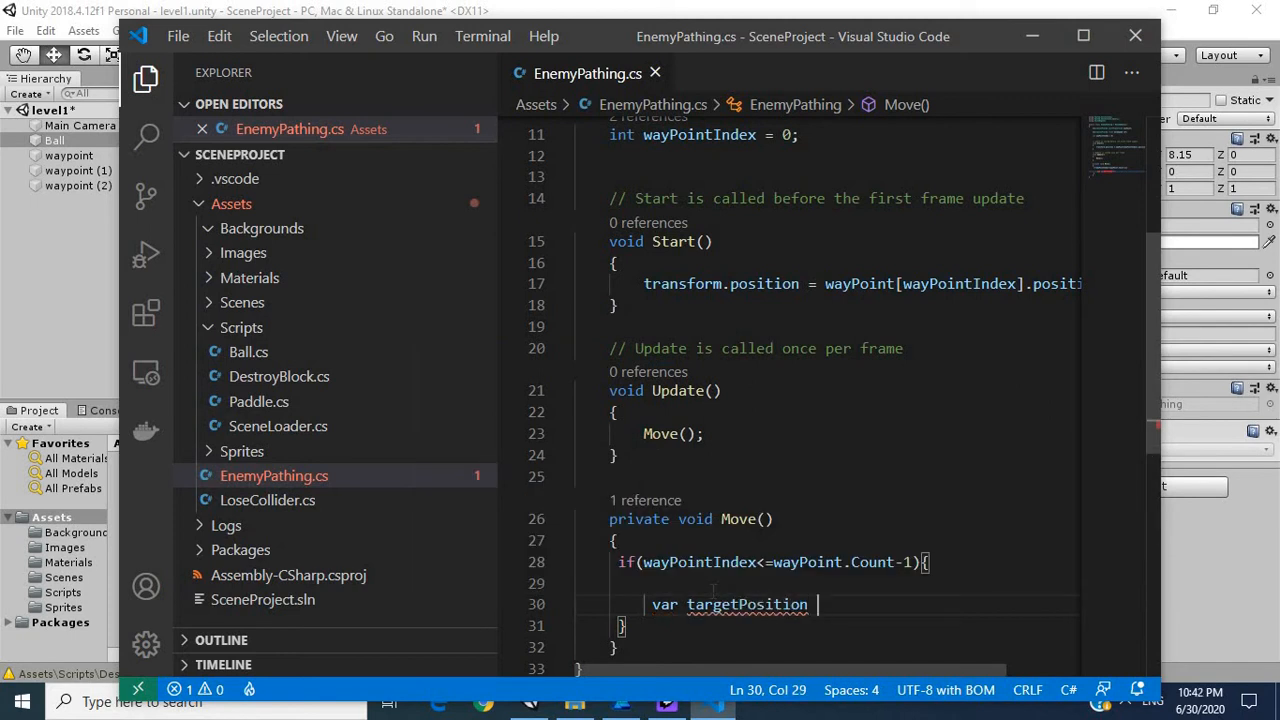
text(= wa)
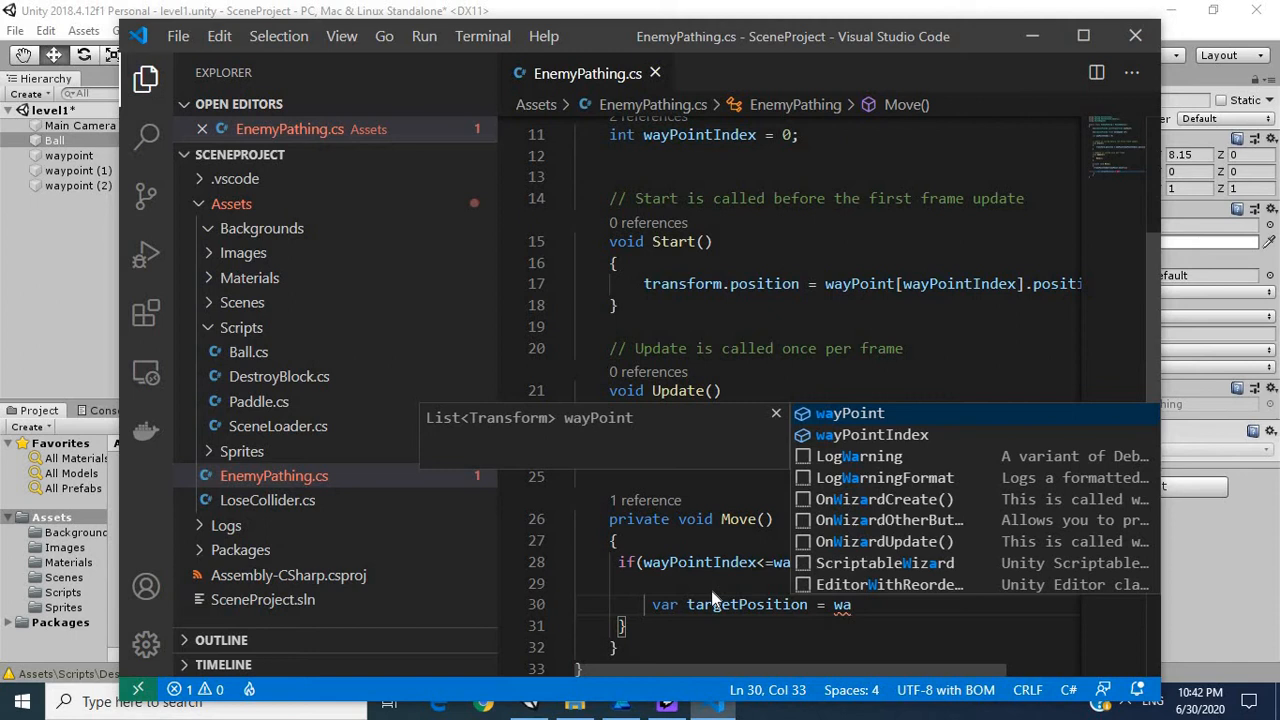
text(yPoi)
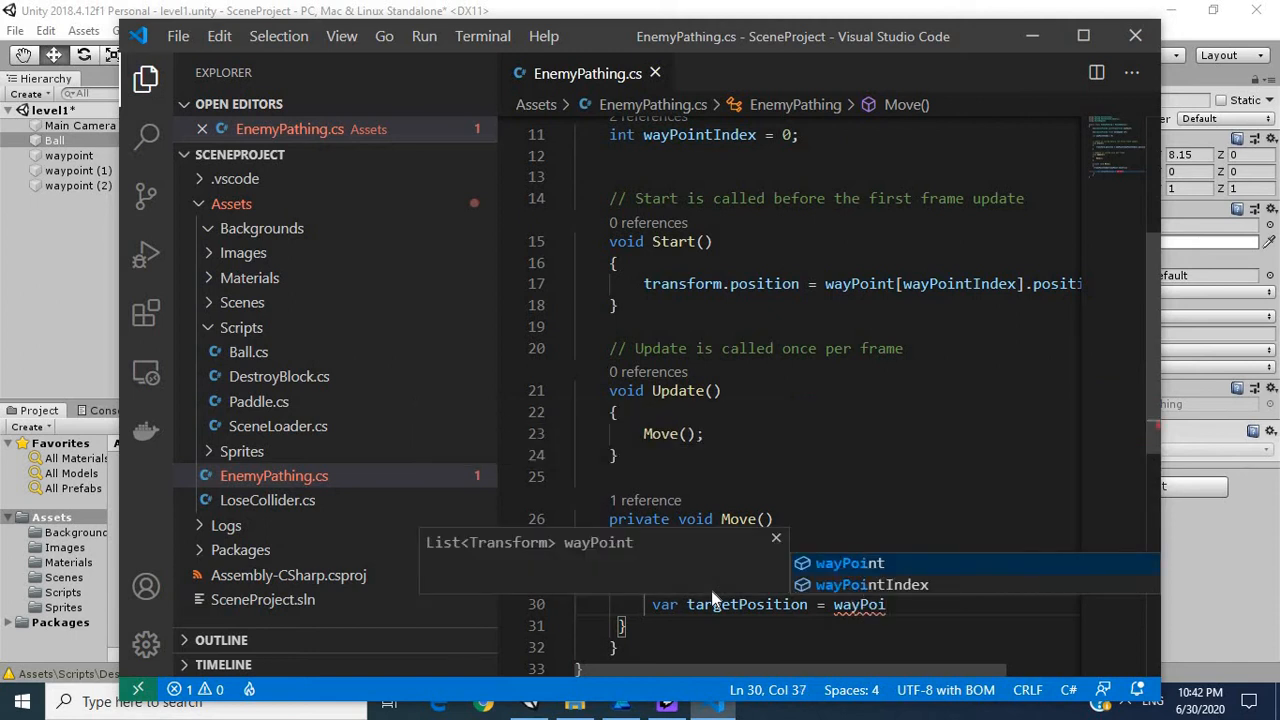
mouse_move(716, 598)
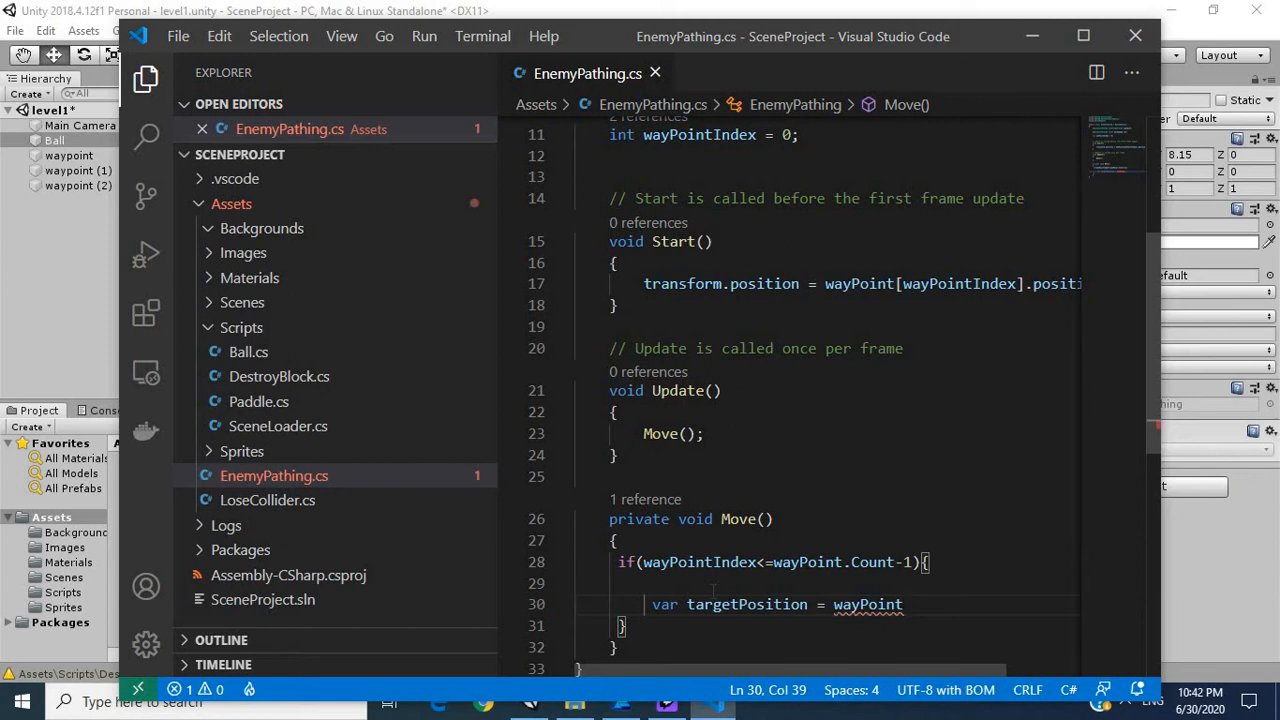
text([])
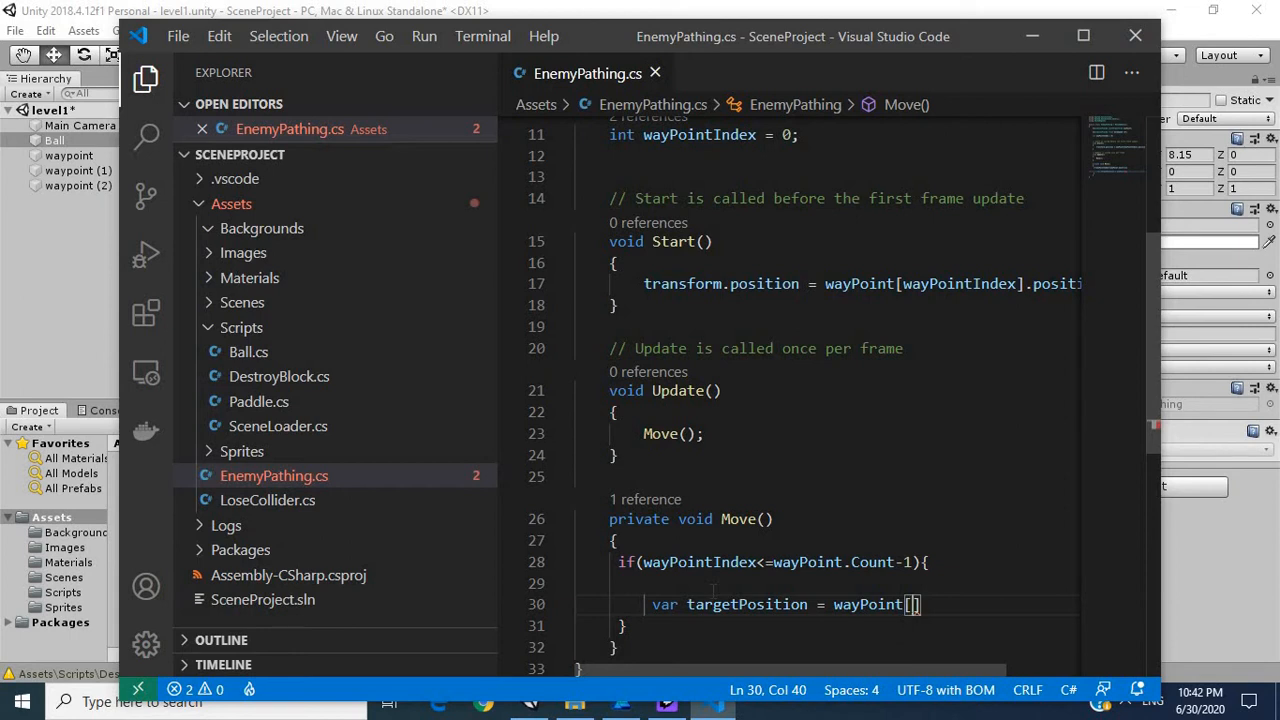
text(wayPoint)
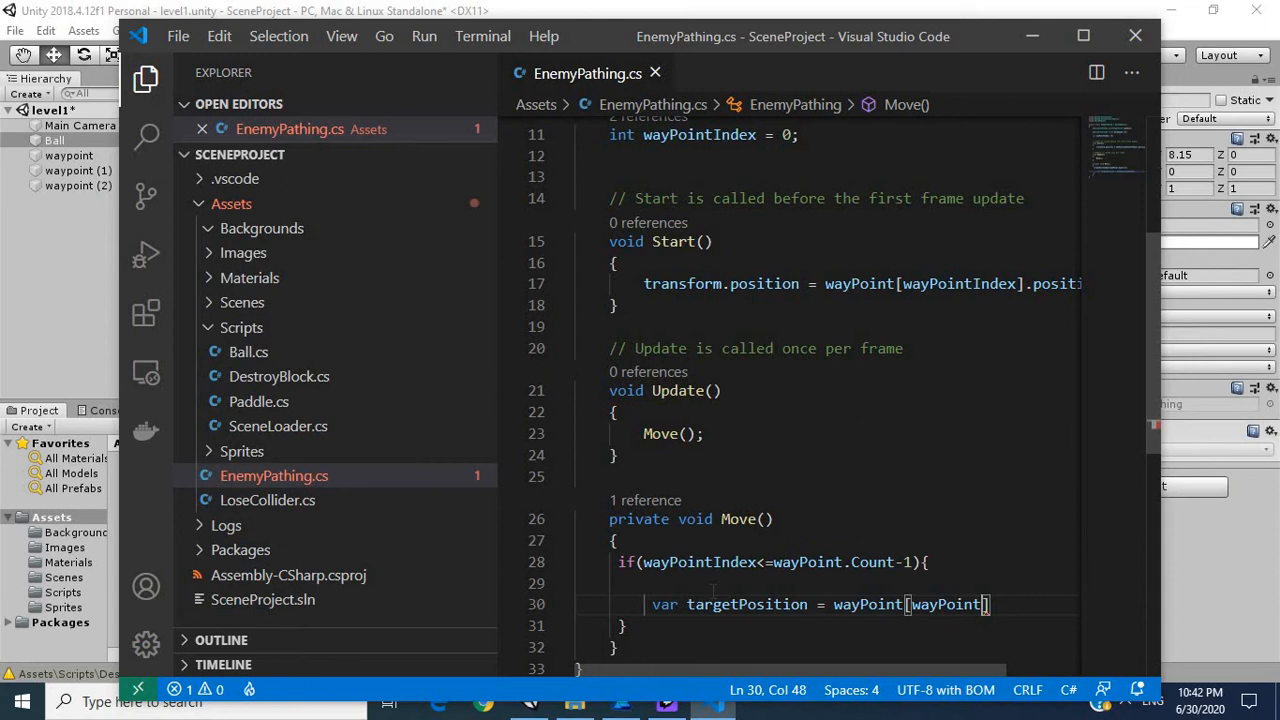
text(Index)
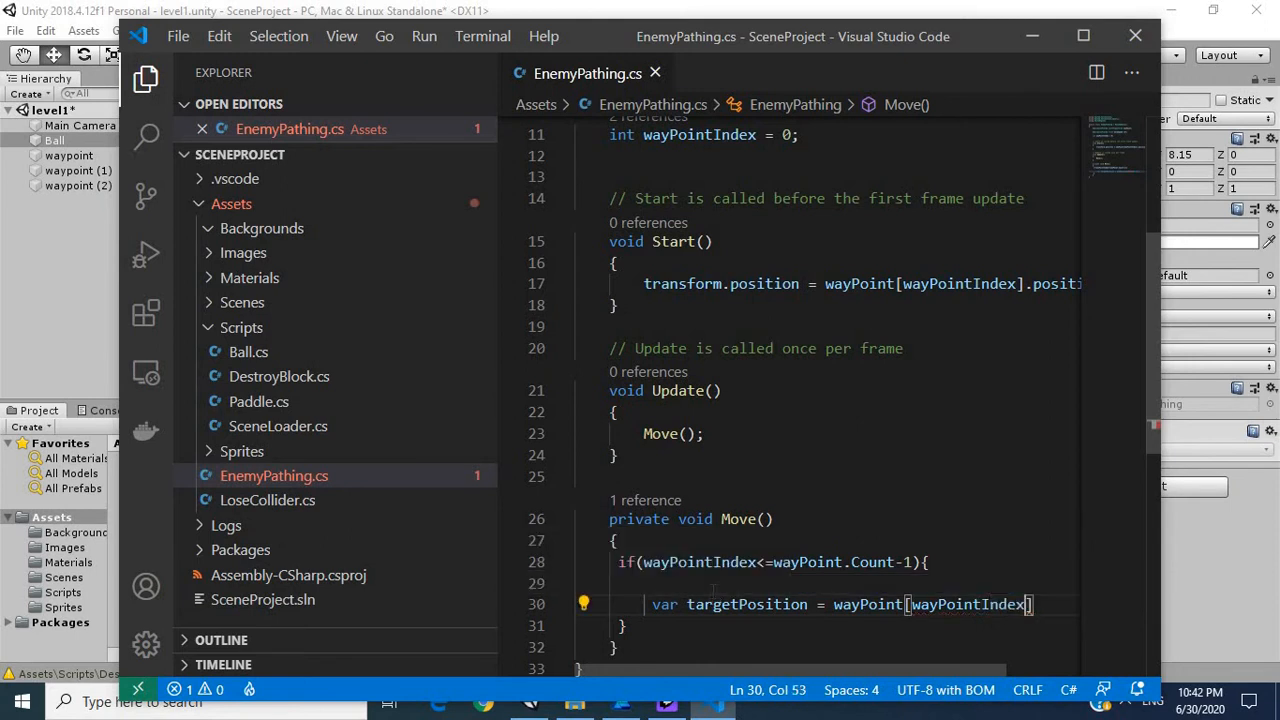
text(.)
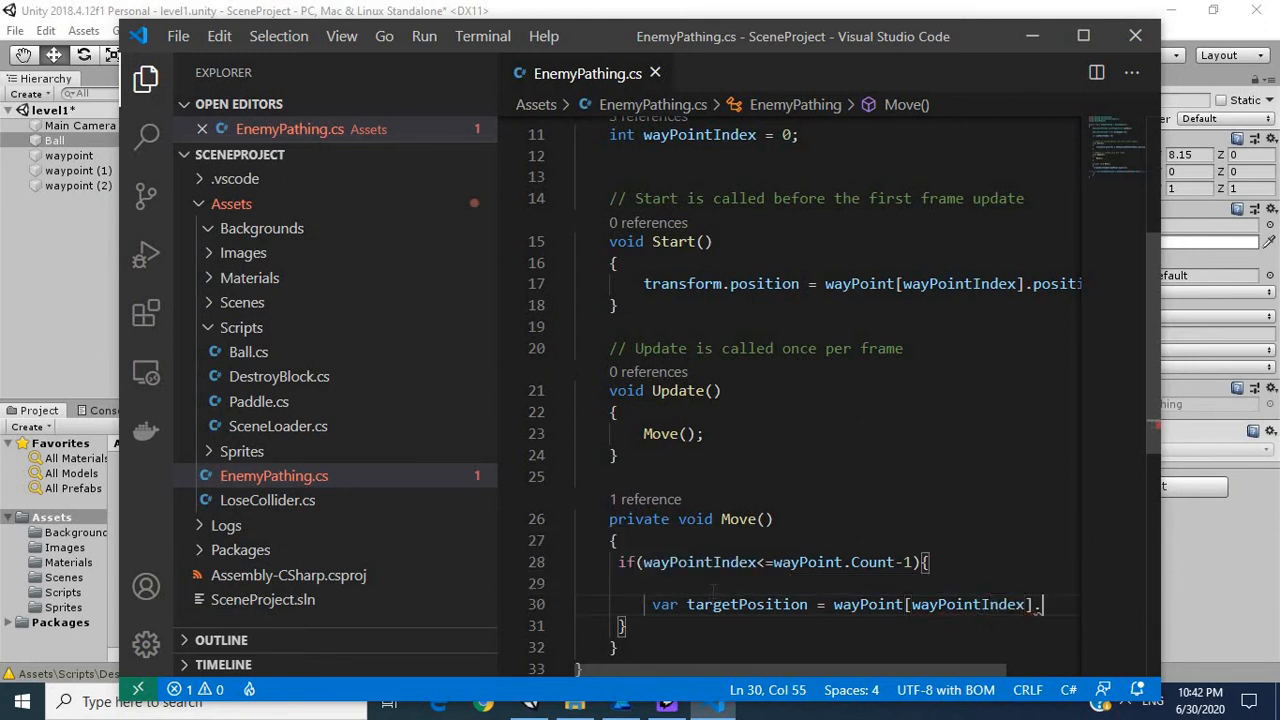
text(position;)
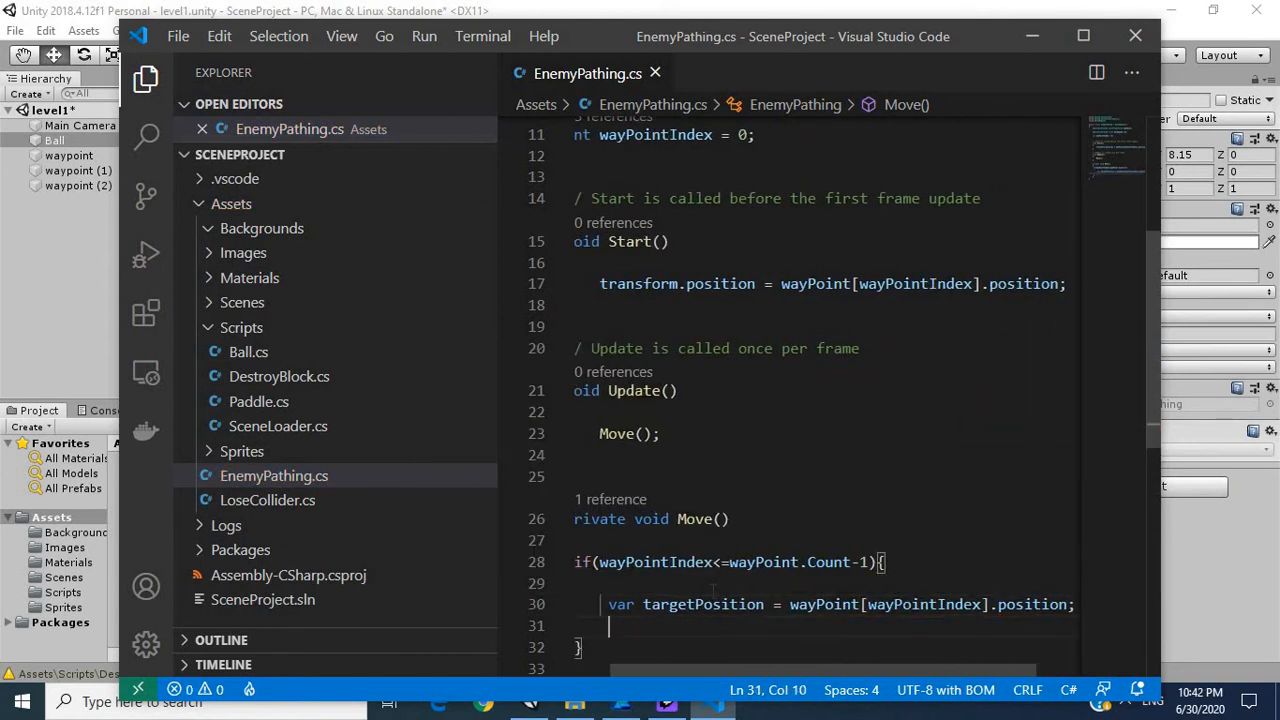
Declare var moveThisFrame = moveSpeed*Time.deltaTime and dismiss the low-battery popup
text(var)
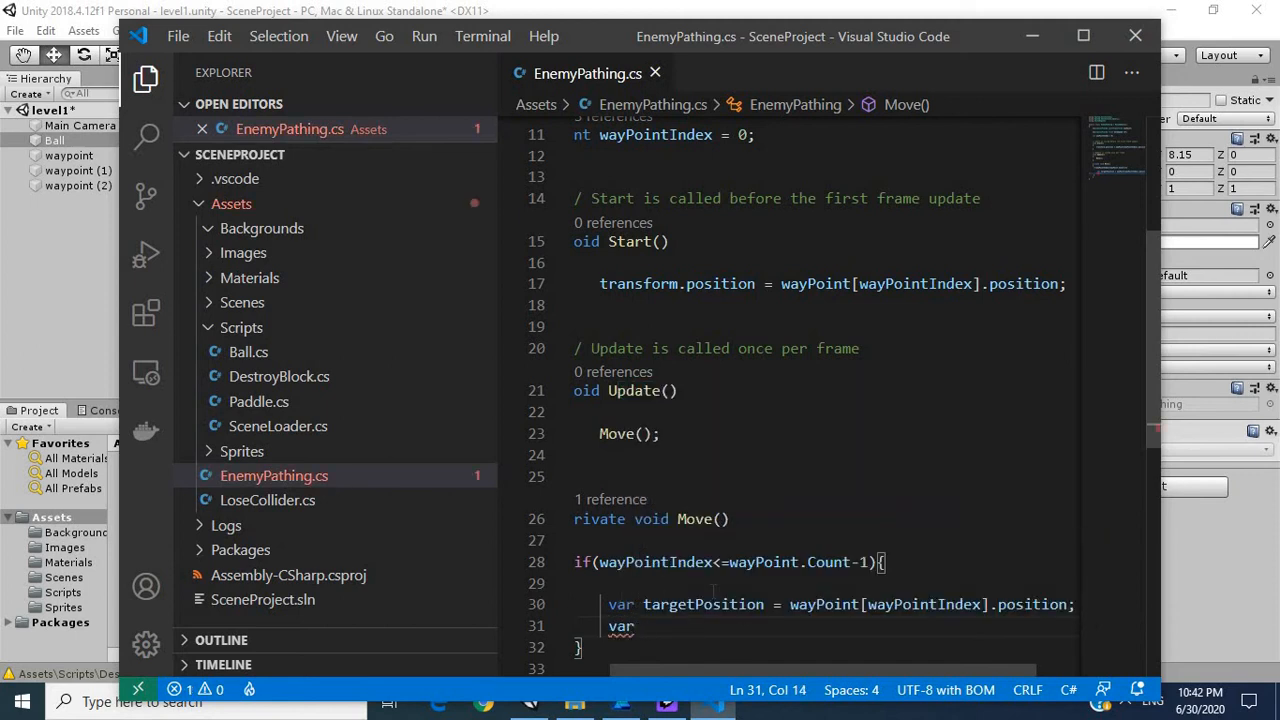
text(m)
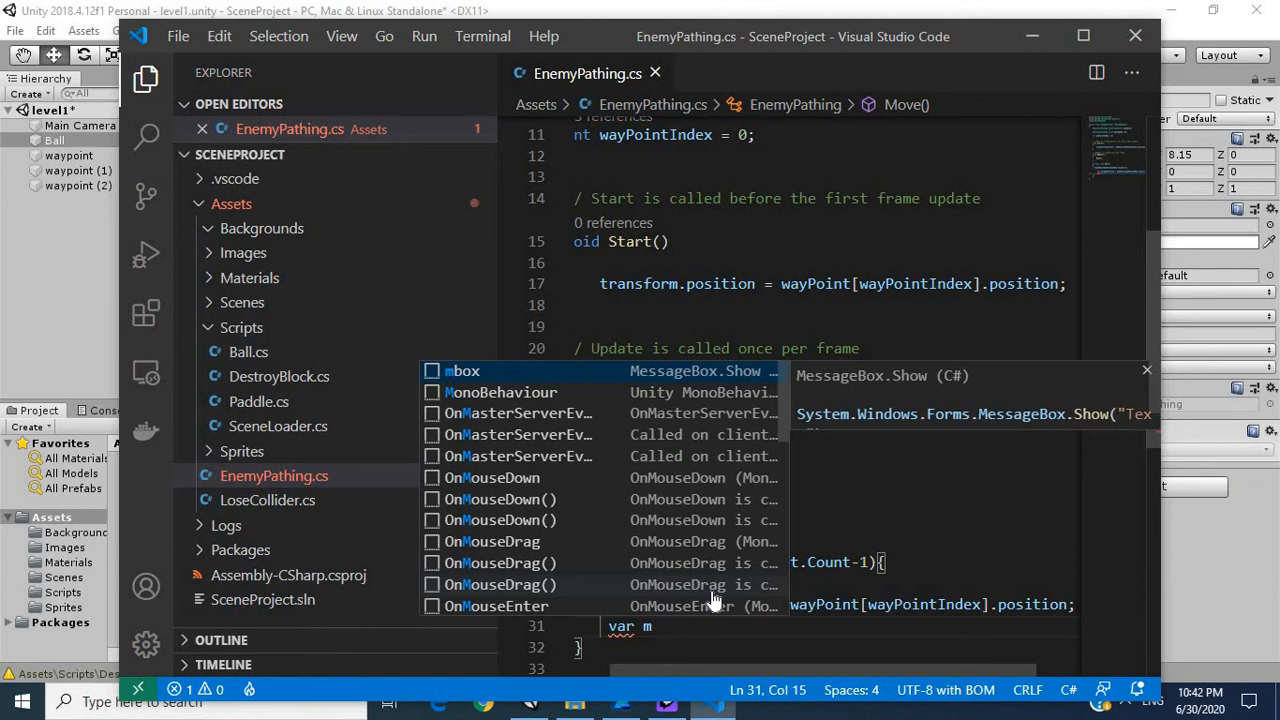
text(oveThisF)
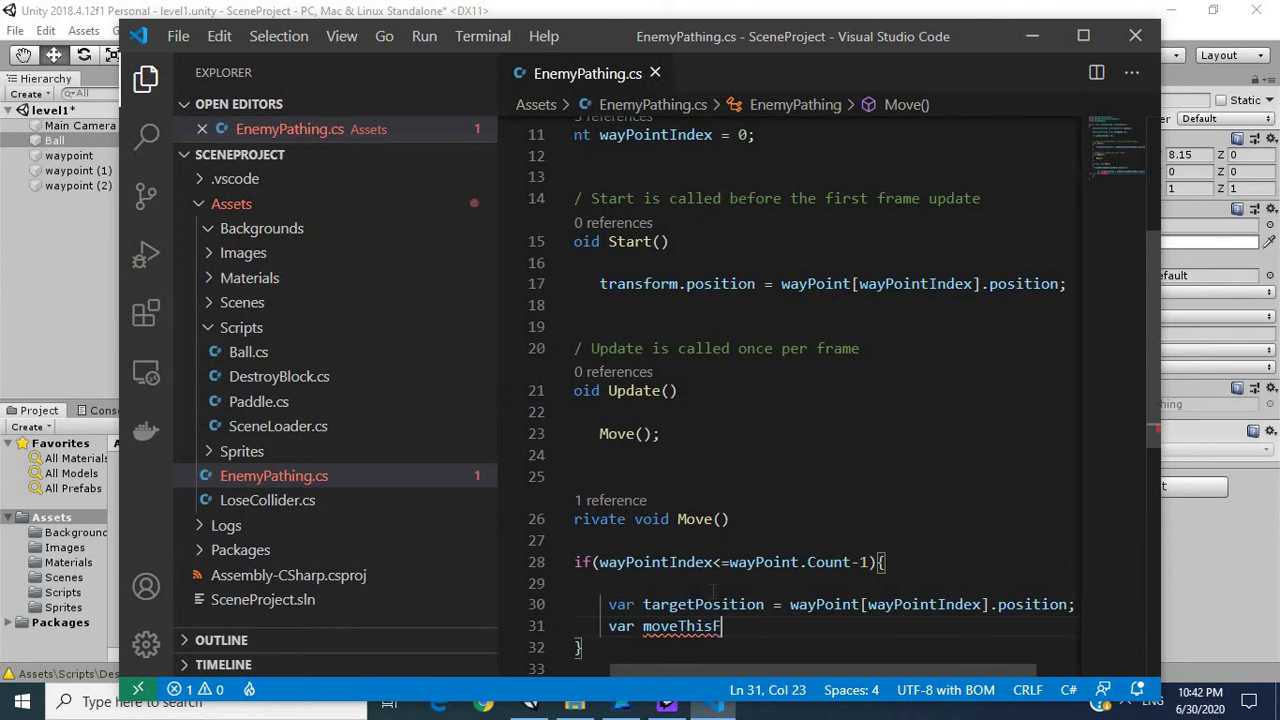
text(rame)
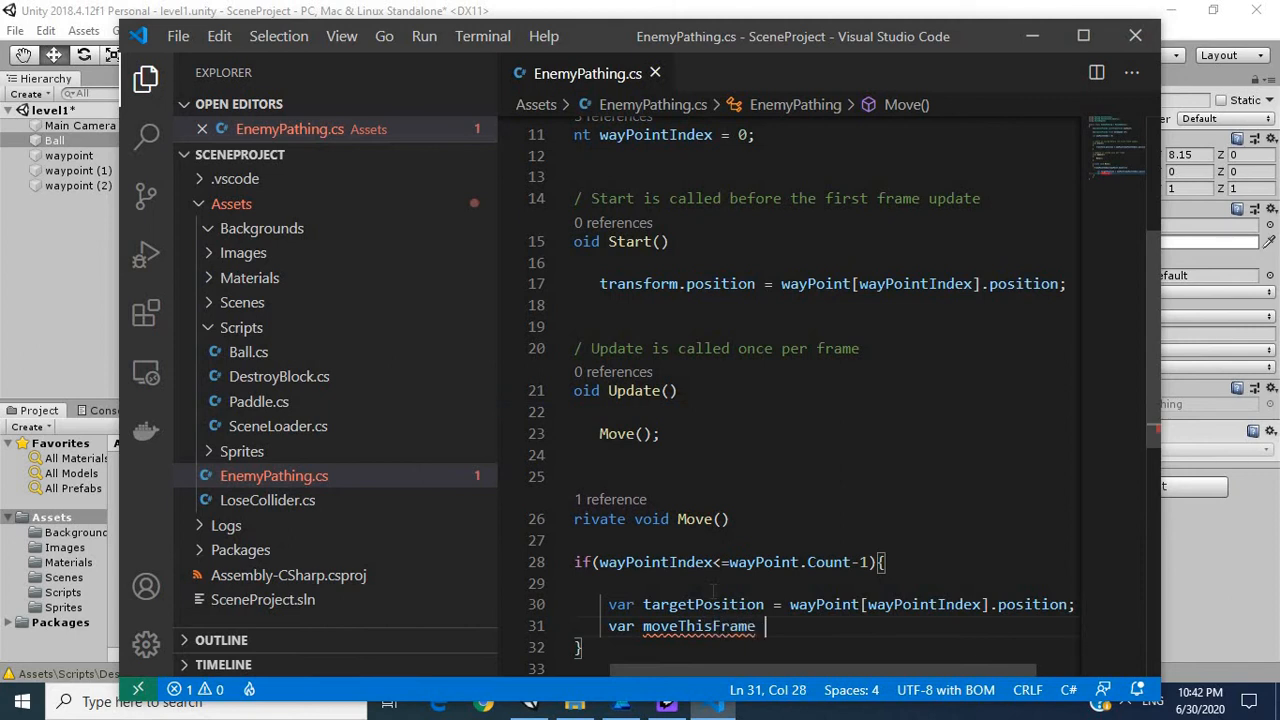
text(=)
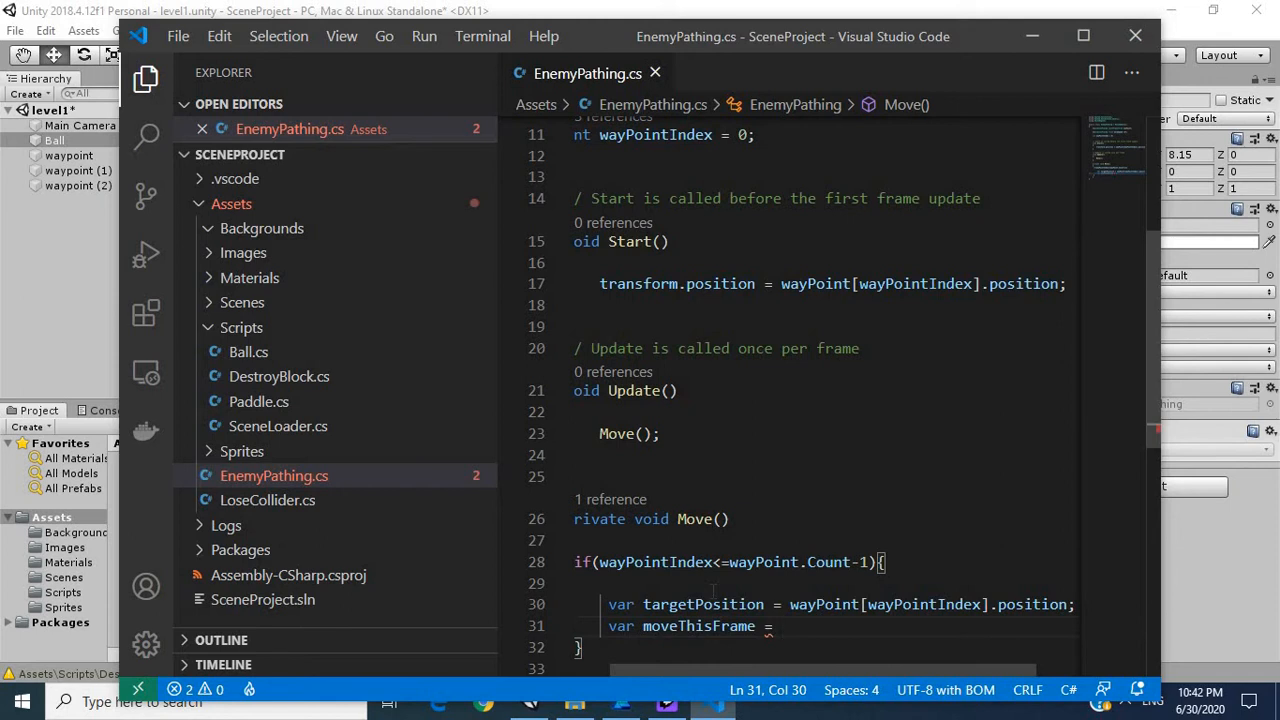
text(moveSpeed*)
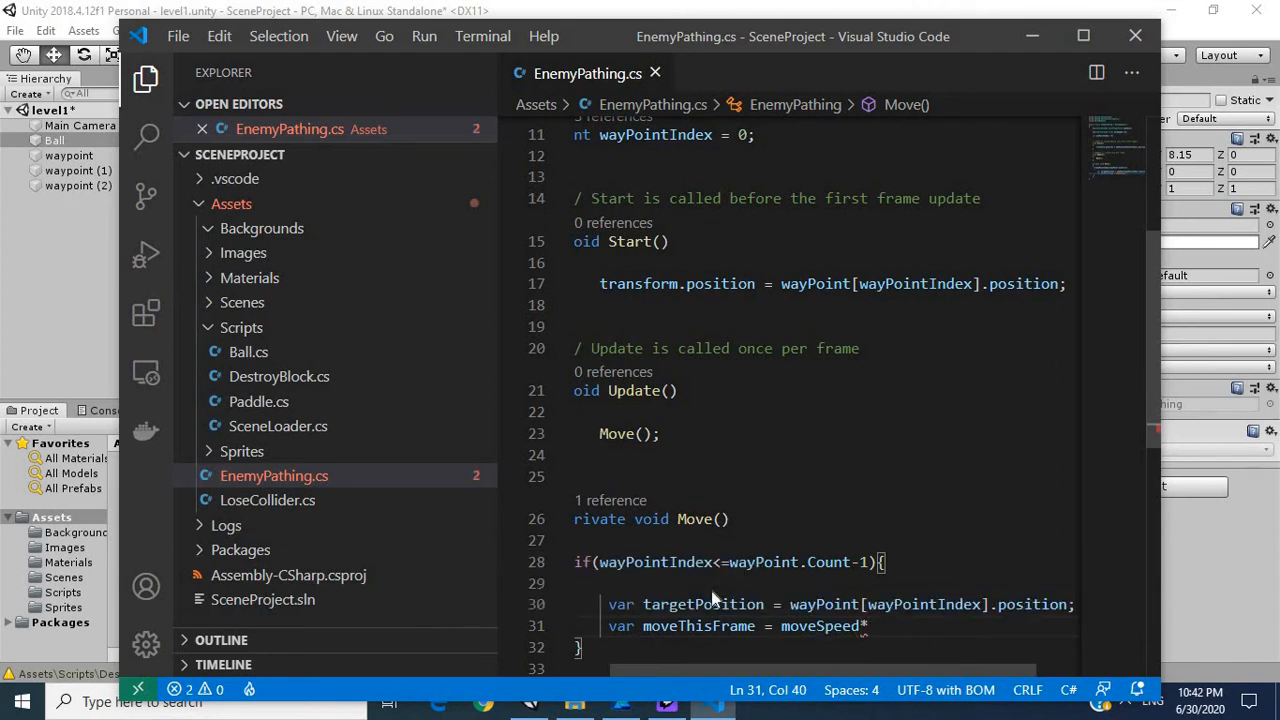
text(Time.d)
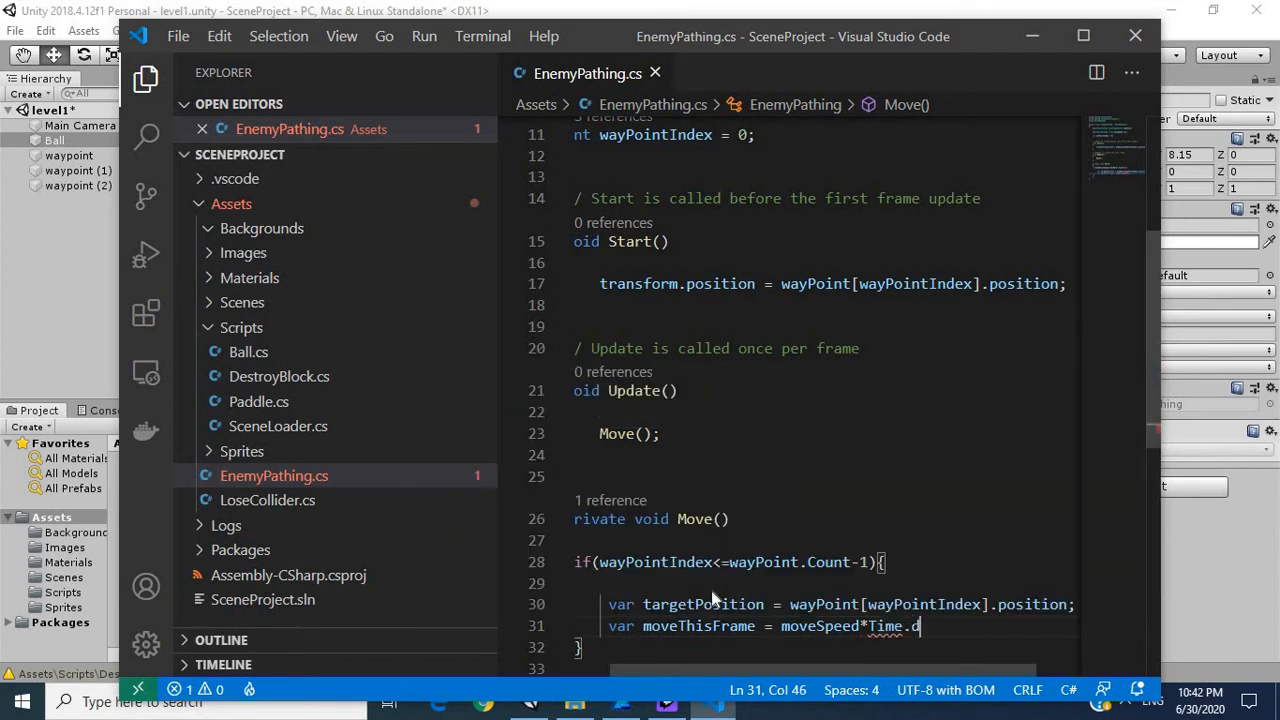
text(eltaTime;)
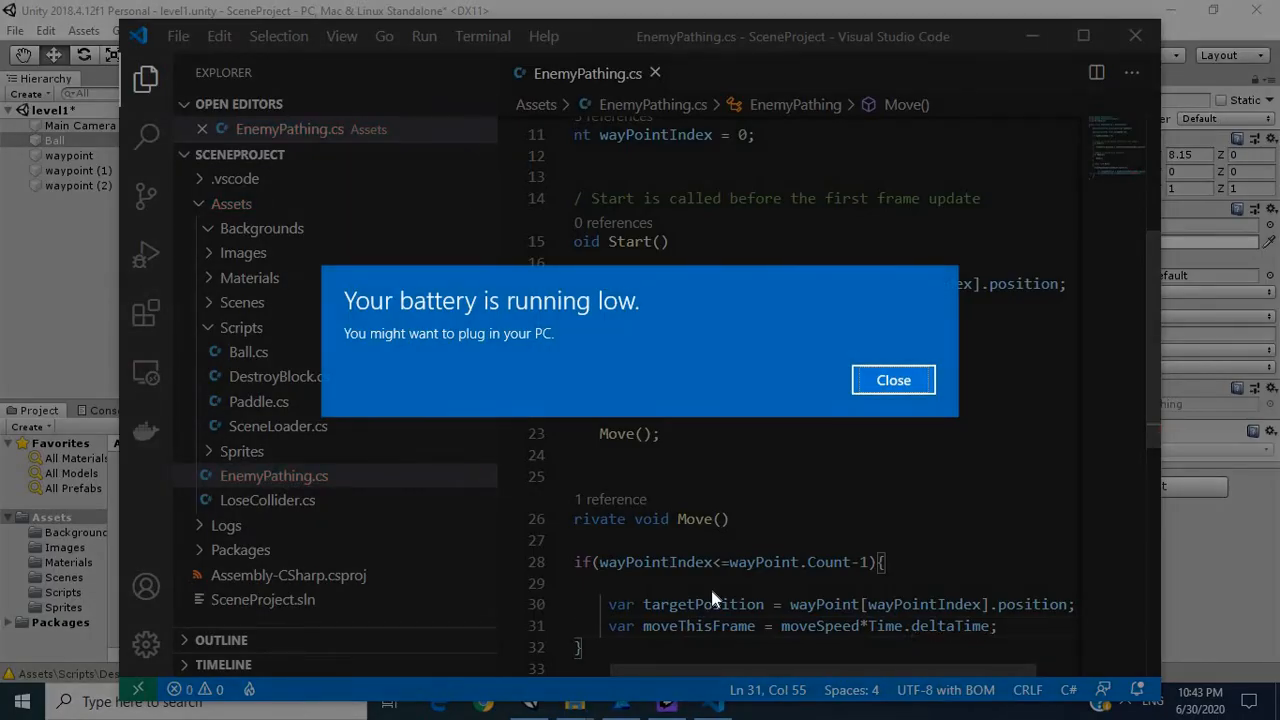
click(892, 380)
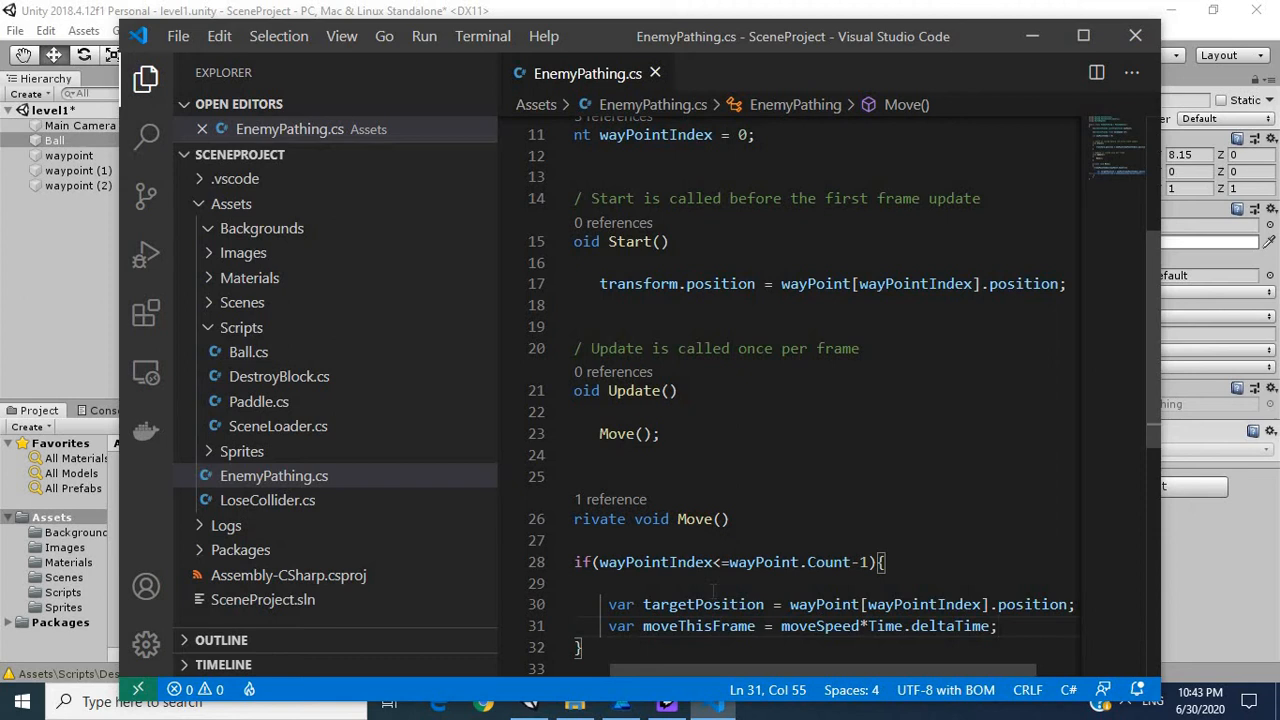
Write 'transform.position = Vector.MoveTowards(transform.position' as a new line inside Move()'s if block
text(transform.position)
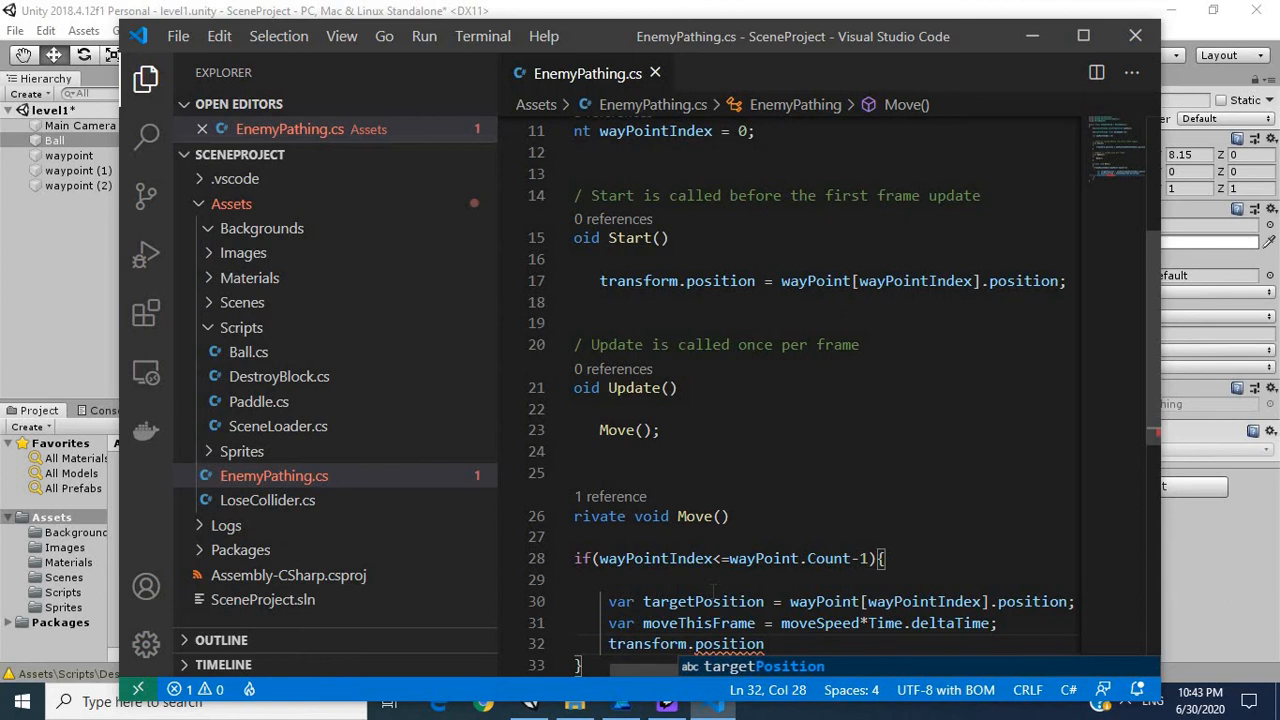
text(=)
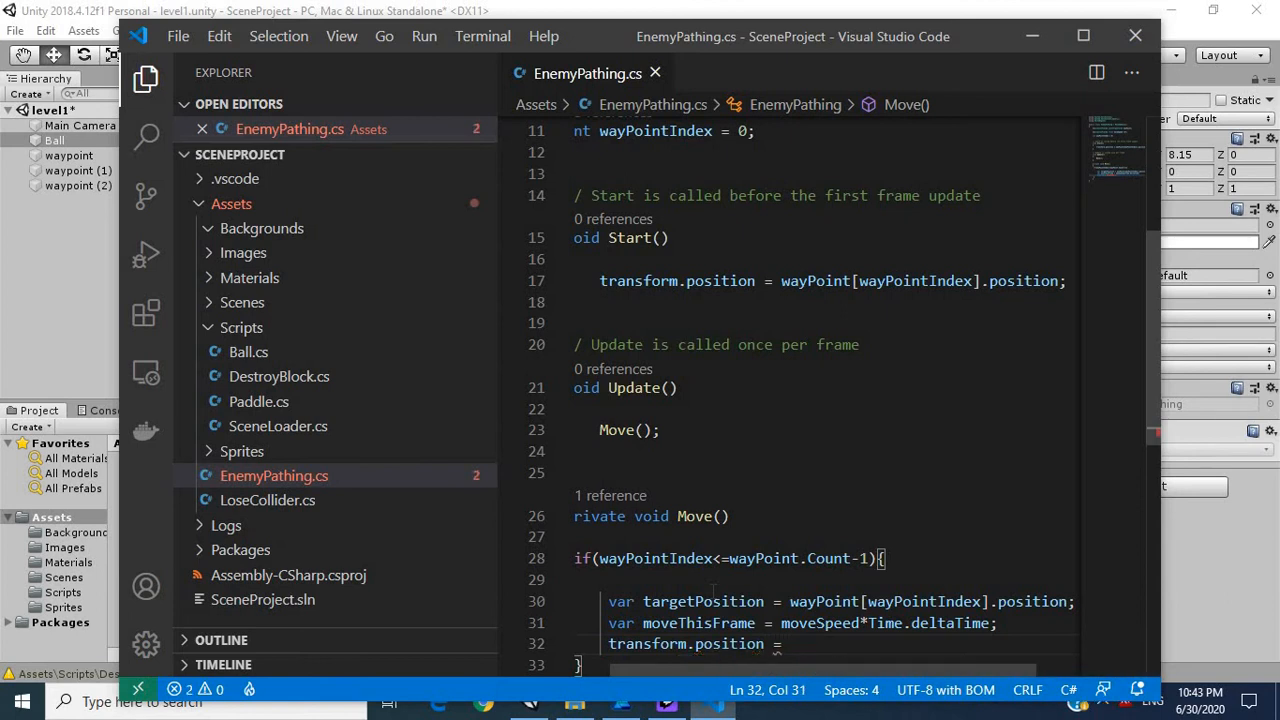
text(Vect)
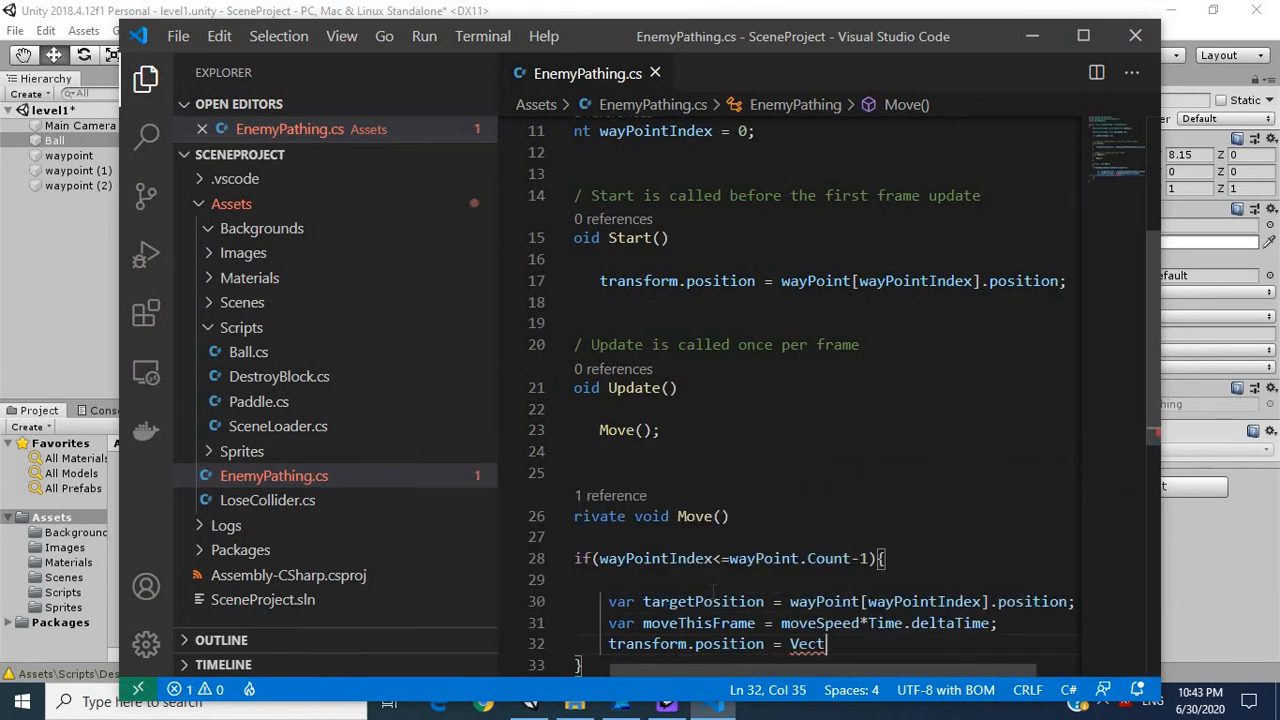
text(or.)
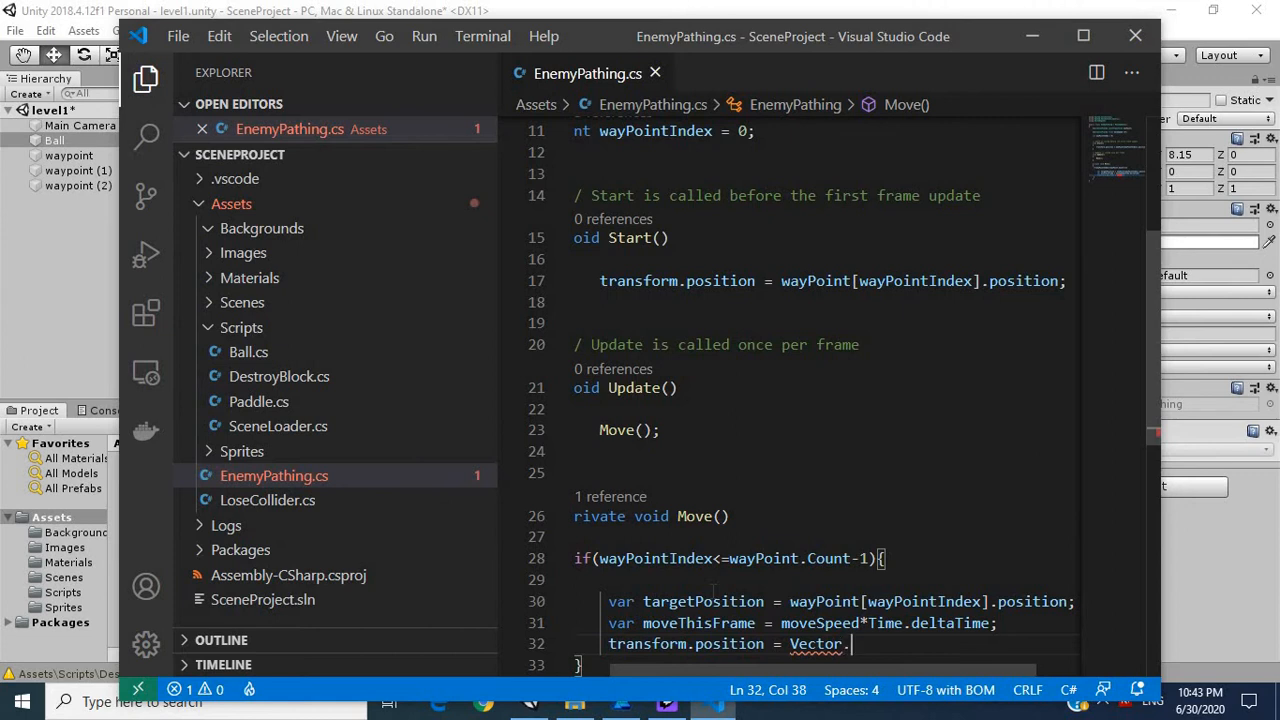
text(MoveTowards)
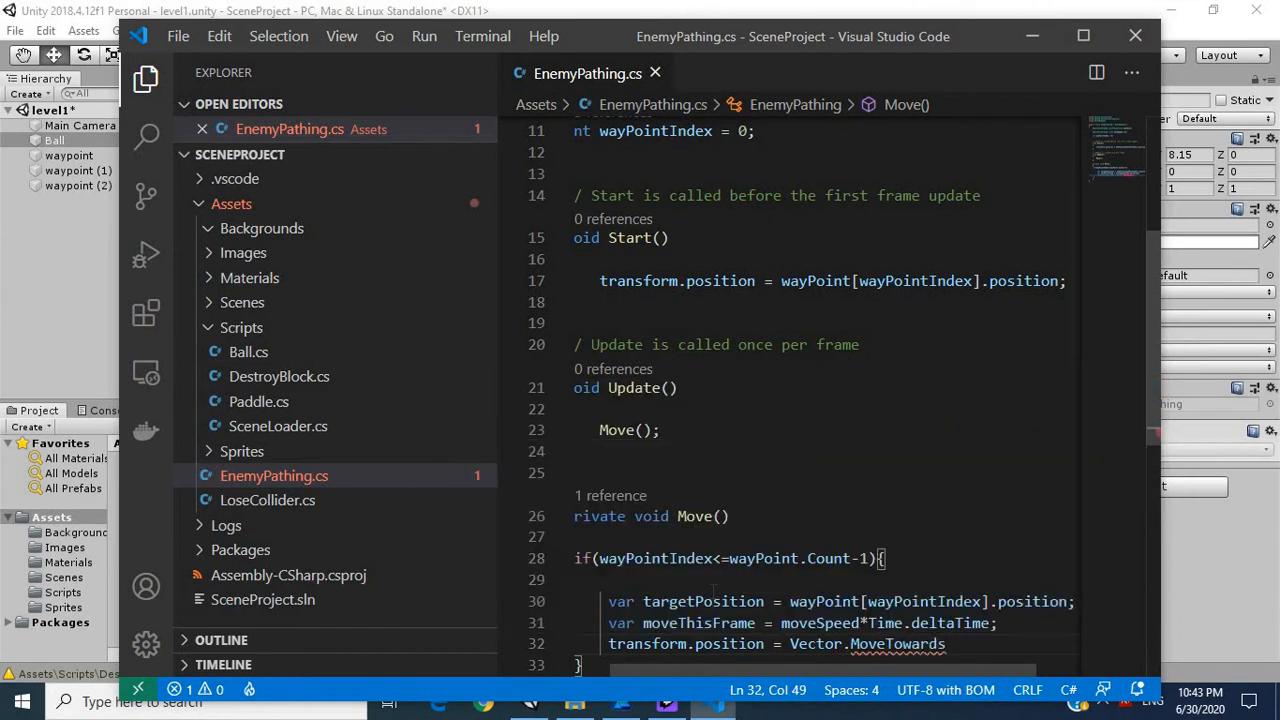
text(();)
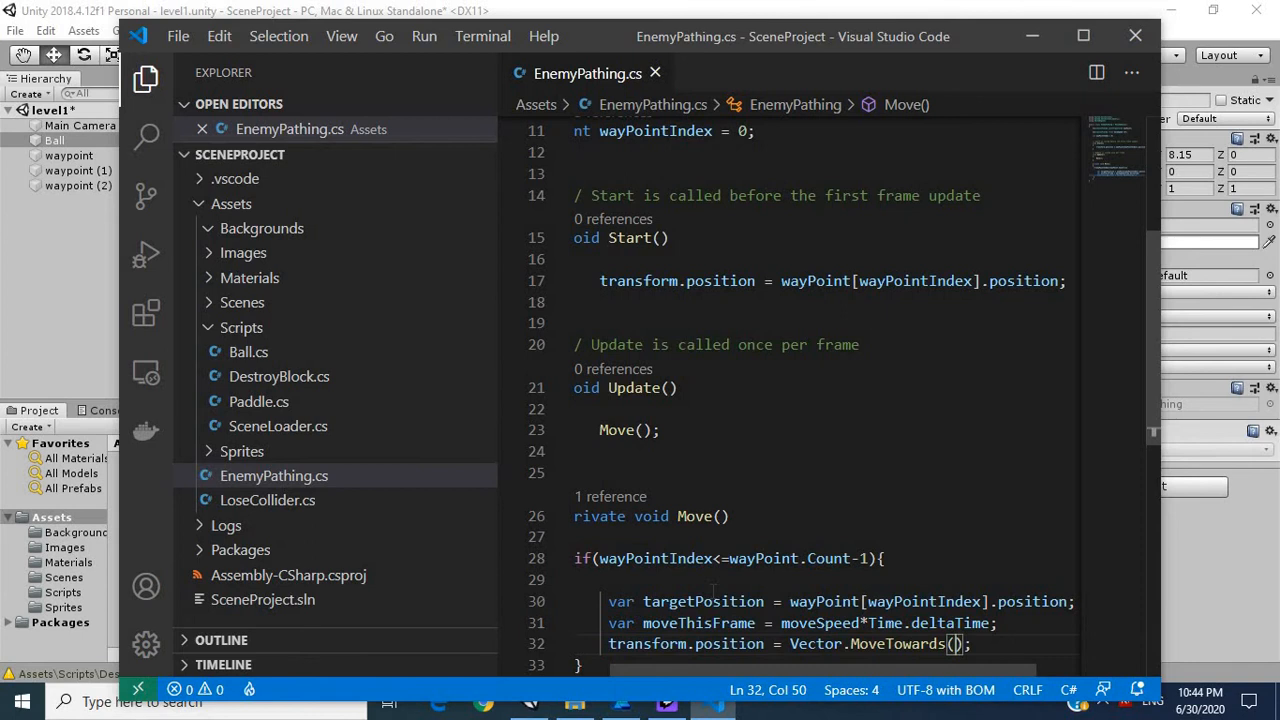
text(transform.position)
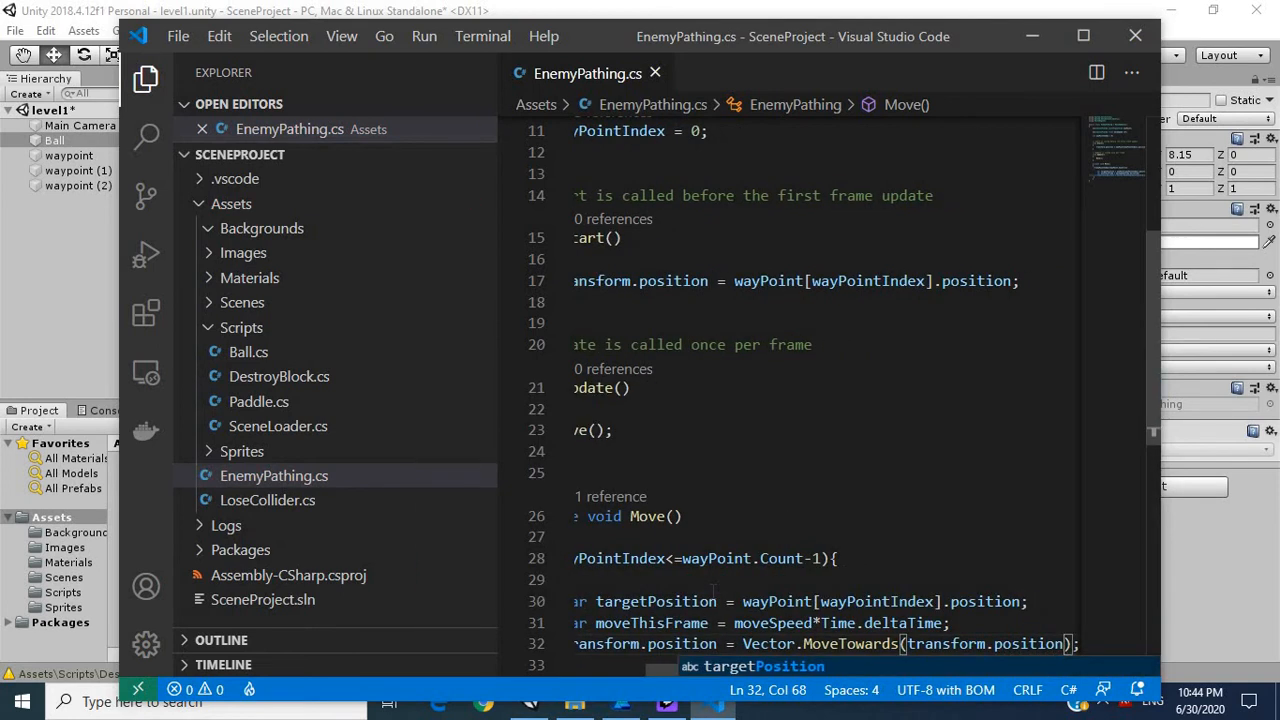
mouse_move(1036, 368)
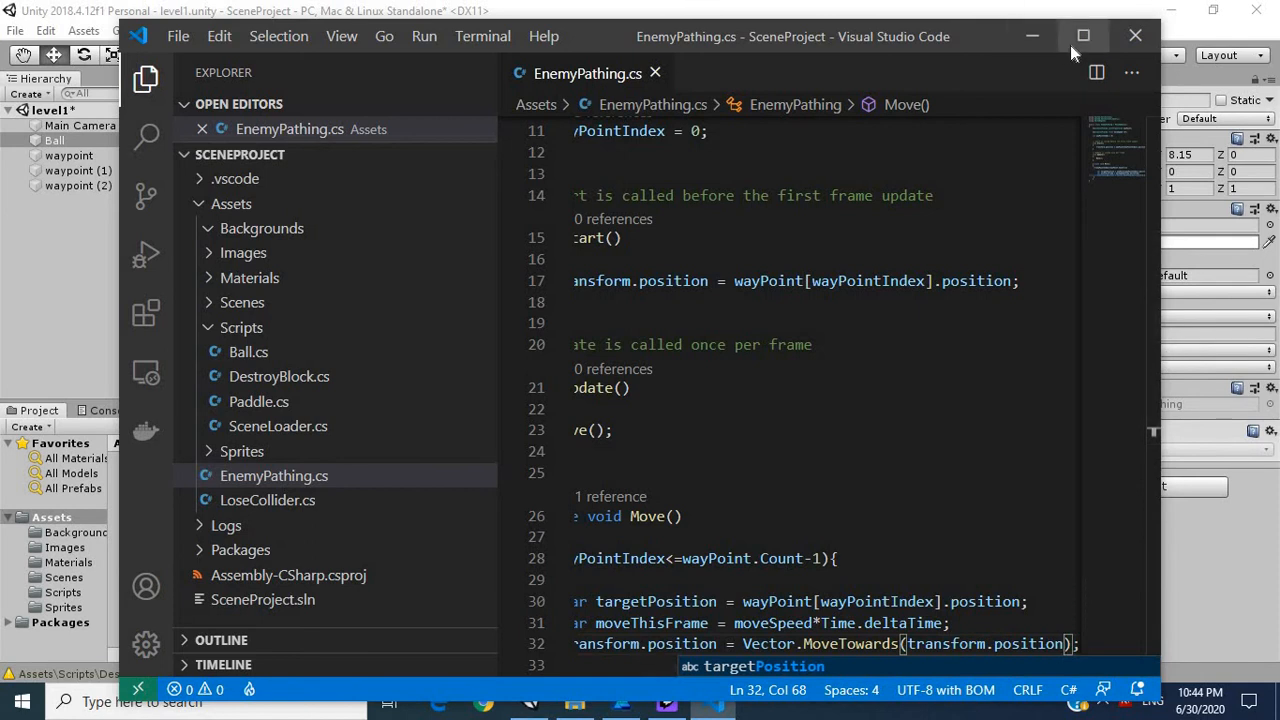
Complete MoveTowards with targetPosition and moveThisFrame arguments across lines, removing the leftover closing line
click(1084, 36)
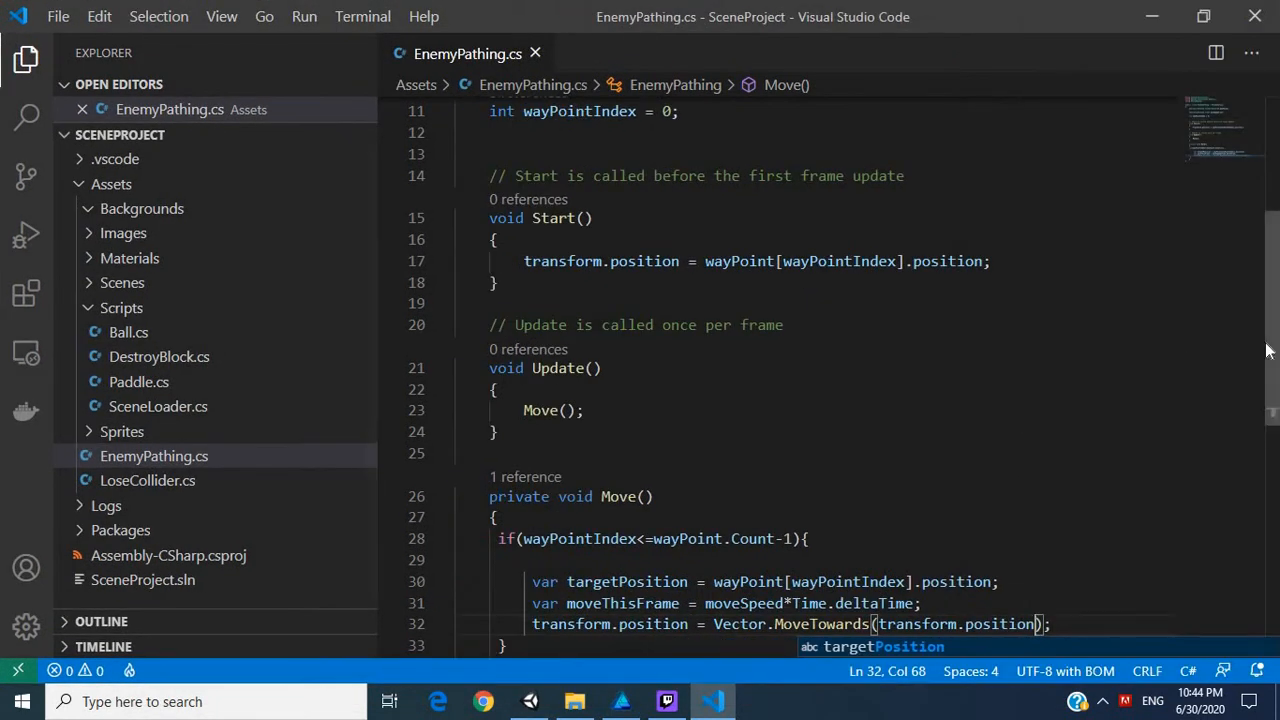
scroll(down, 3)
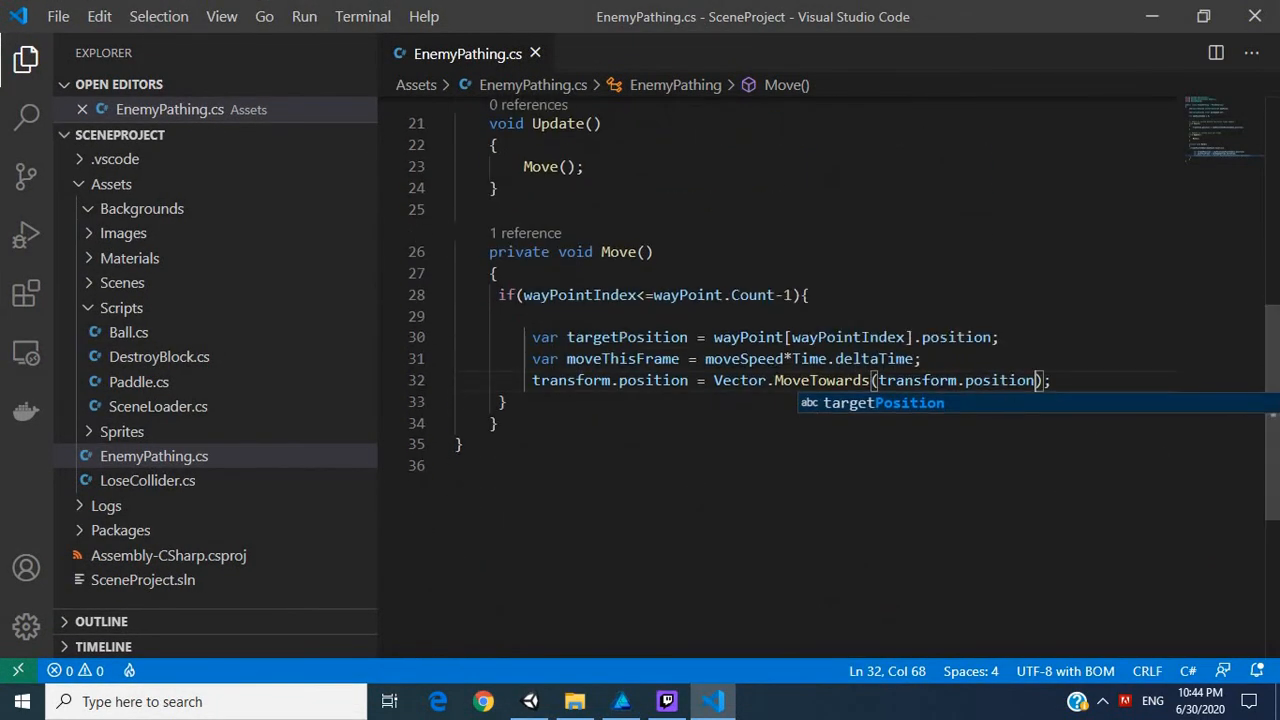
key(Escape)
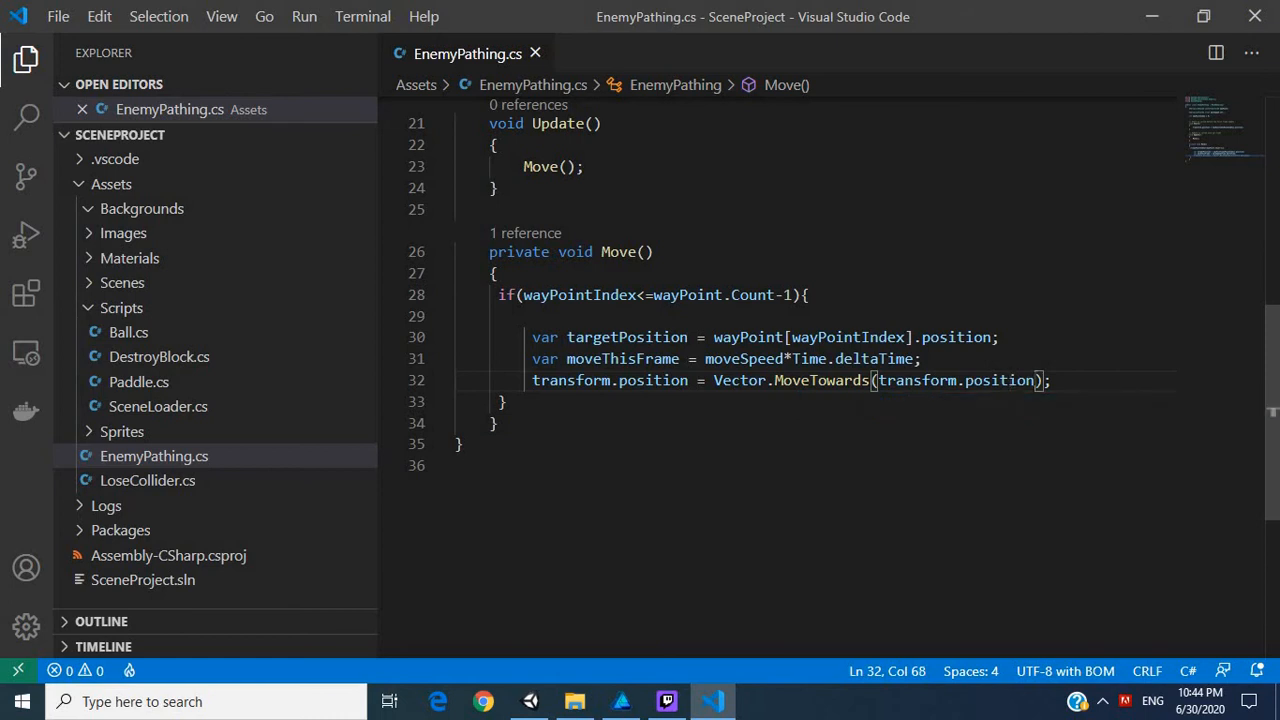
key(Enter)
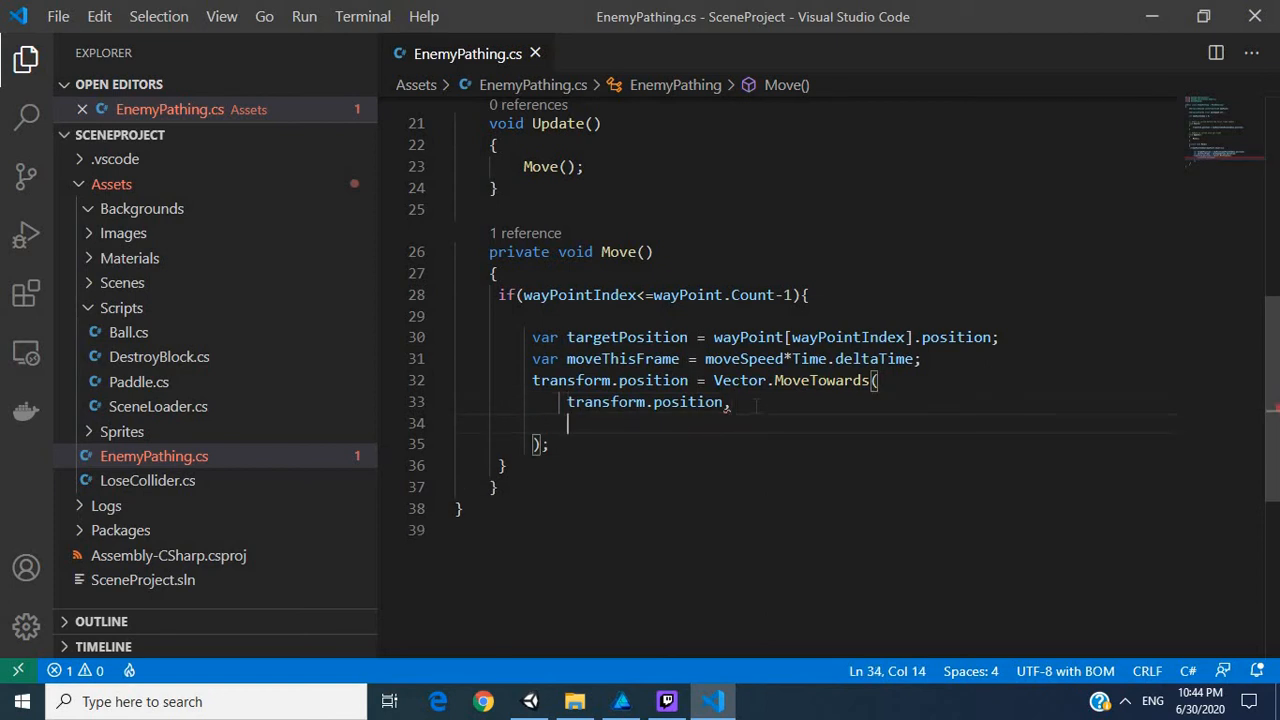
text(targetPosition,)
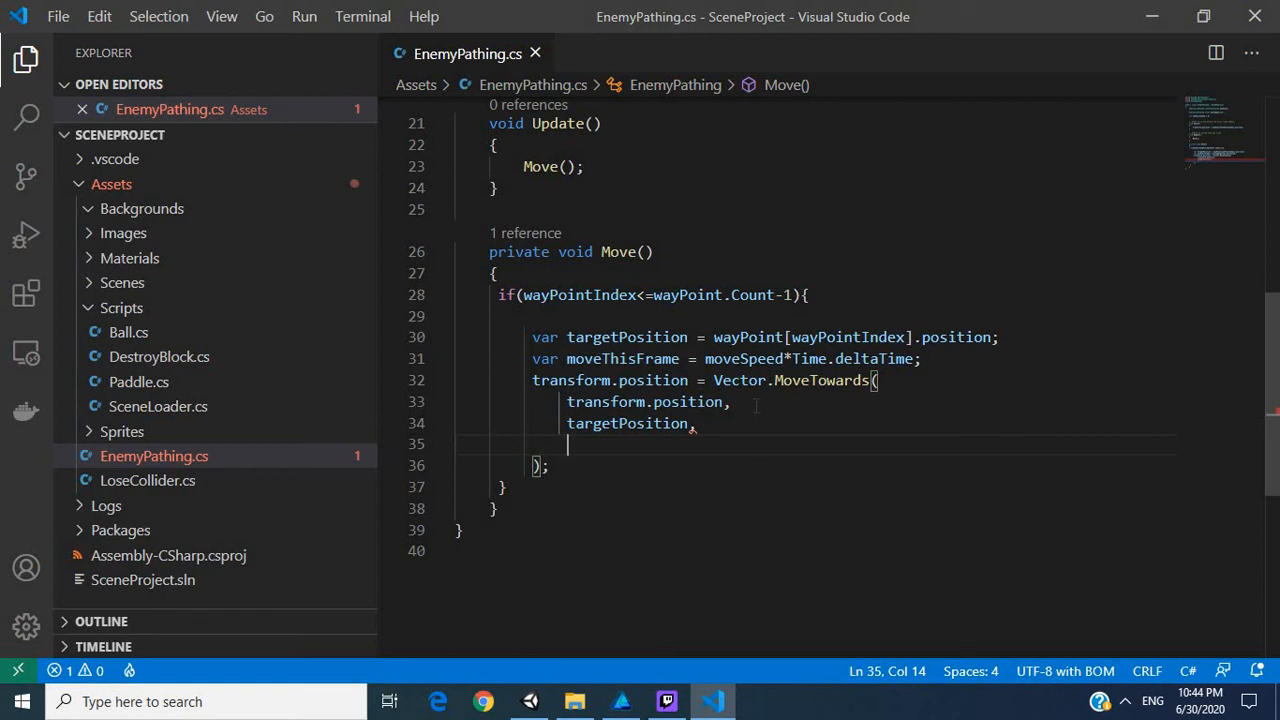
text(moveThisFrame)
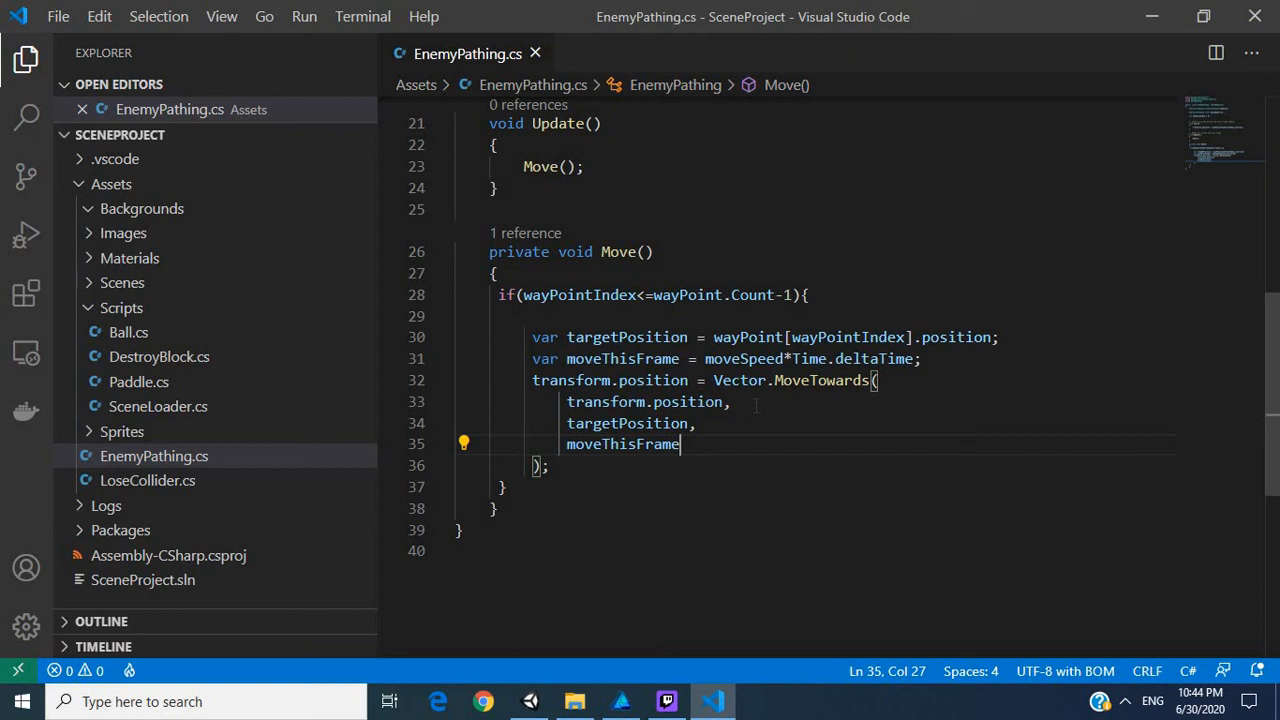
text();)
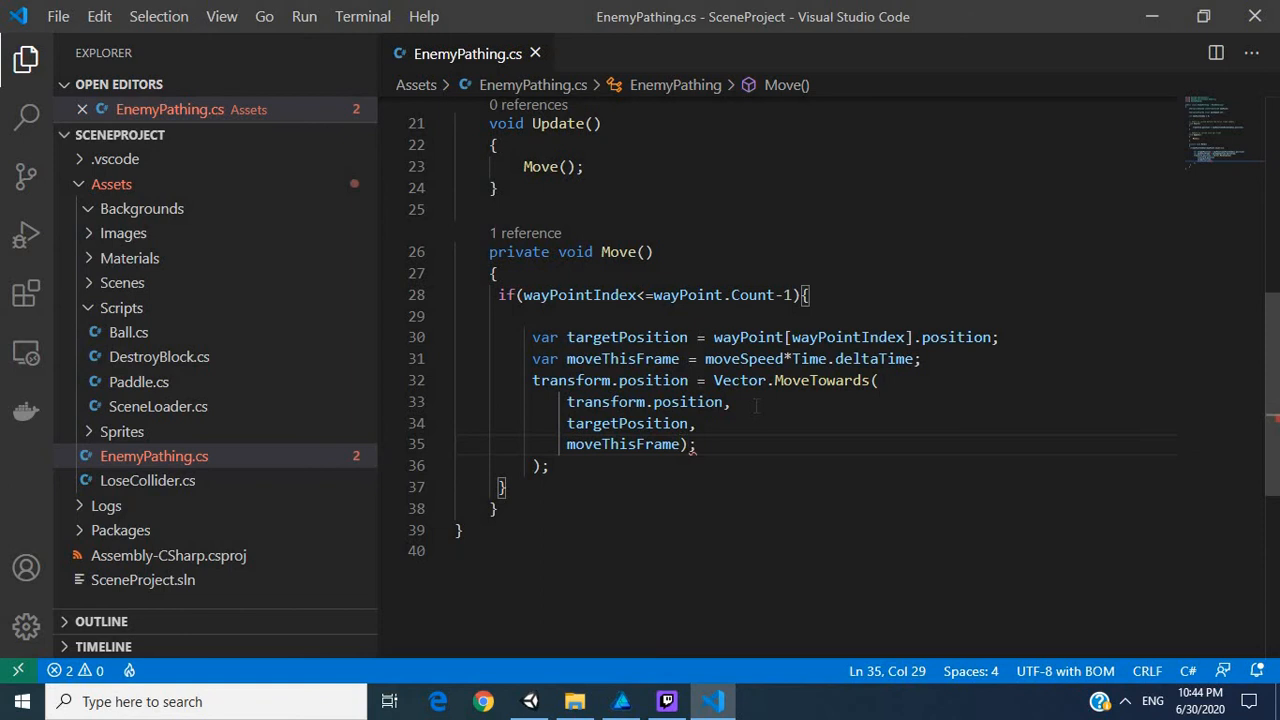
click(524, 464)
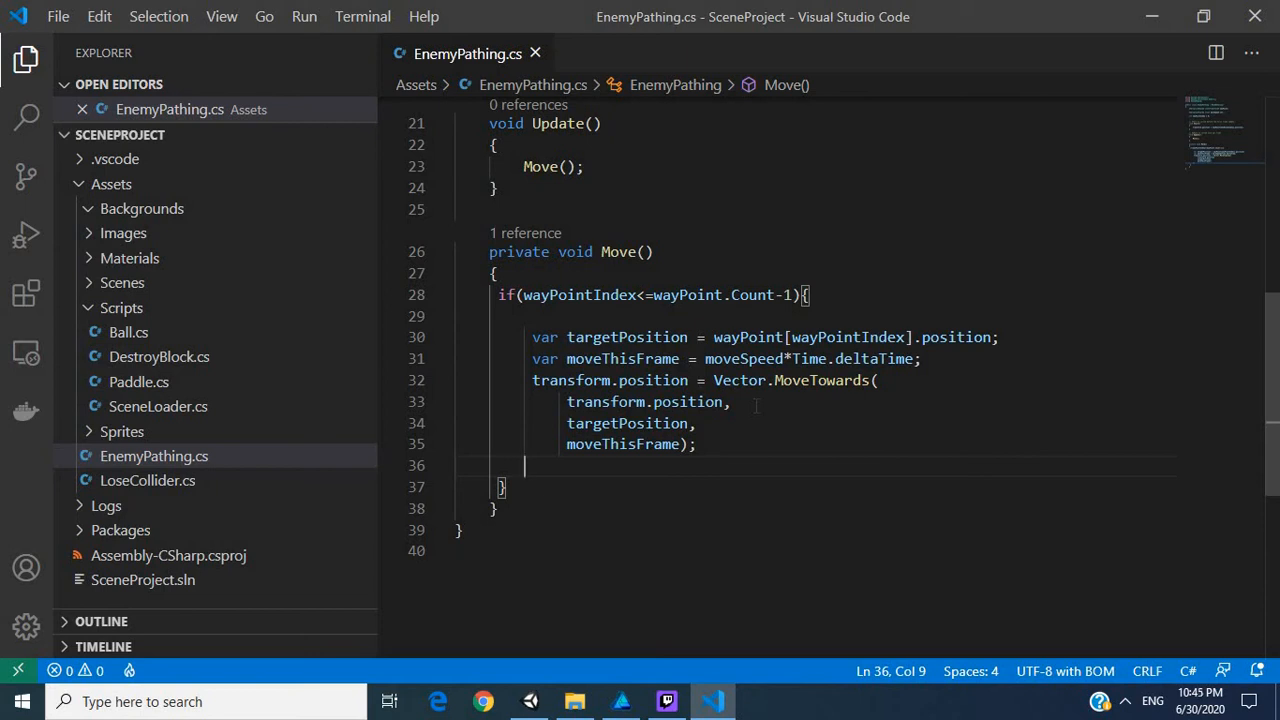
Add if(transform.position == targetPosition) { wayPointIndex++; } after the MoveTowards line
key(Enter)
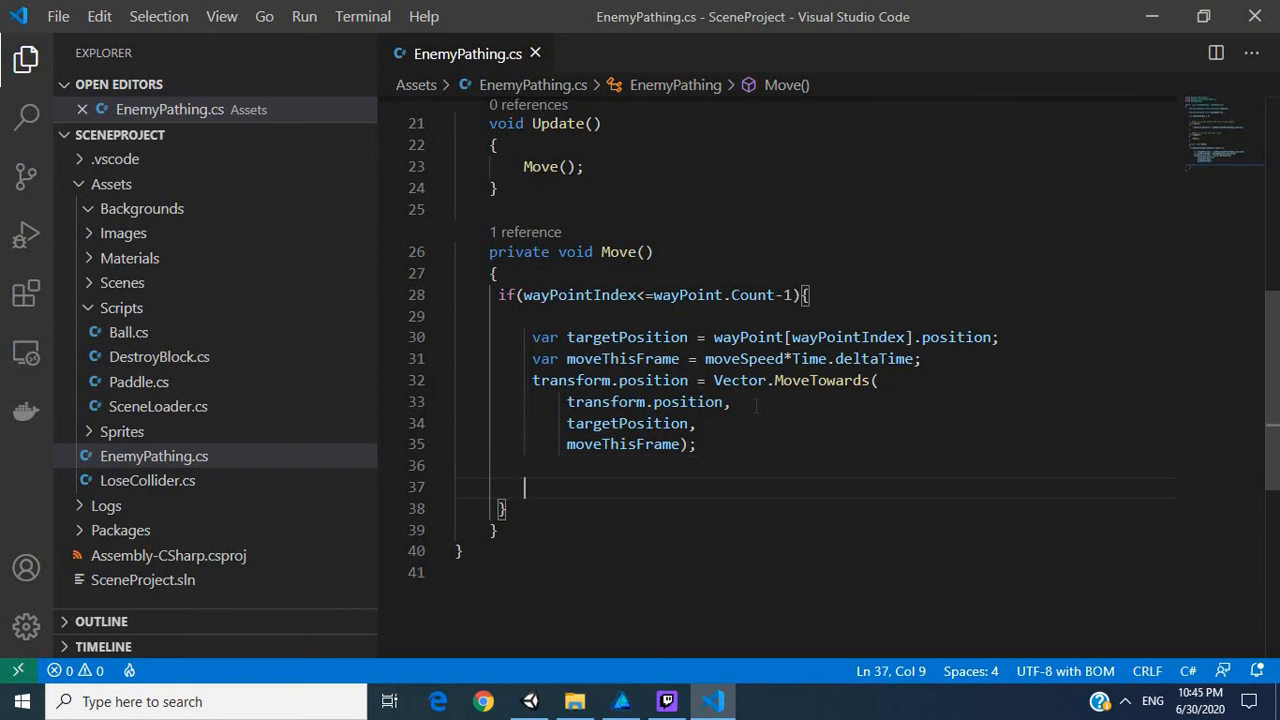
text(if()
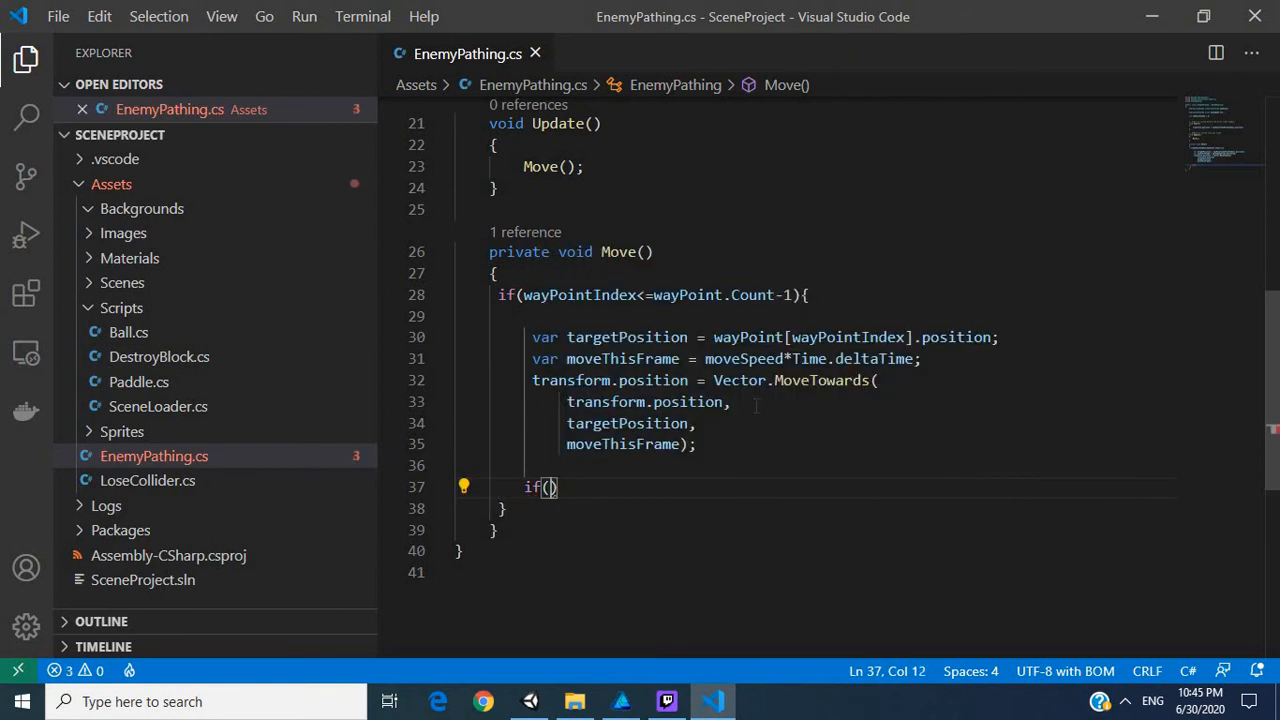
text(transform.position ==)
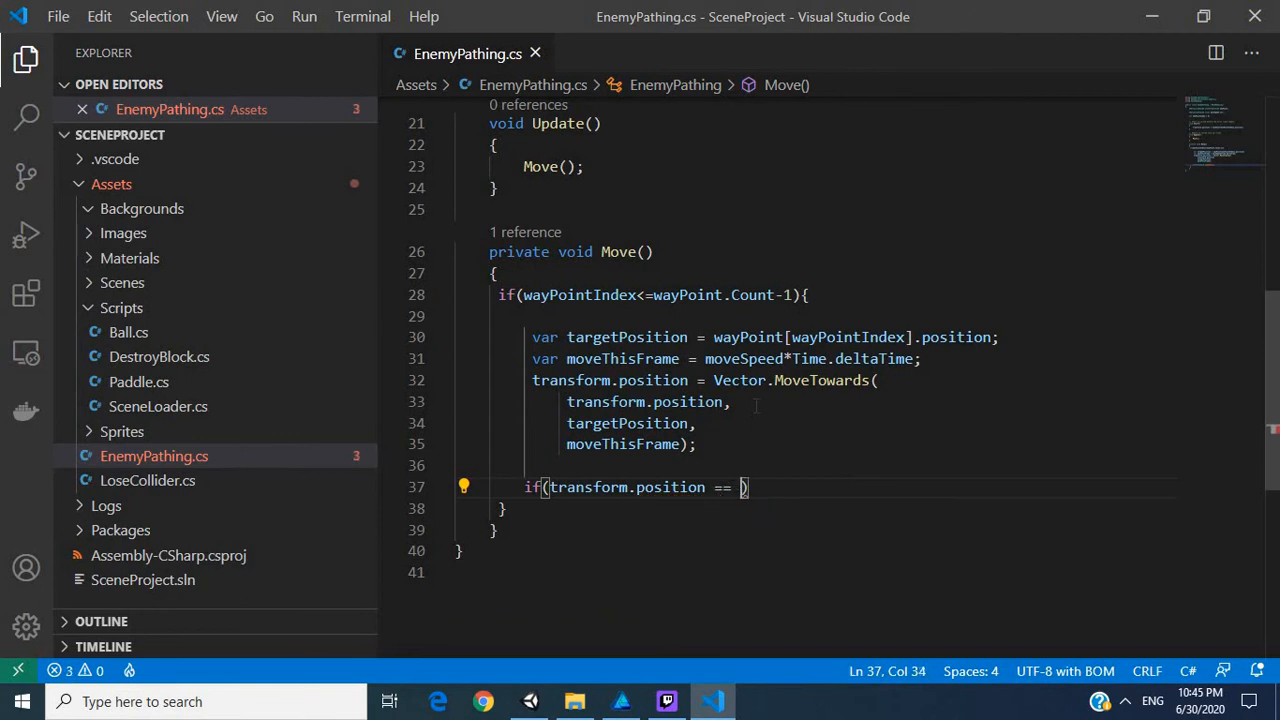
text(targetPosition)
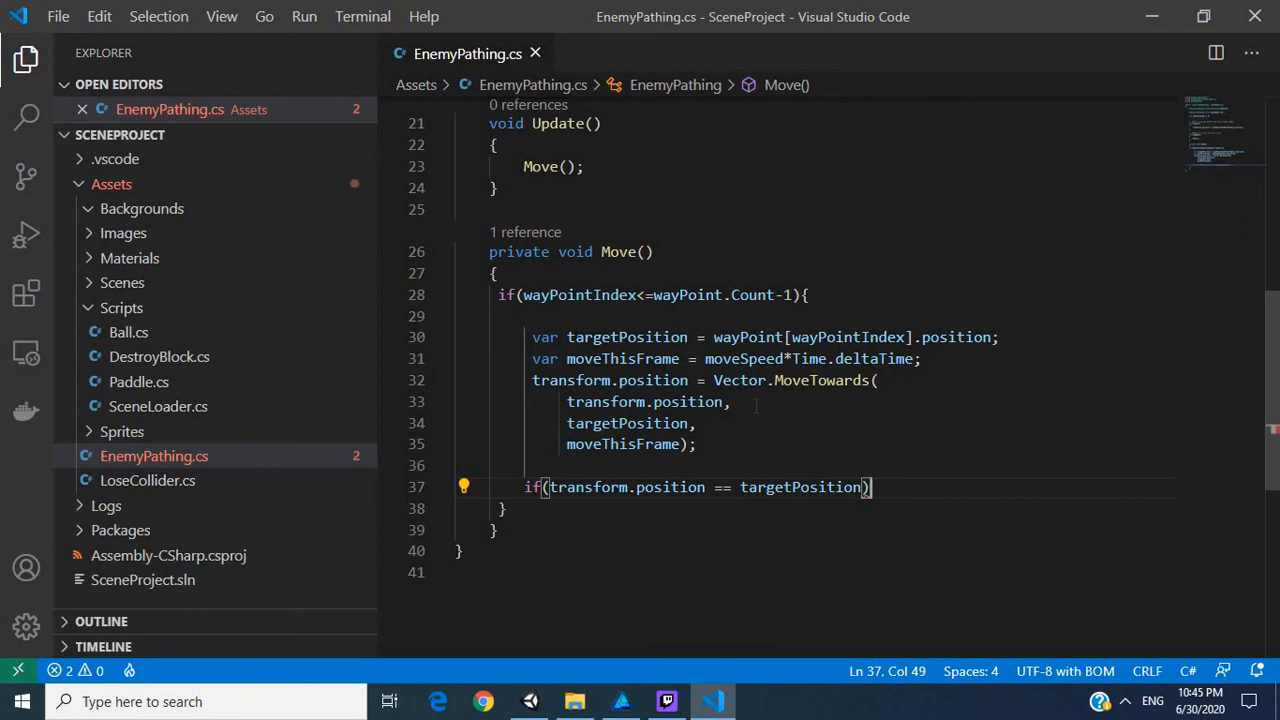
text({)
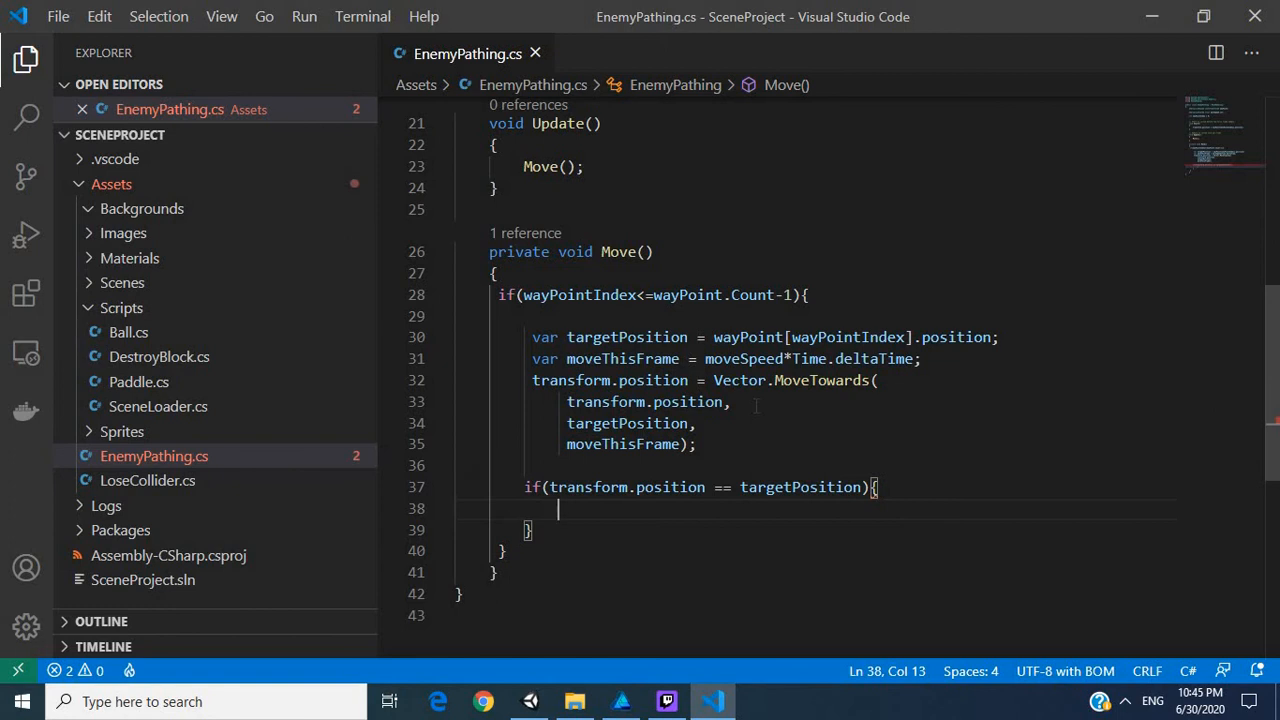
text(wayPointIndex++;)
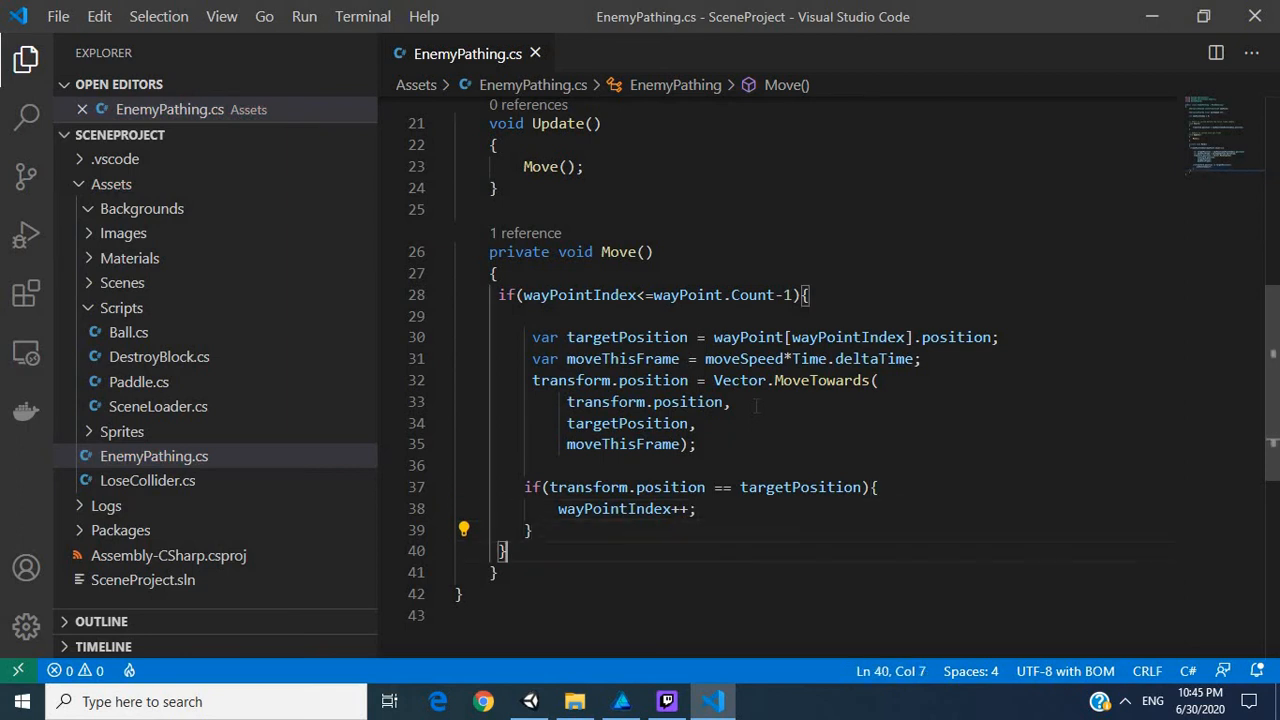
Add an else block setting wayPointIndex = 0 once past the last waypoint
text(else{)
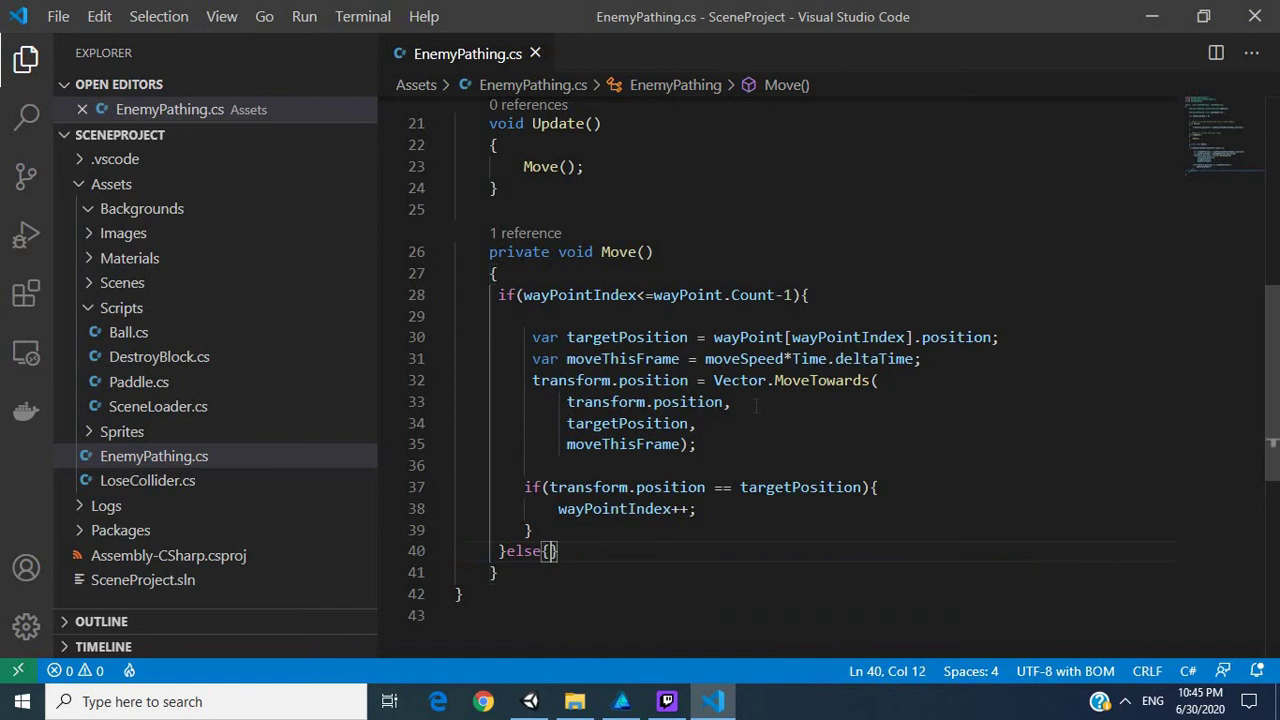
key(Enter)
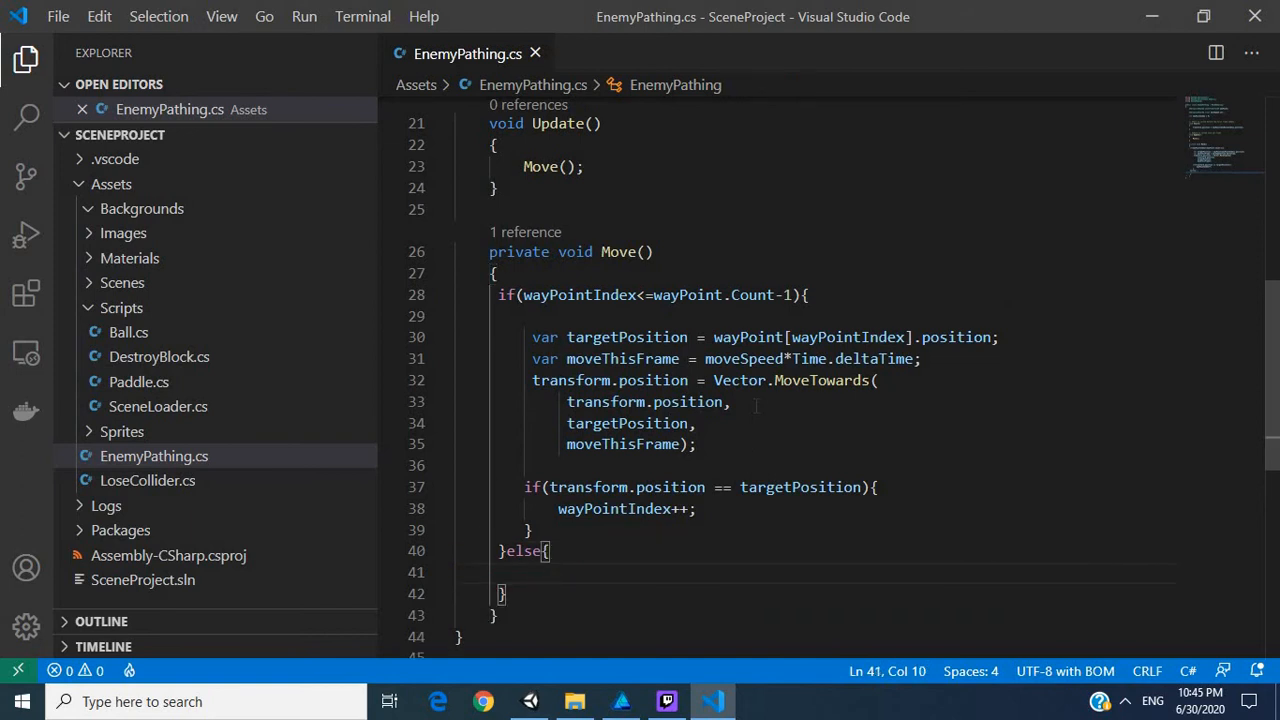
text(wayPointIndex)
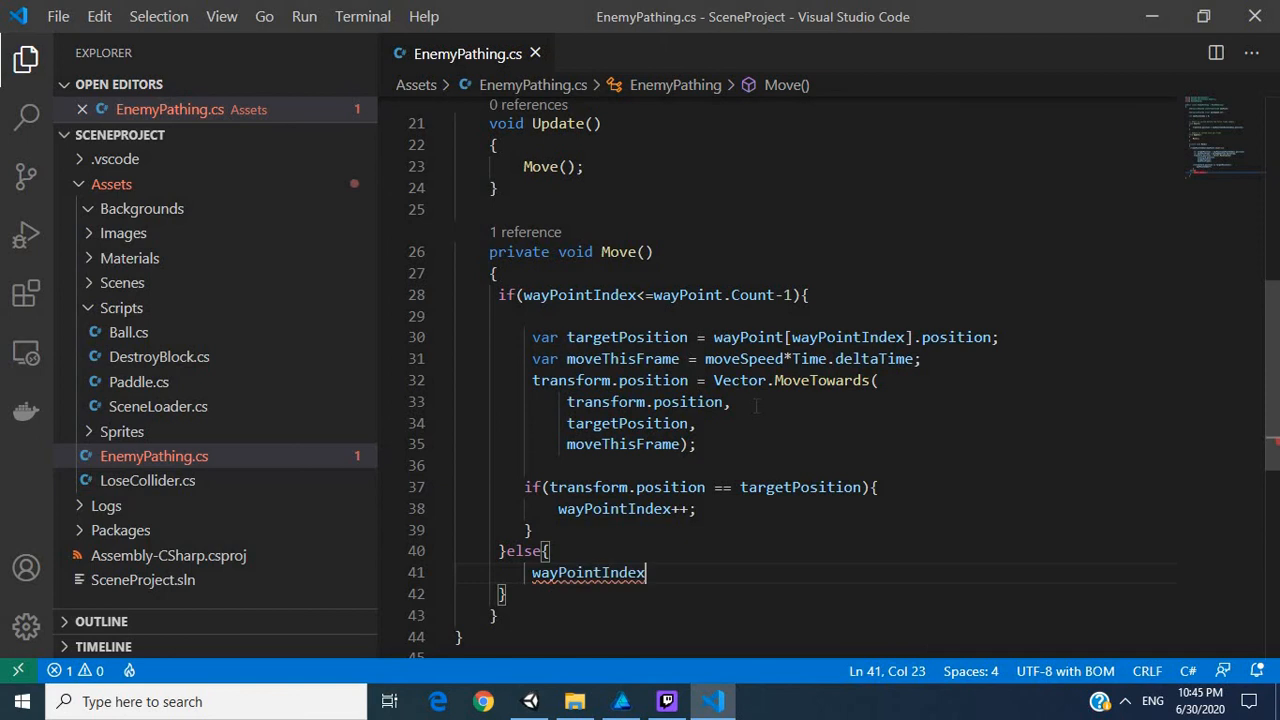
text(= 0;)
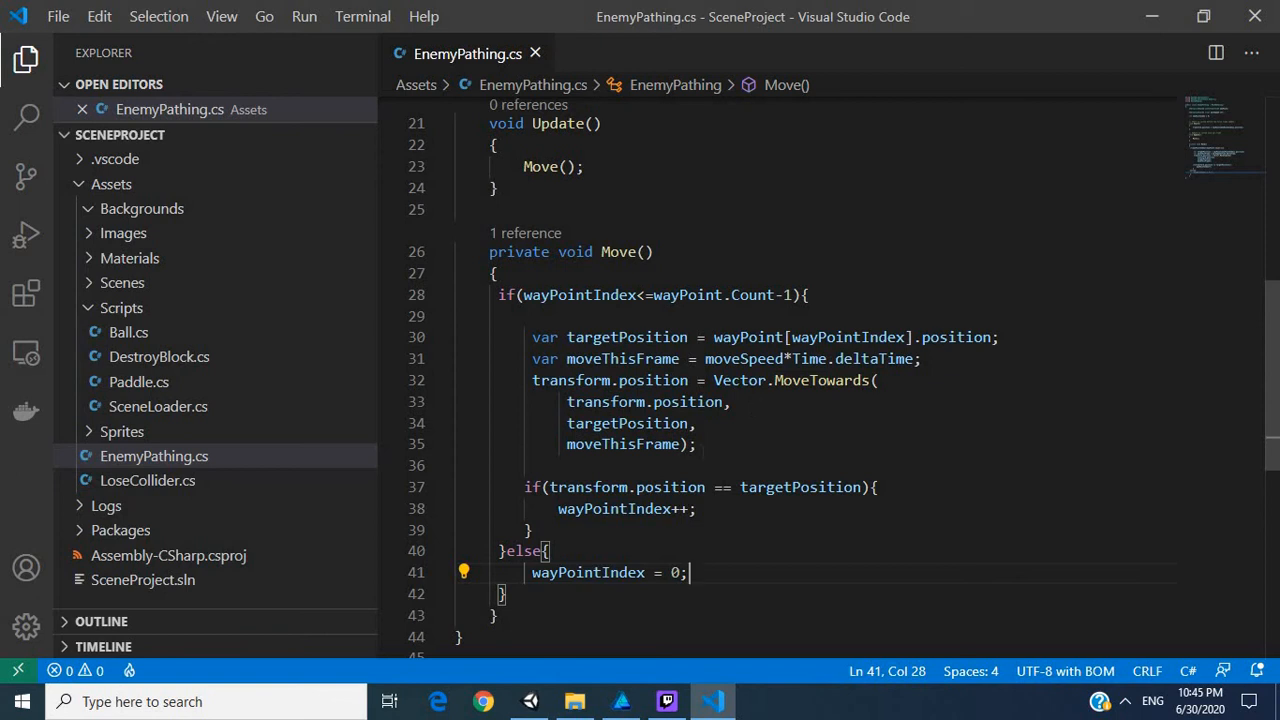
mouse_move(956, 278)
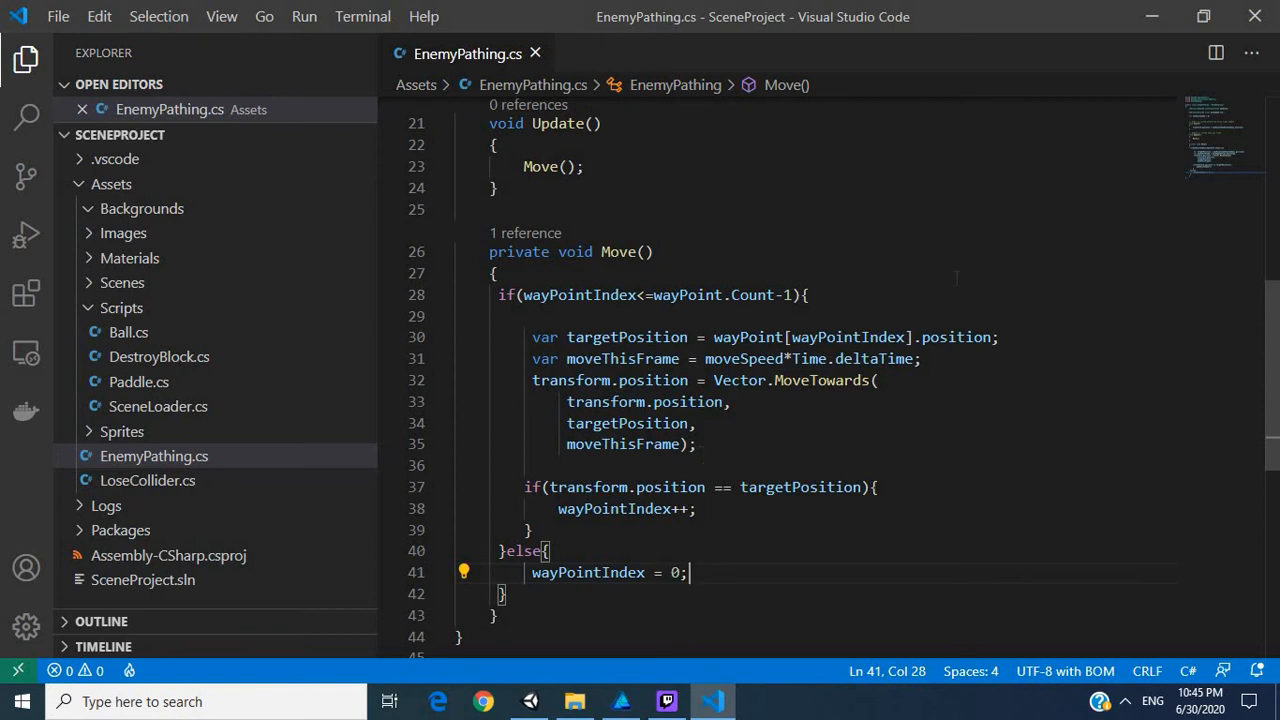
mouse_move(572, 700)
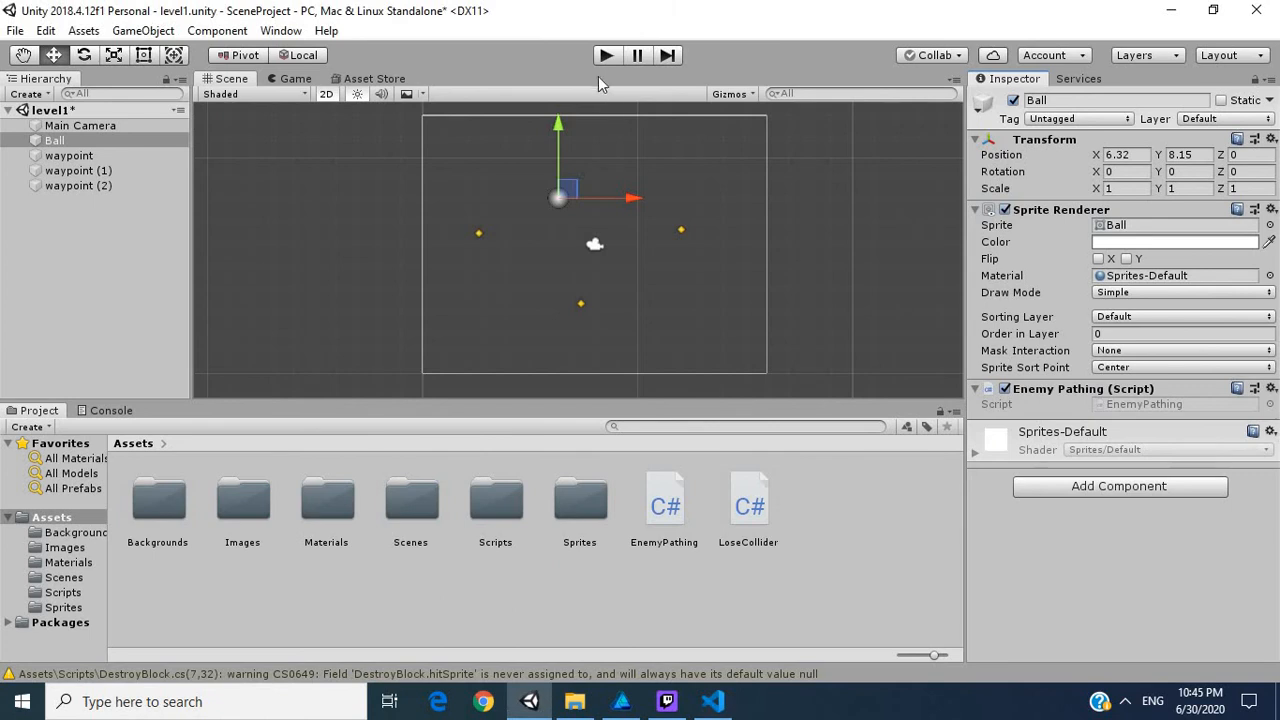
mouse_move(608, 56)
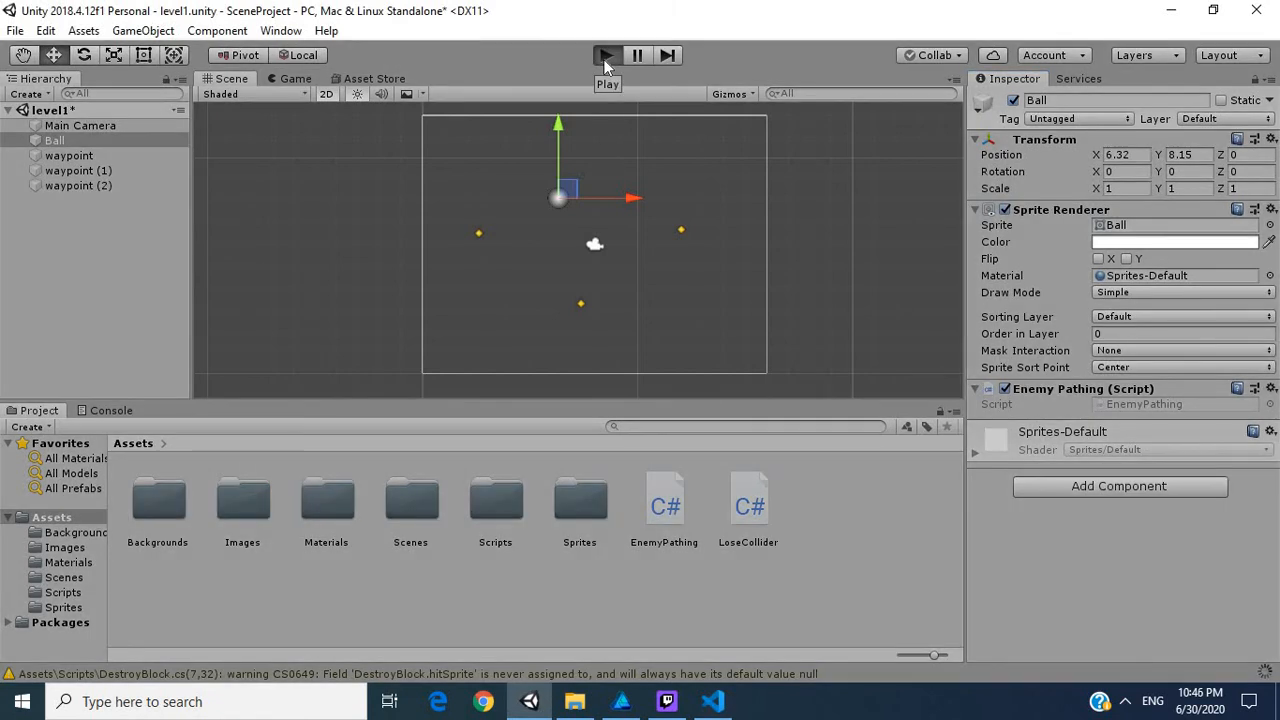
Attempt Play, correct Vector to Vector2 in the script editor, and run the scene again
click(608, 56)
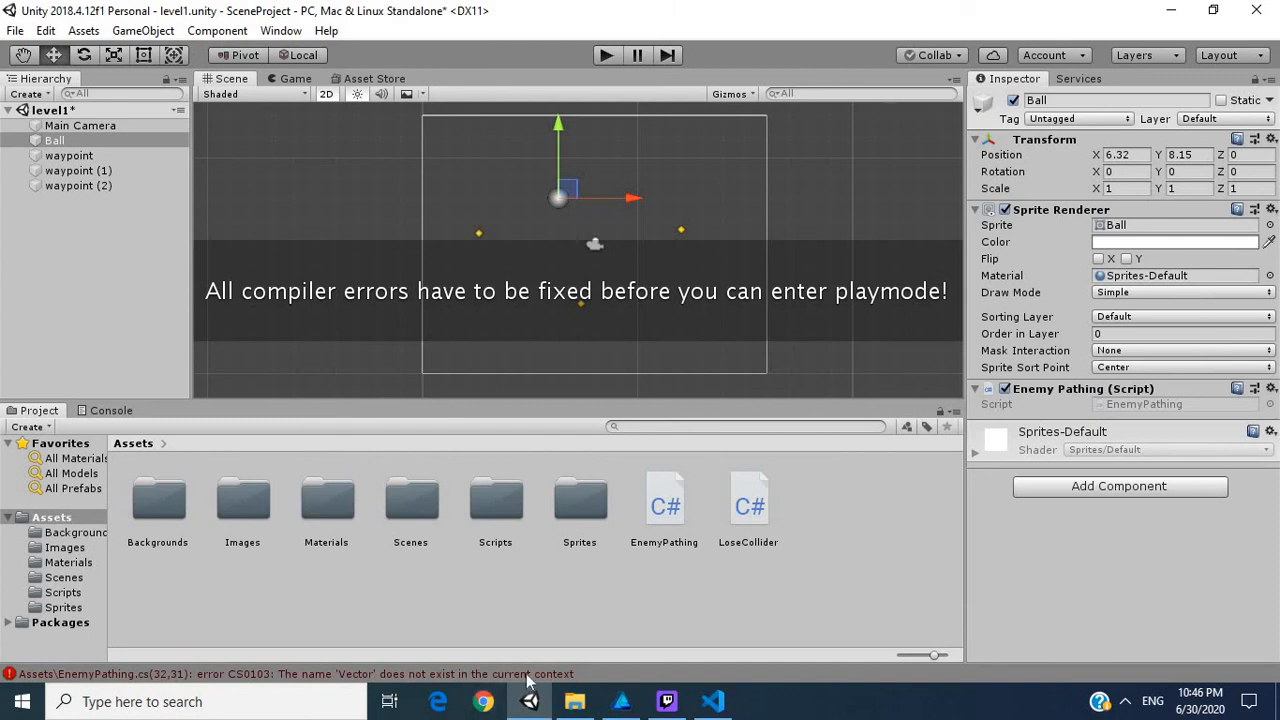
click(110, 410)
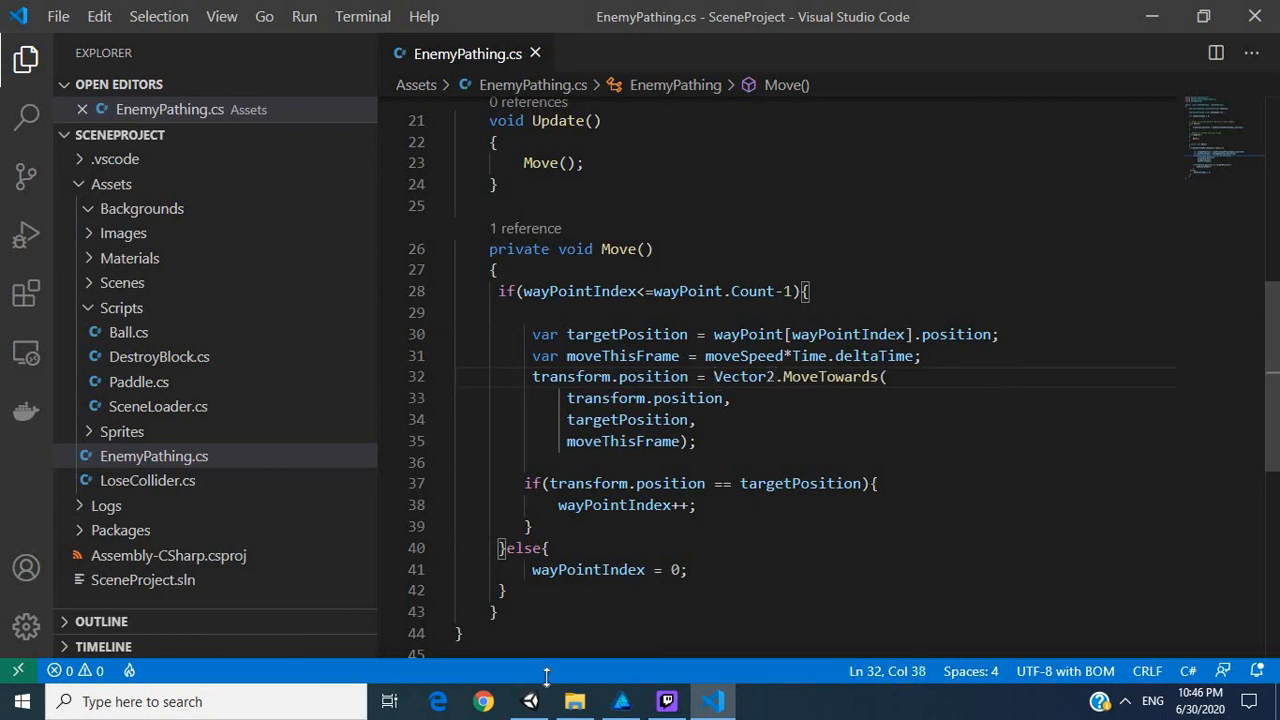
click(530, 700)
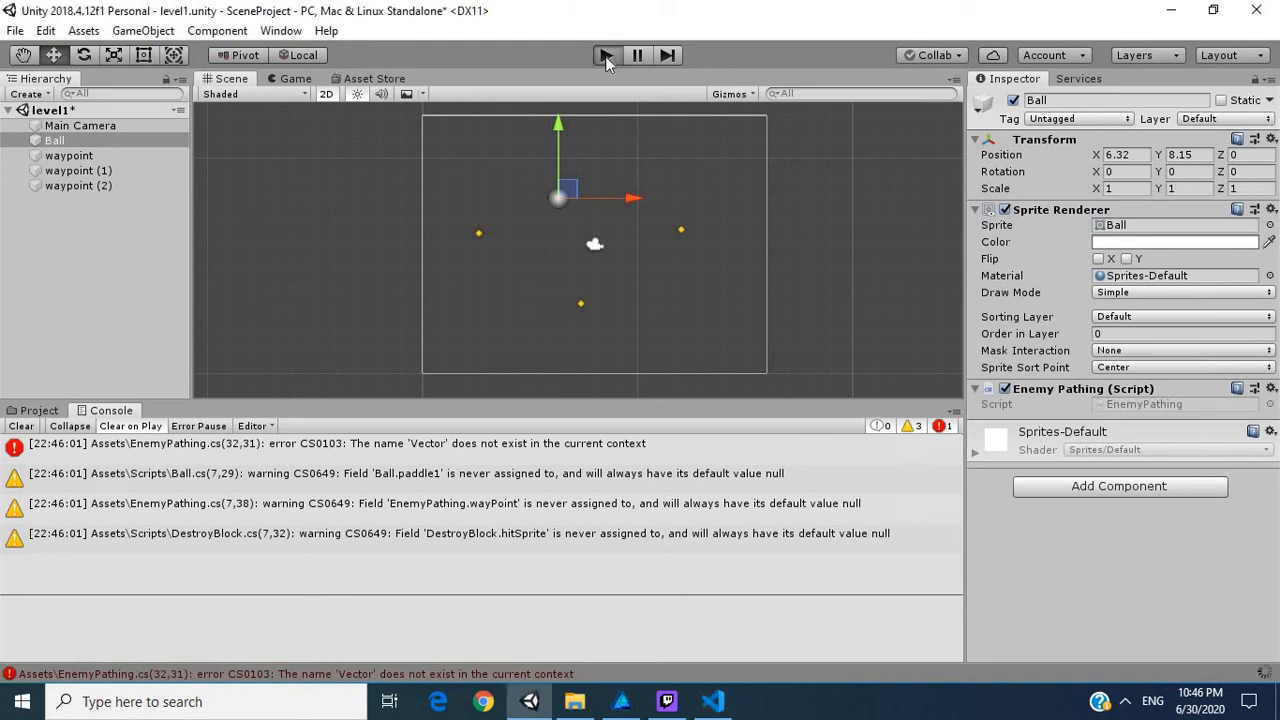
mouse_move(608, 56)
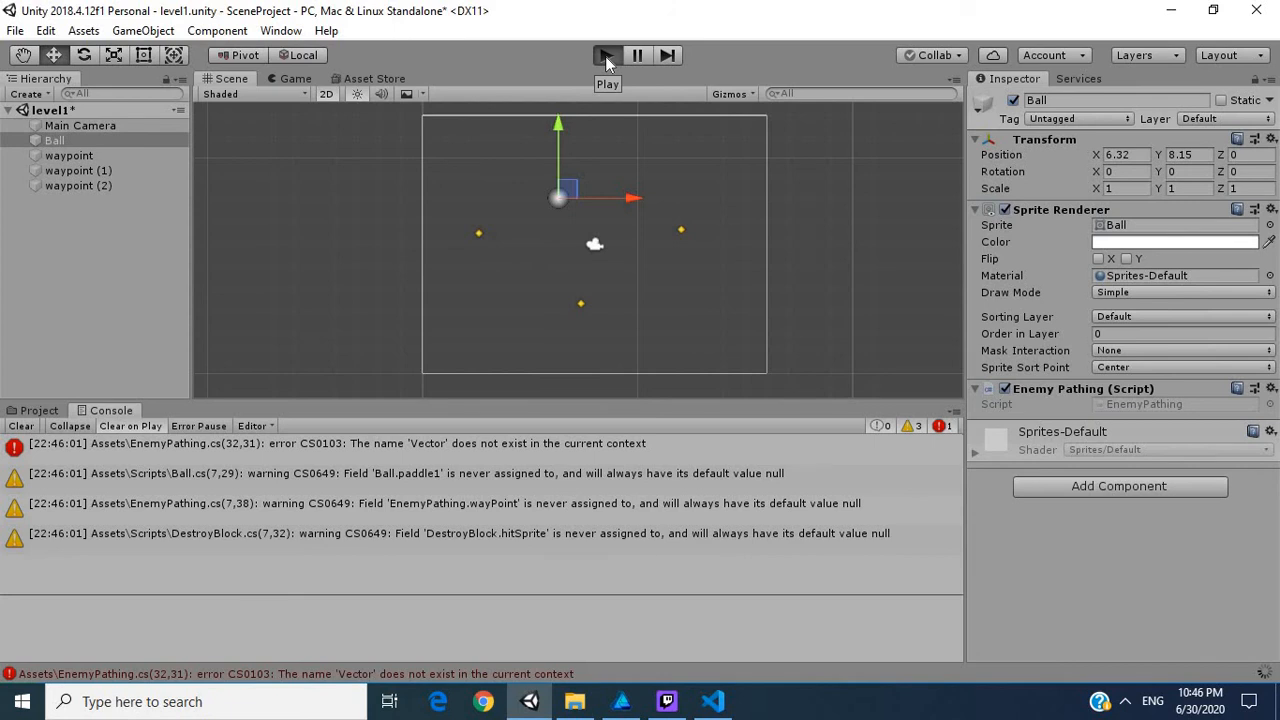
click(606, 56)
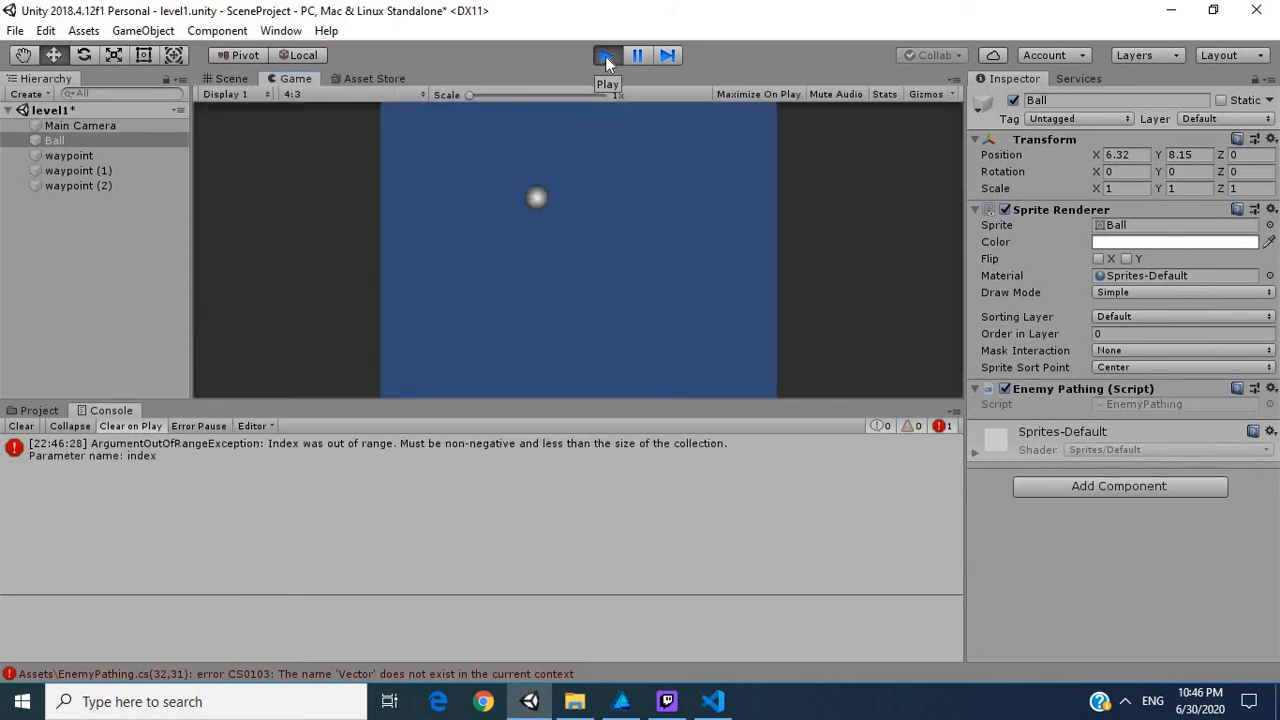
Stop Play and drag waypoint, waypoint (1) and waypoint (2) into the Ball's Way Point list
click(606, 56)
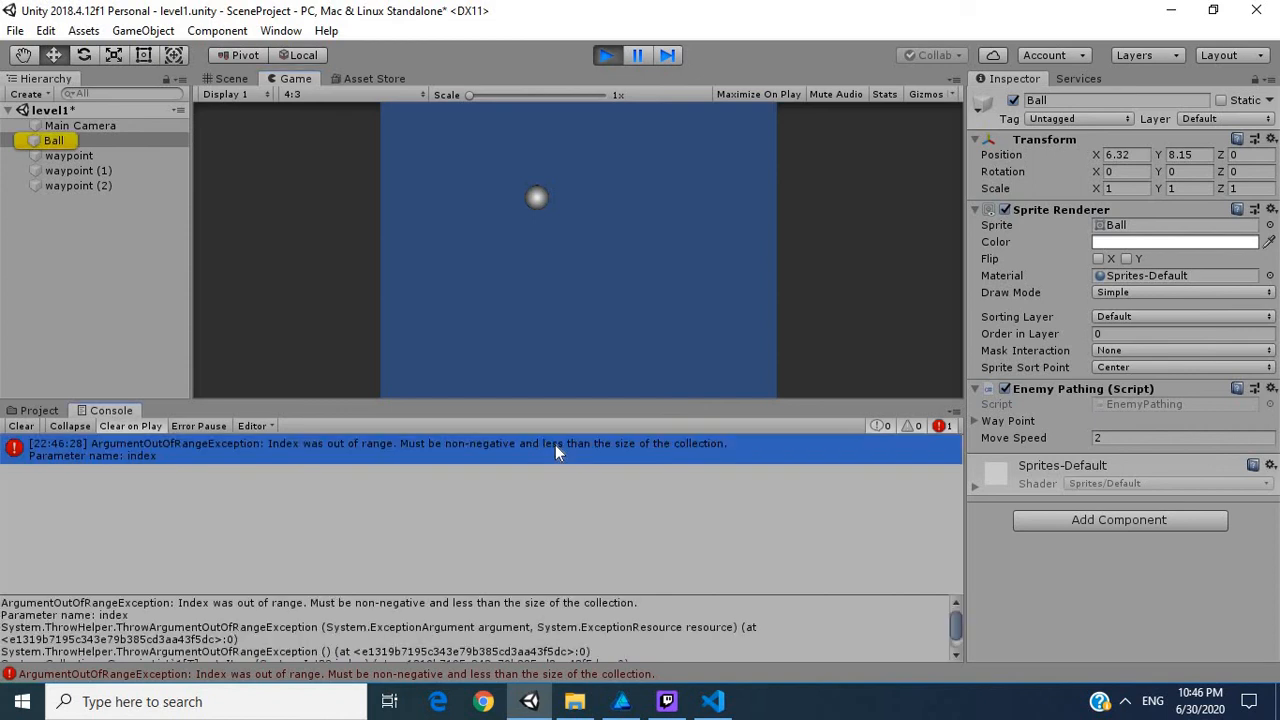
mouse_move(604, 216)
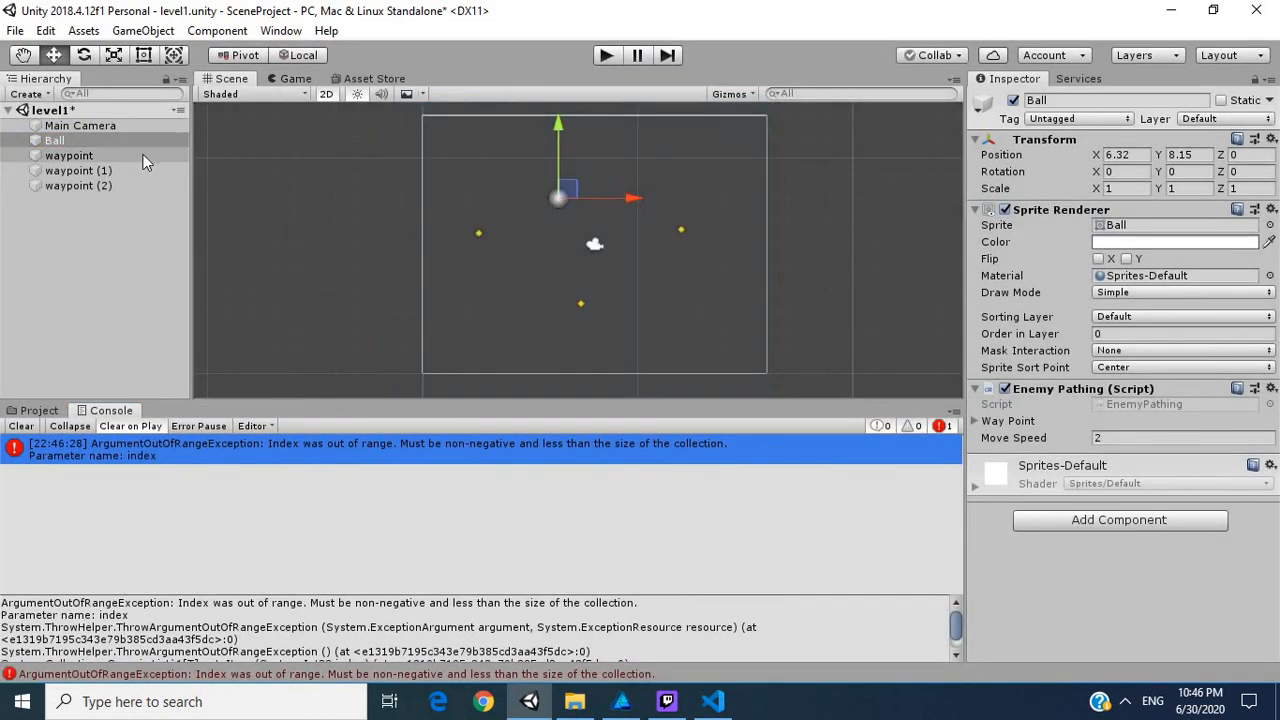
click(68, 170)
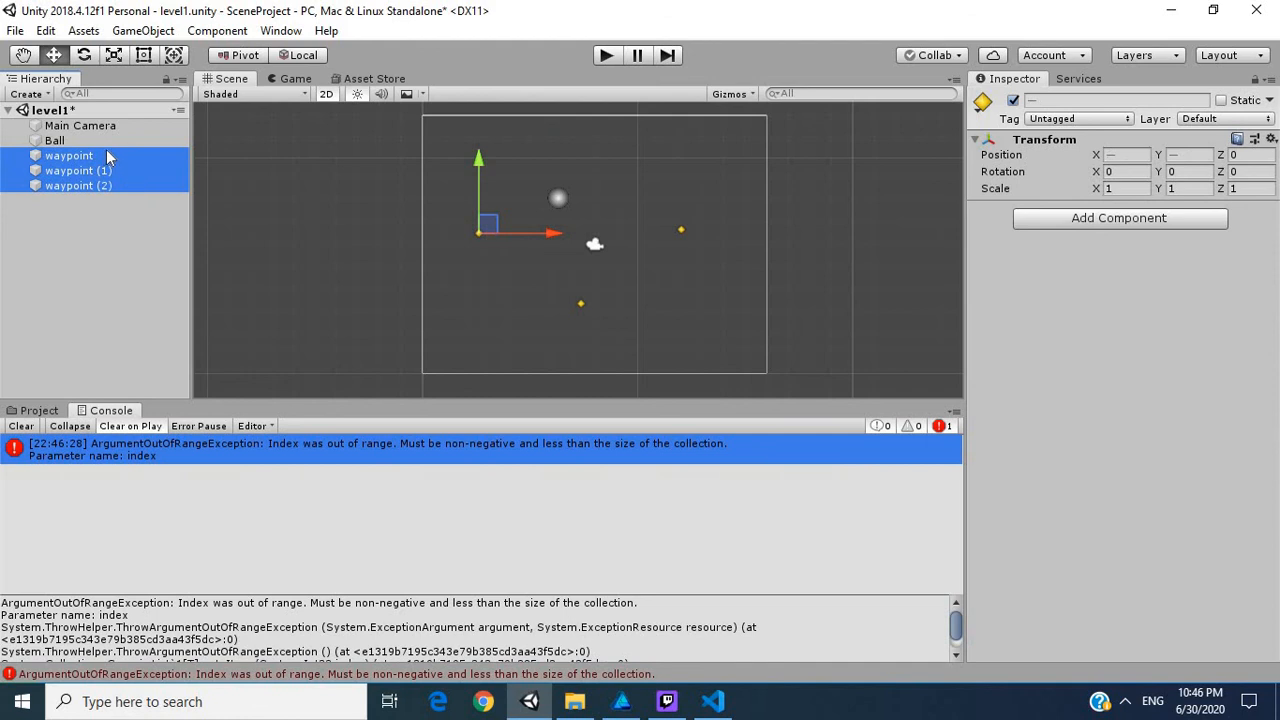
click(54, 140)
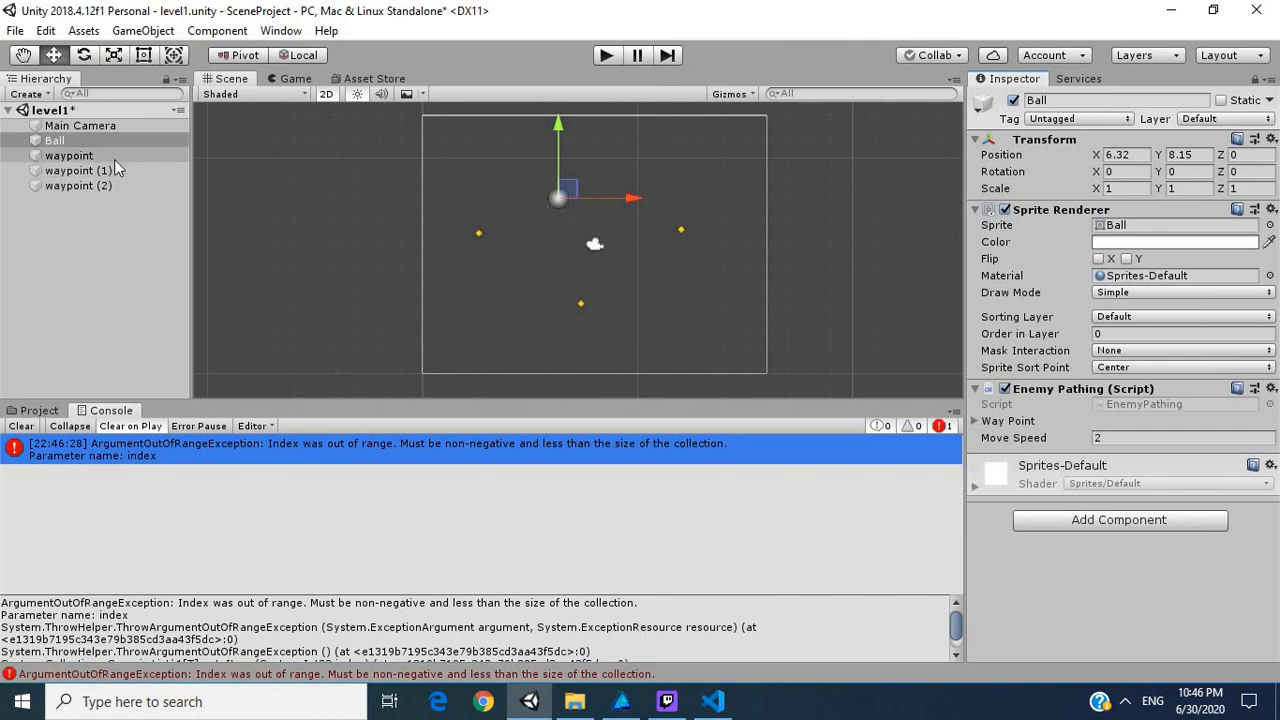
click(78, 170)
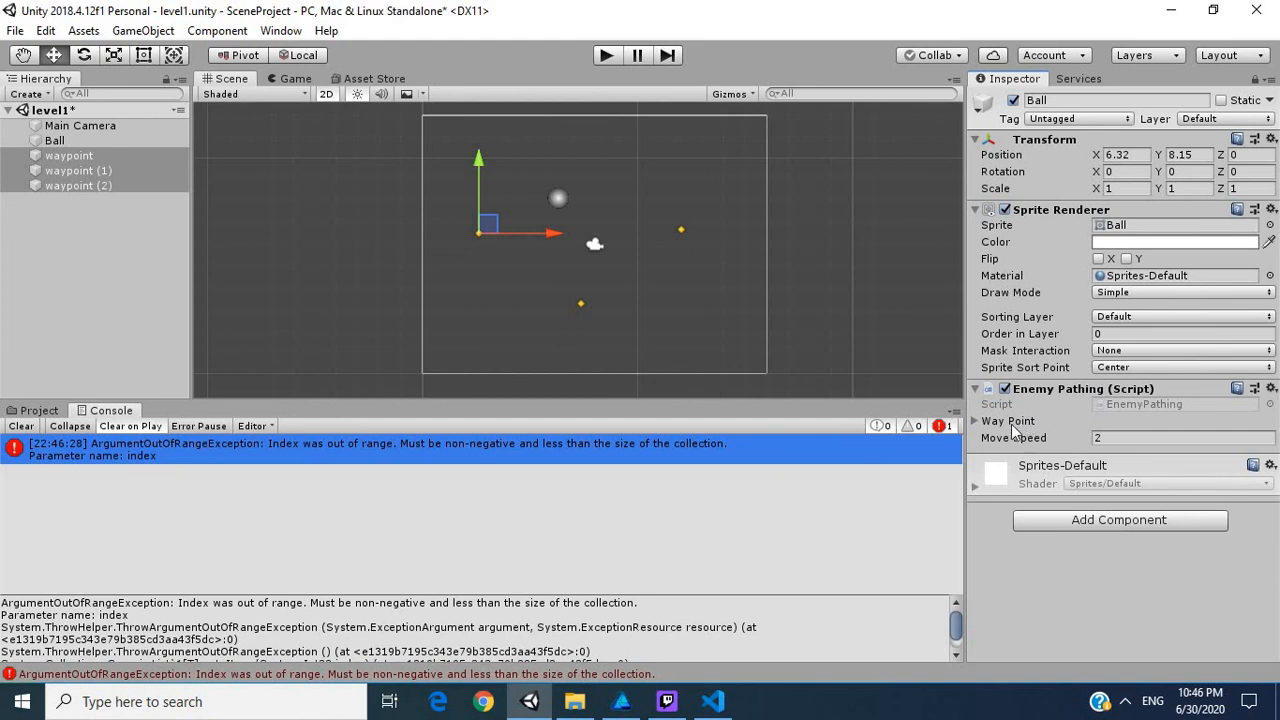
click(976, 420)
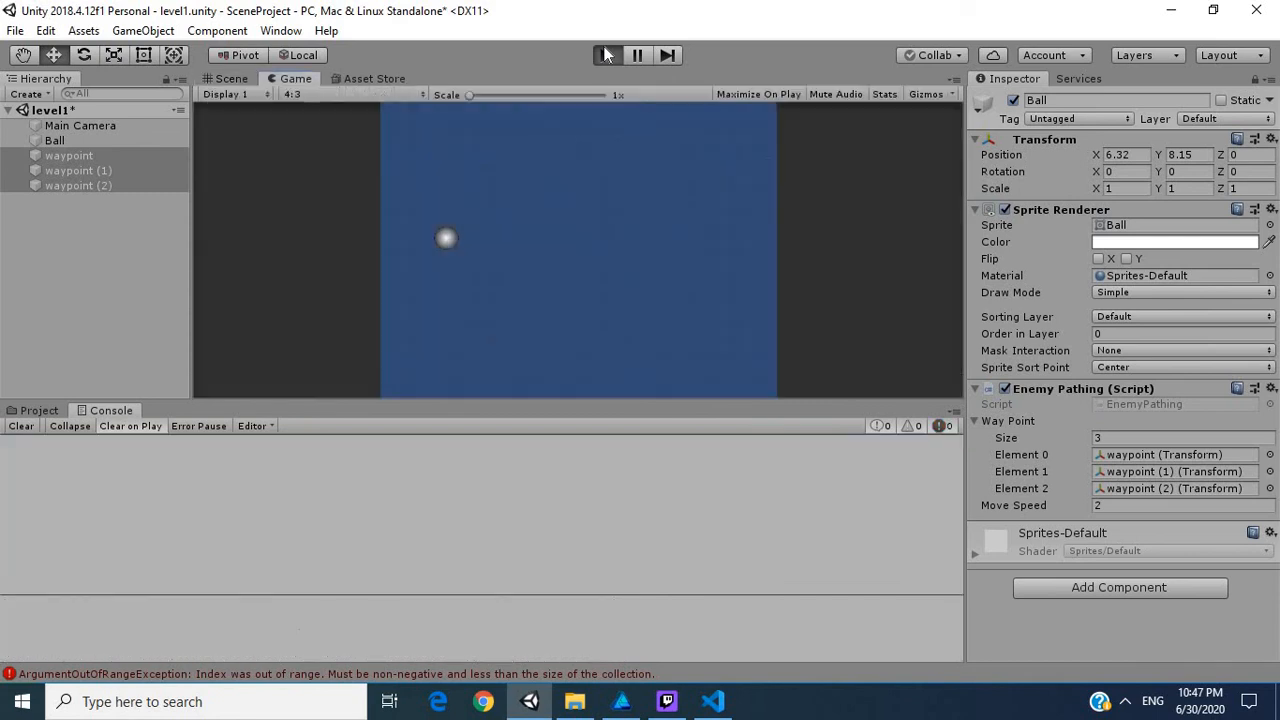
Run the game and watch the Ball travel between its waypoints without console errors
click(608, 56)
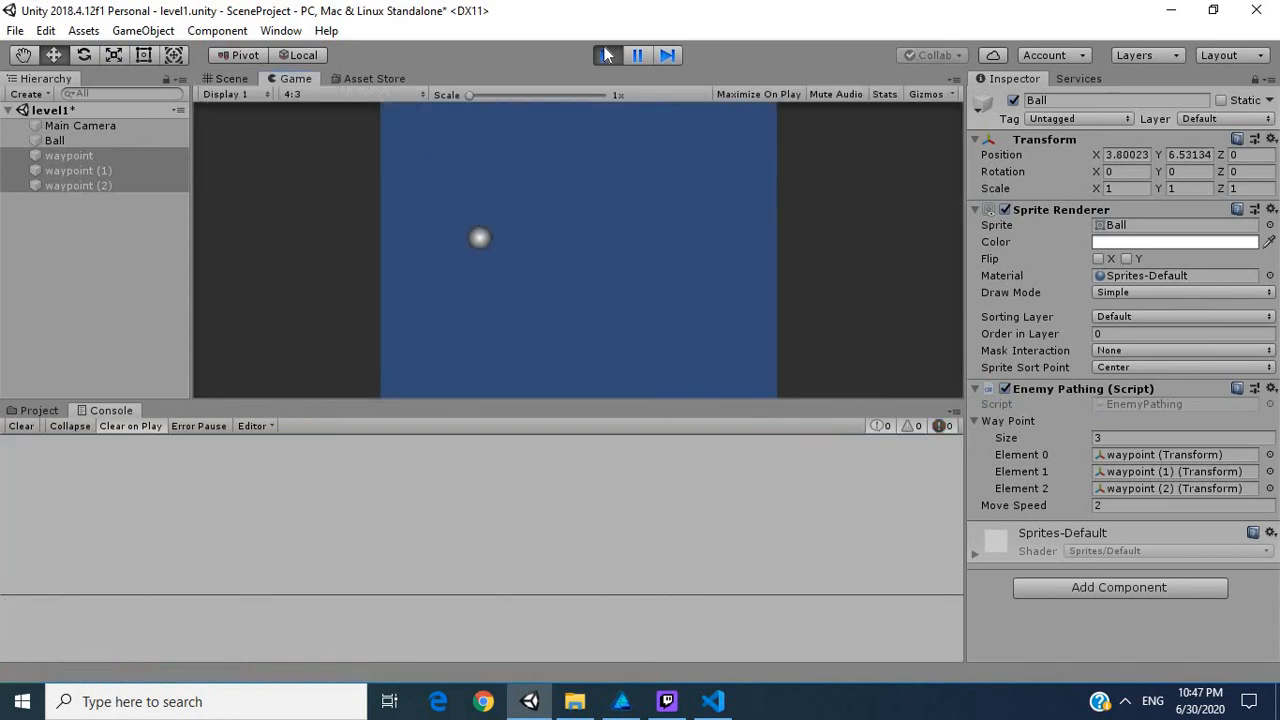
click(608, 56)
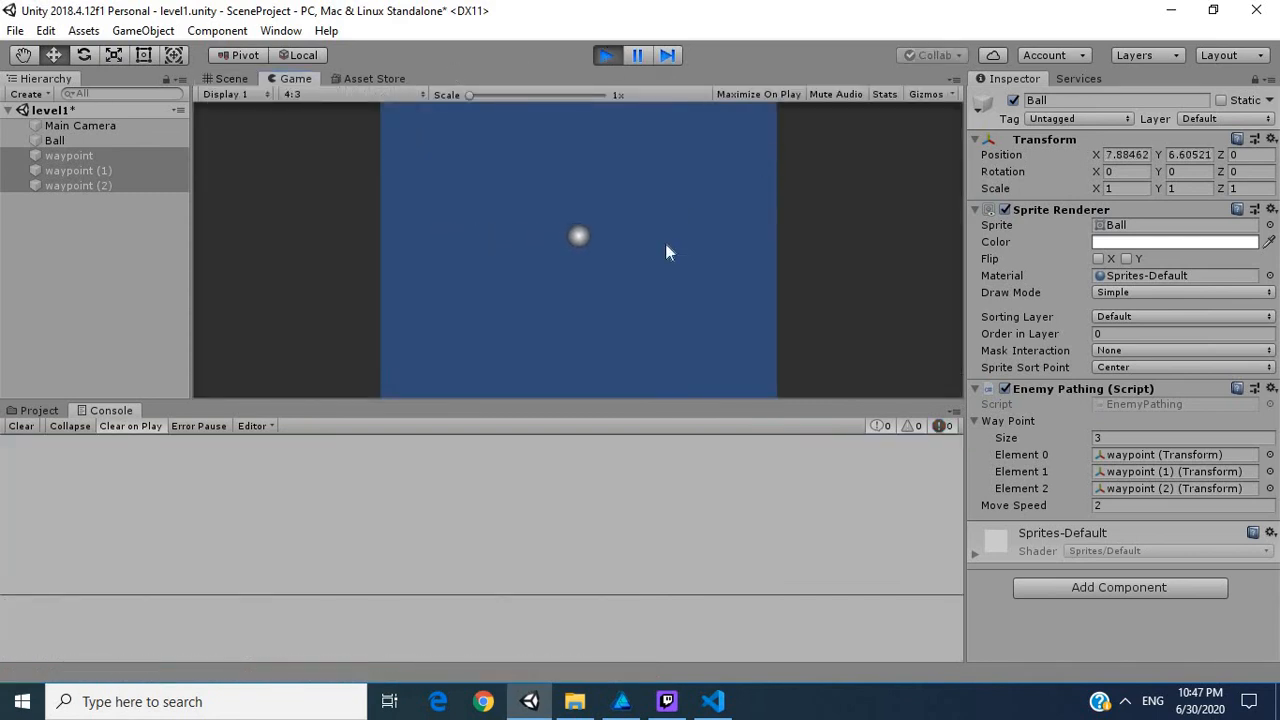